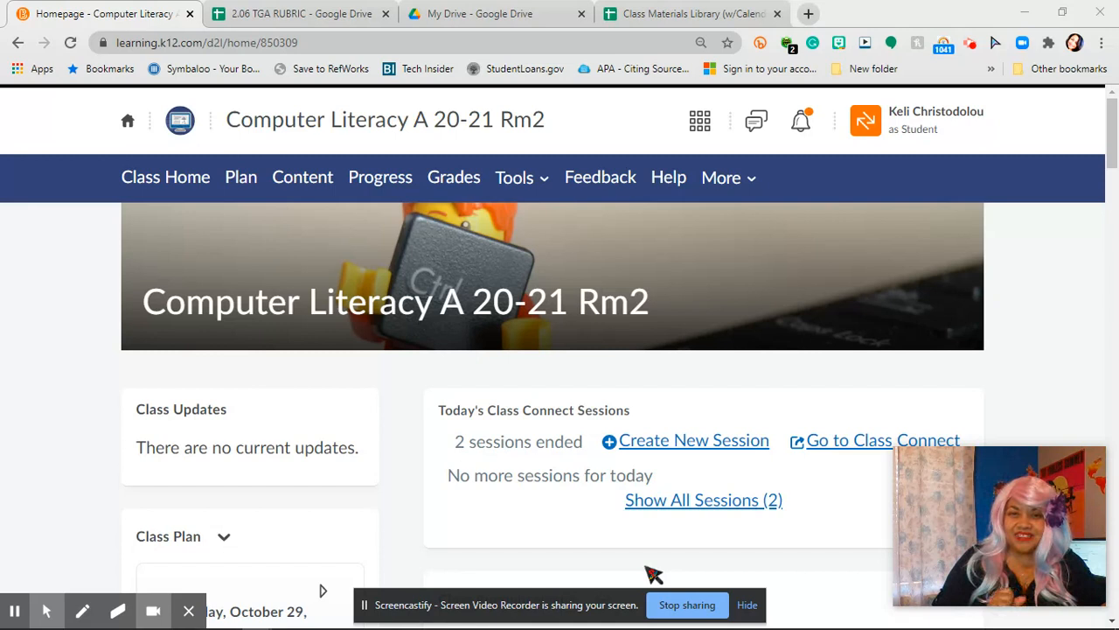
mouse_move(271, 425)
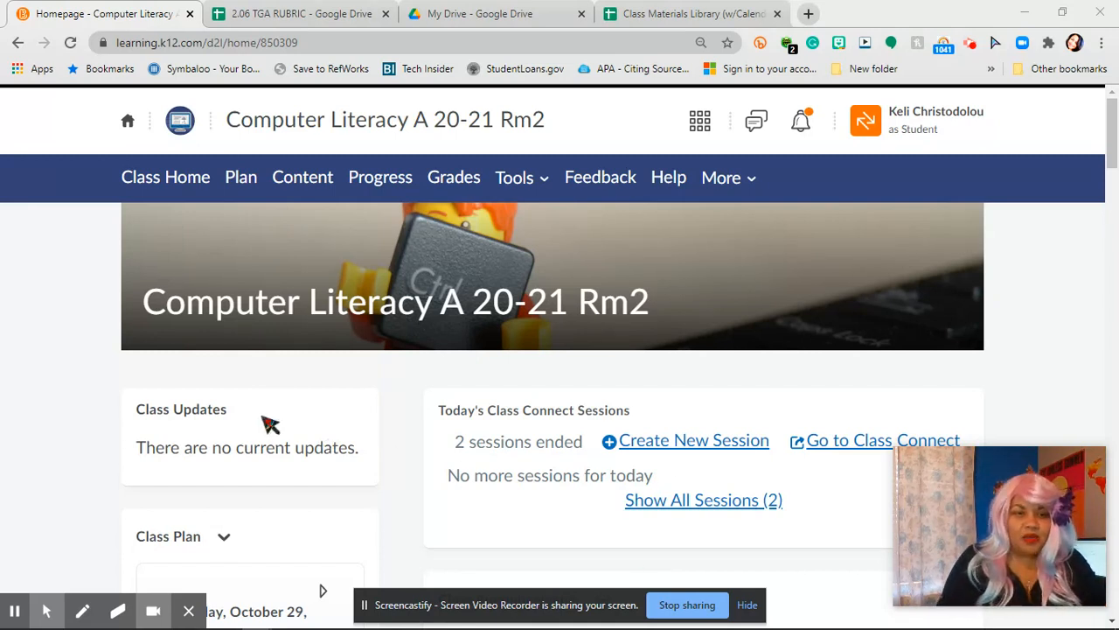
mouse_move(361, 421)
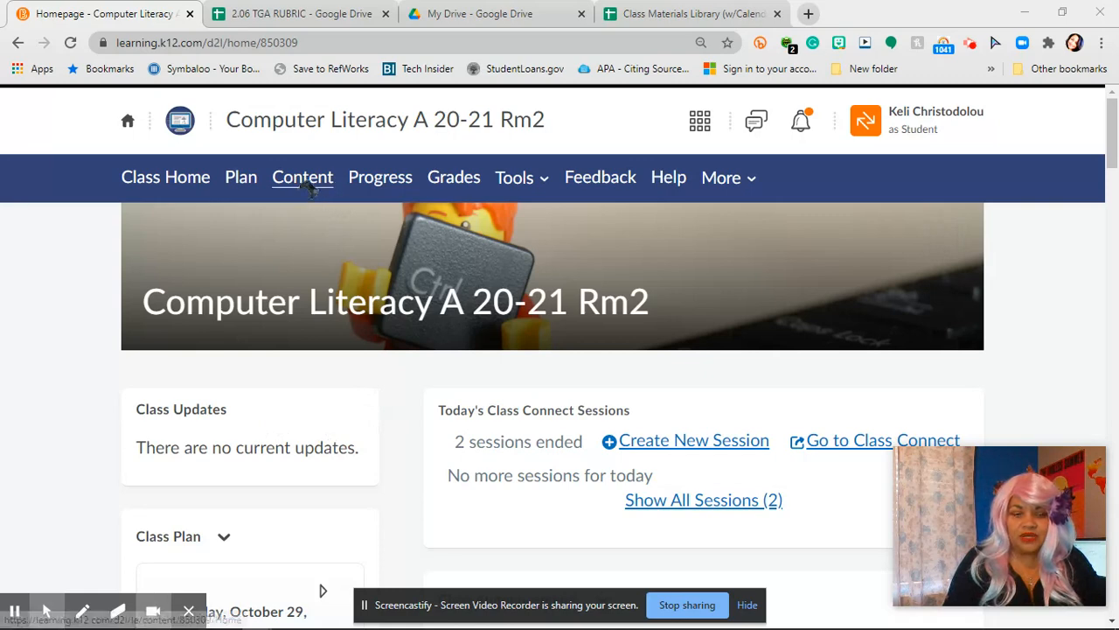
Show the course Content page and locate the 2.06 Graded Assignment: The Internet-TGA.
click(301, 177)
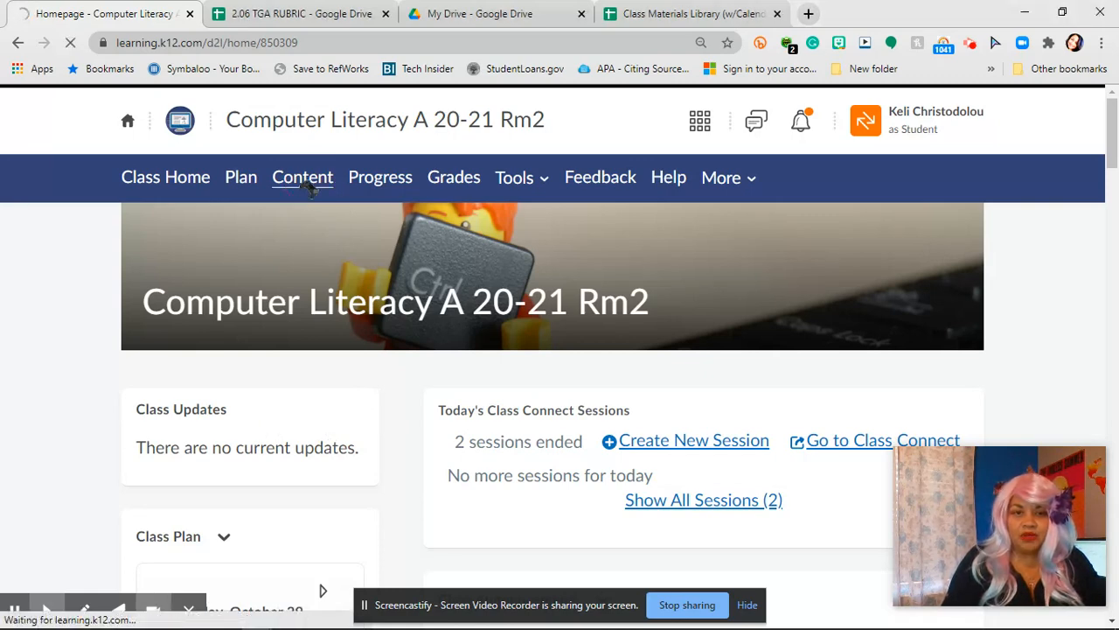
click(301, 177)
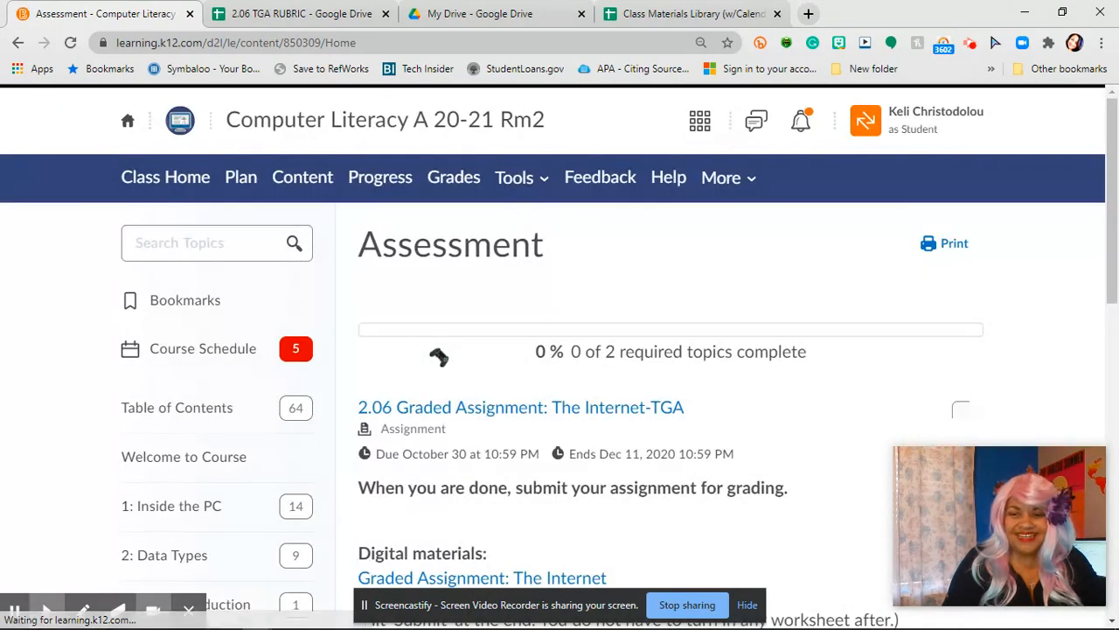
scroll(down, 3)
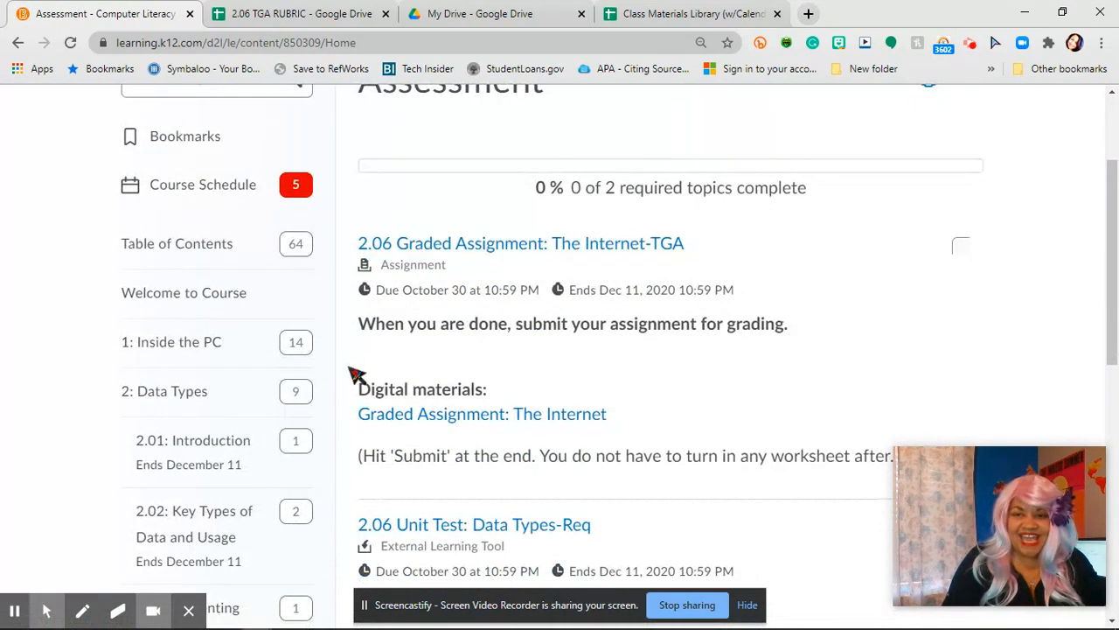
scroll(down, 3)
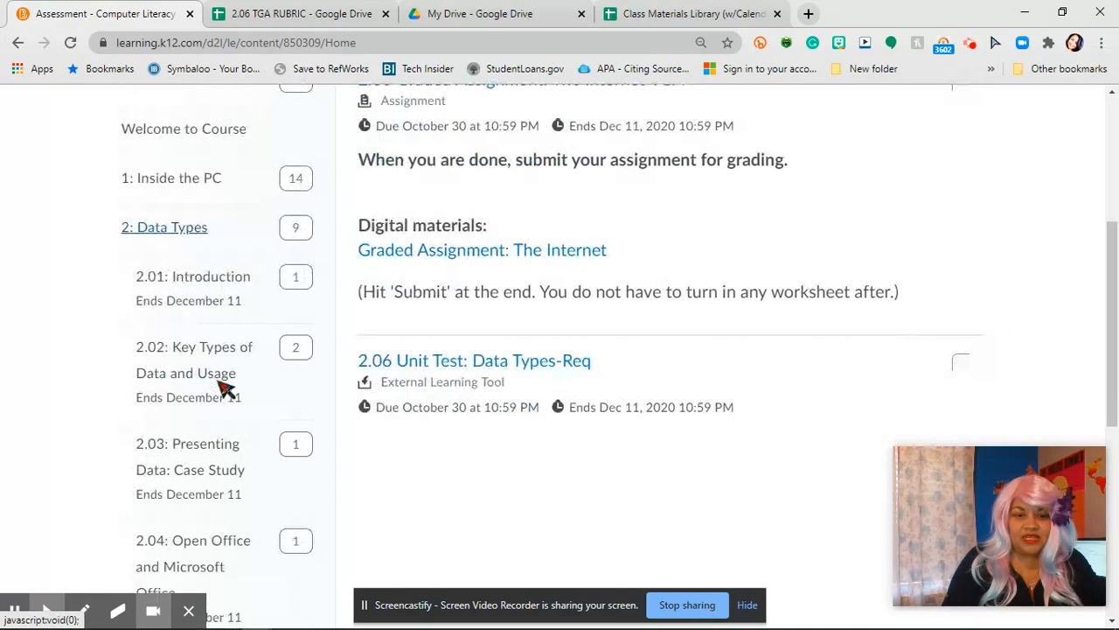
scroll(up, 3)
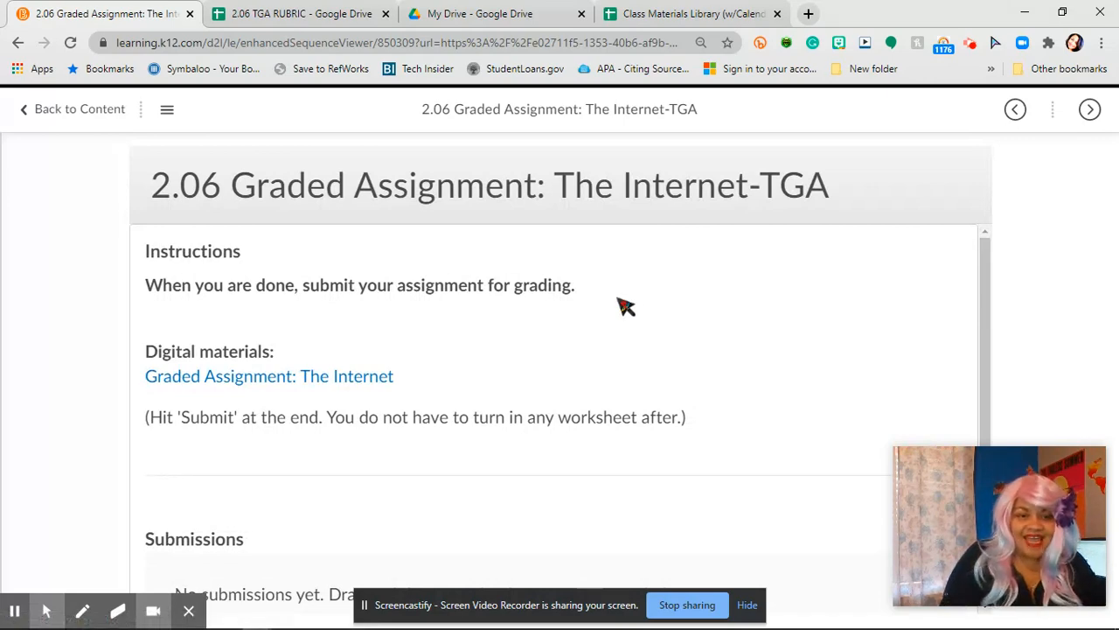
Follow the 'Graded Assignment: The Internet' digital material link to load the Boolean searches form.
scroll(down, 3)
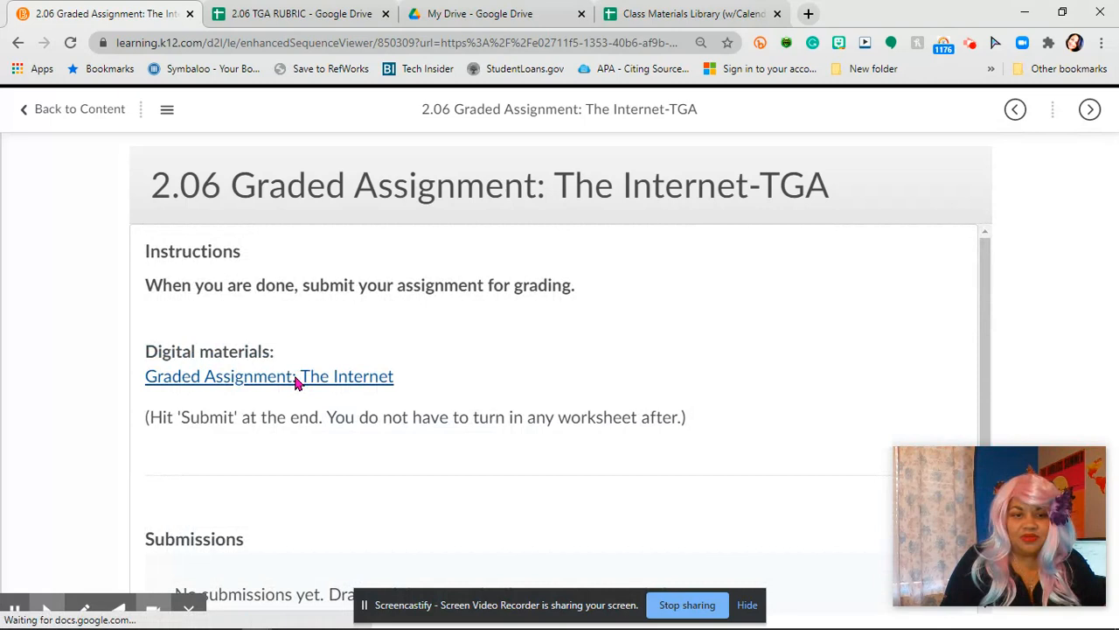
click(269, 376)
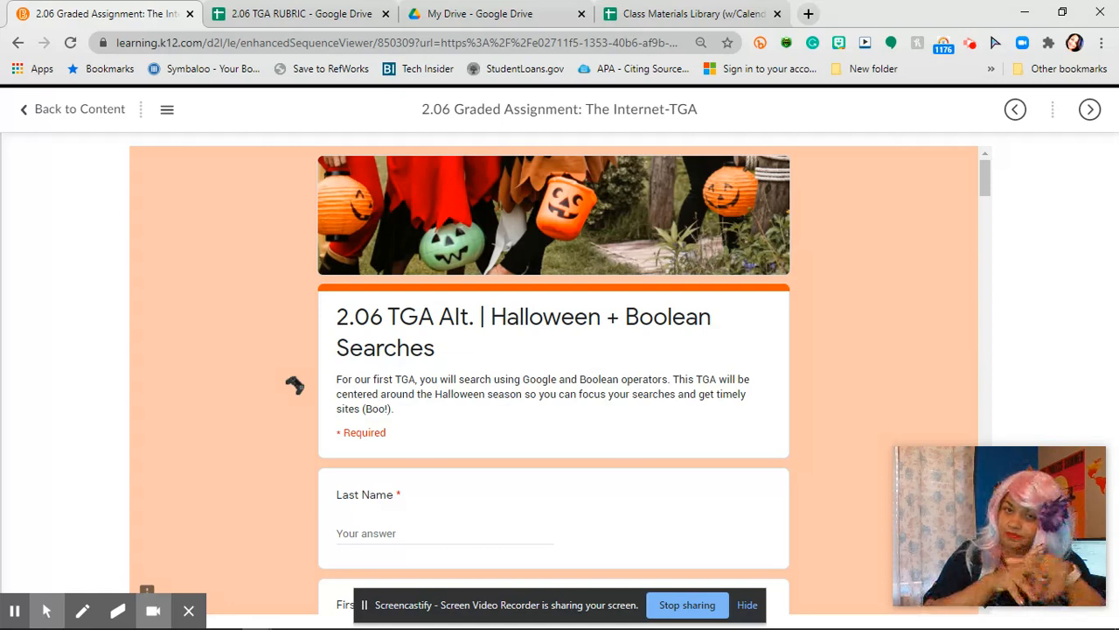
mouse_move(322, 383)
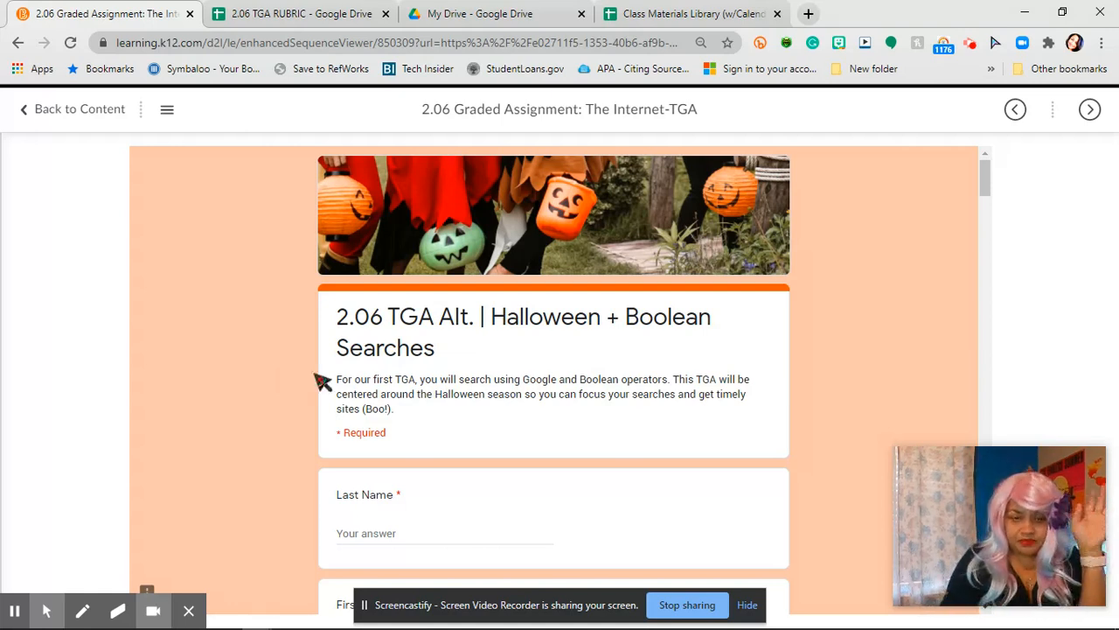
scroll(down, 3)
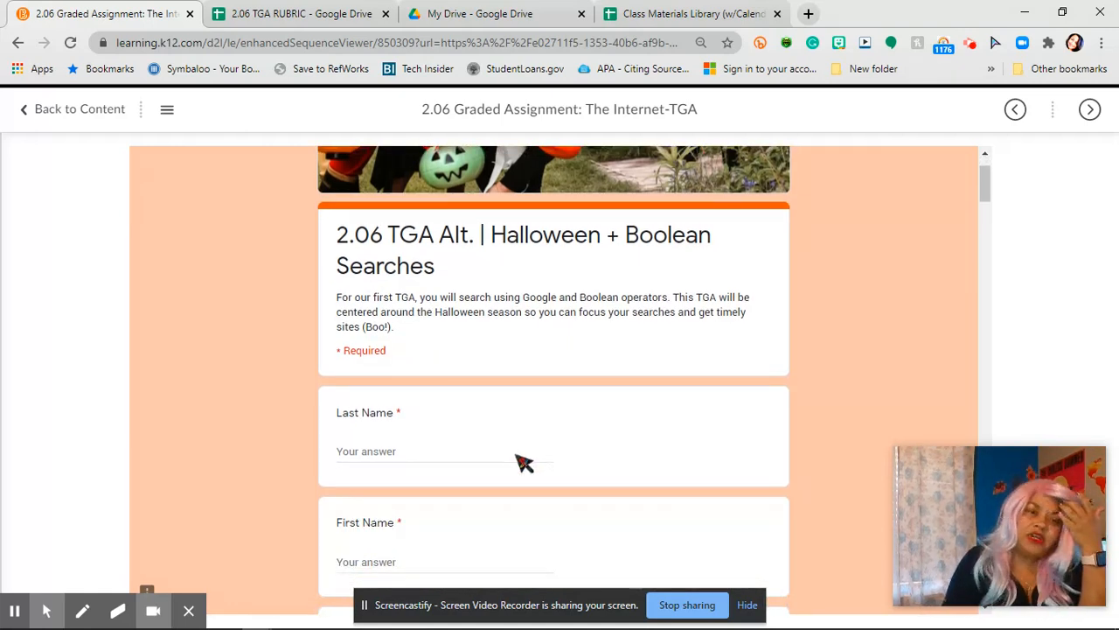
scroll(up, 3)
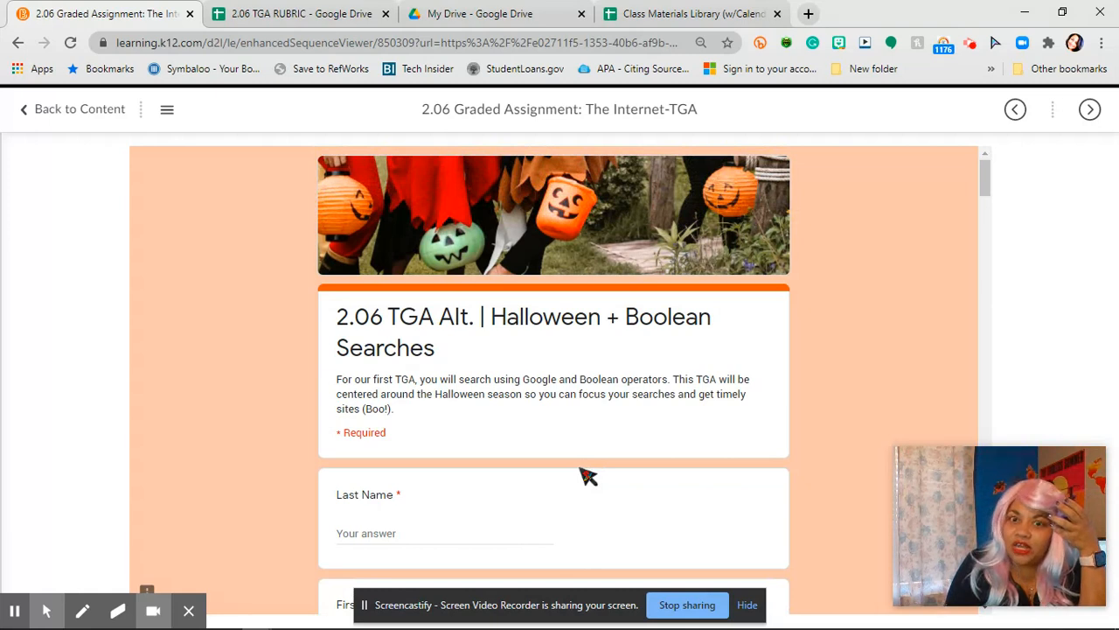
scroll(down, 3)
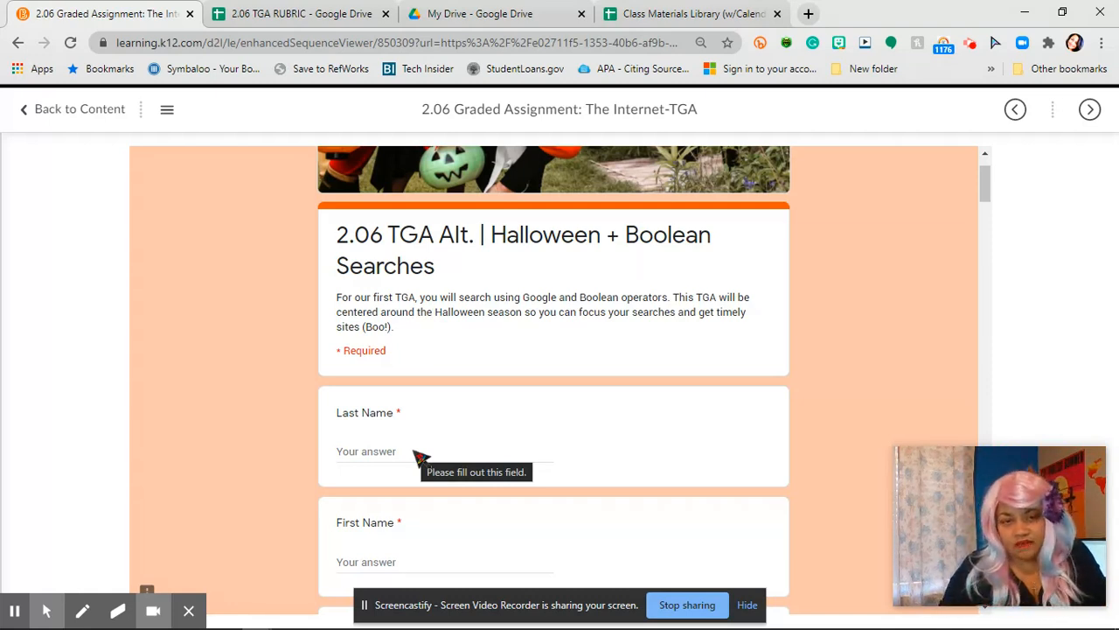
mouse_move(448, 451)
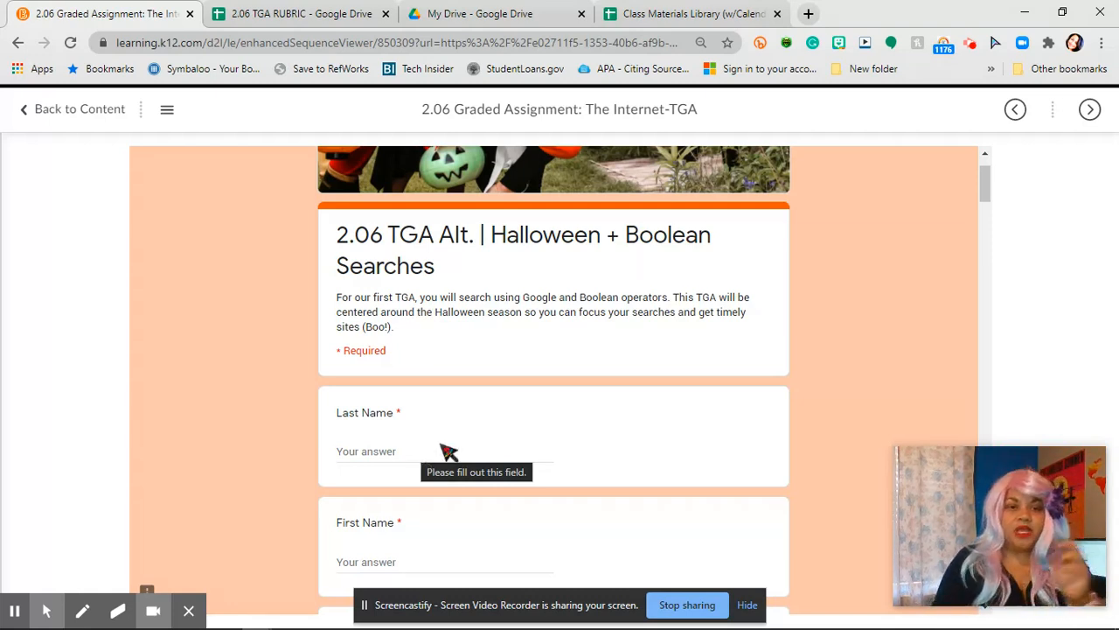
mouse_move(398, 322)
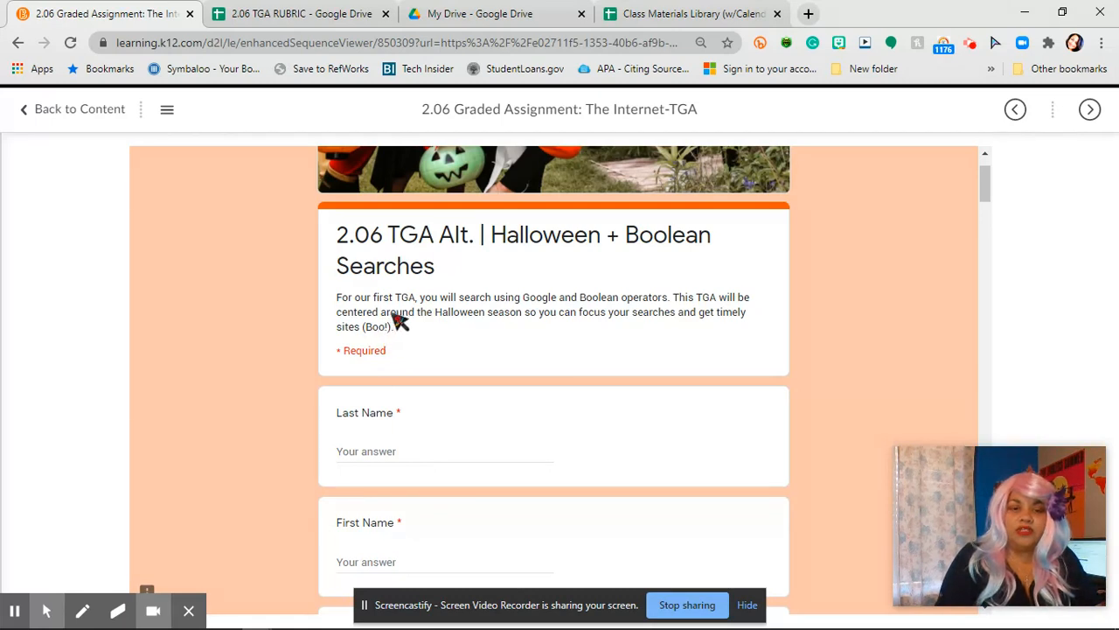
mouse_move(507, 316)
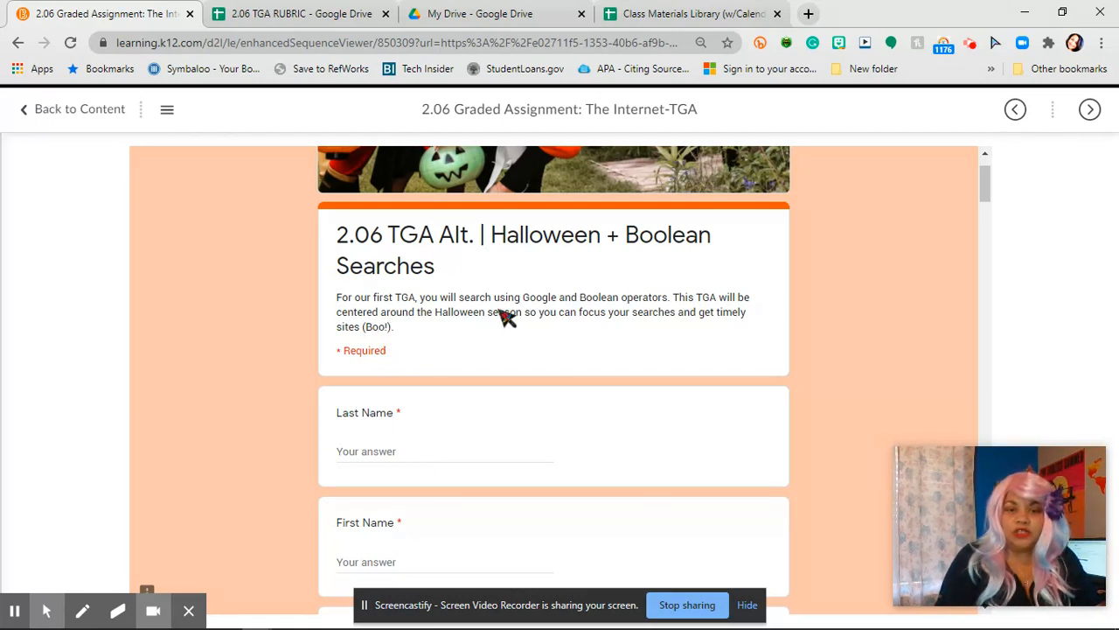
mouse_move(644, 307)
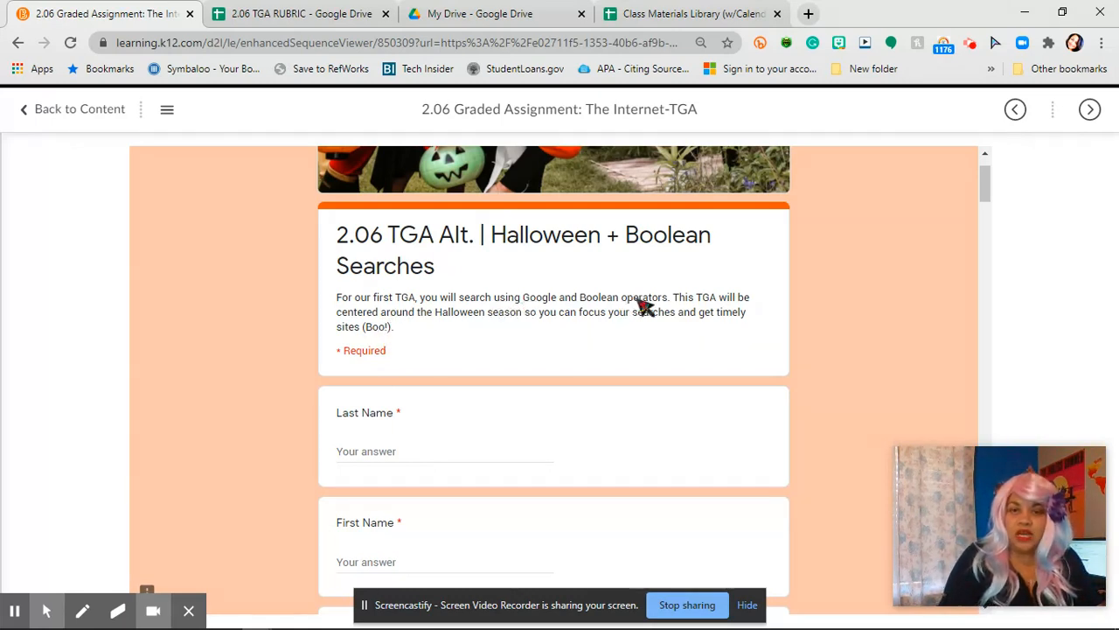
mouse_move(643, 308)
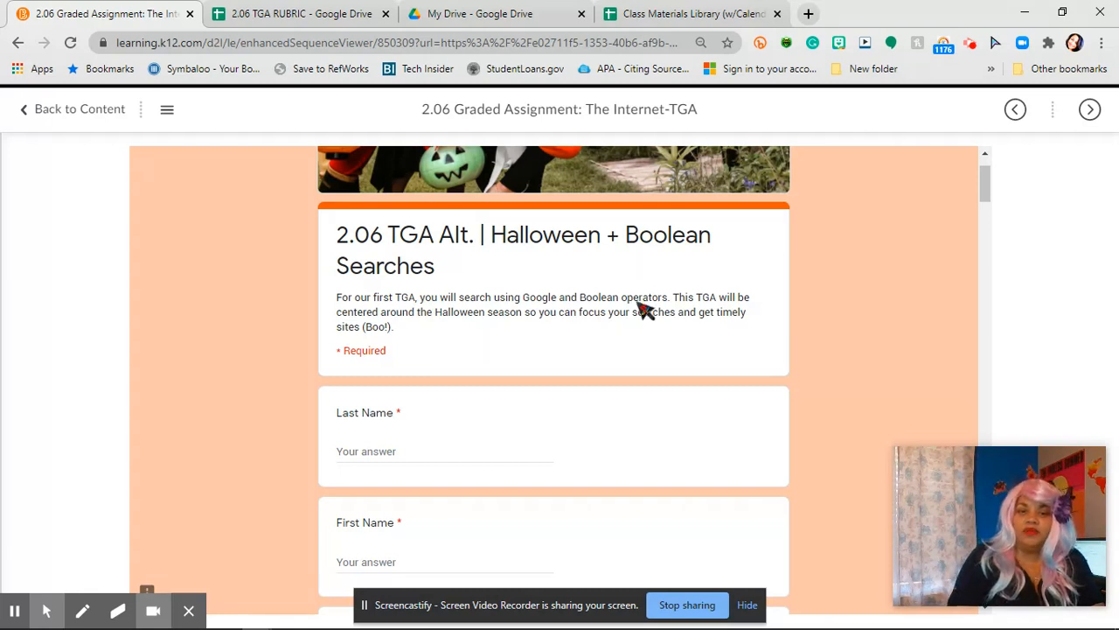
mouse_move(539, 480)
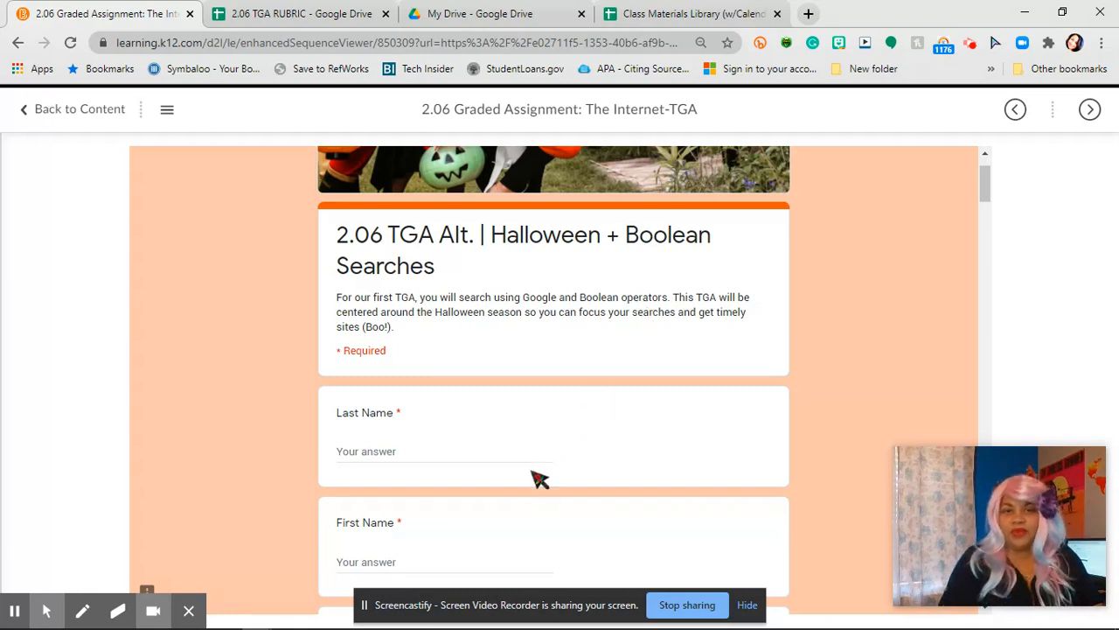
mouse_move(533, 472)
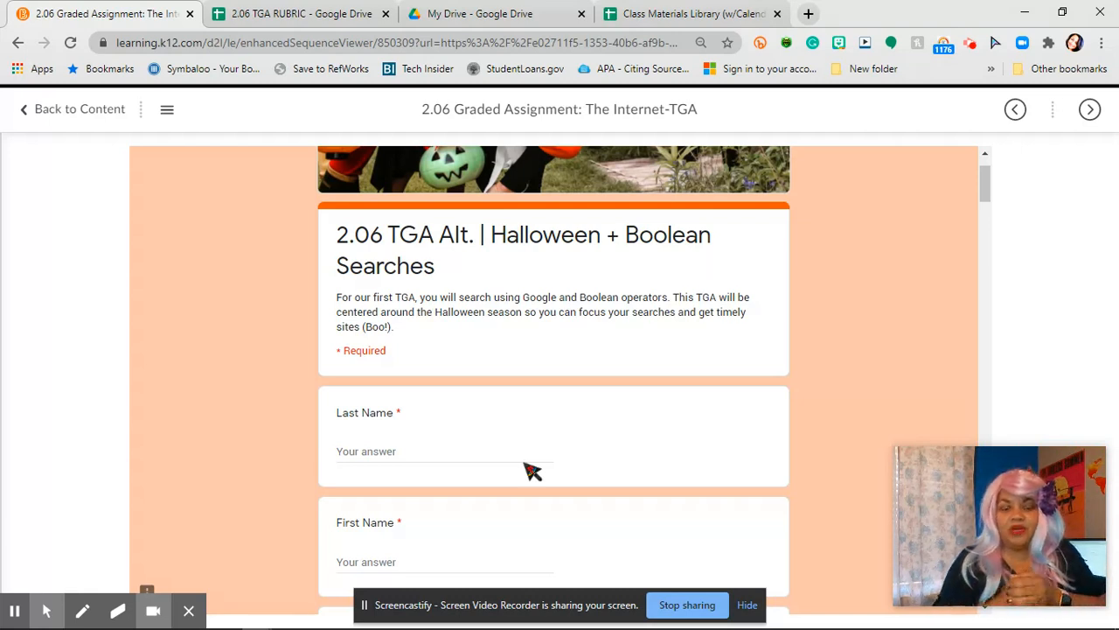
click(429, 451)
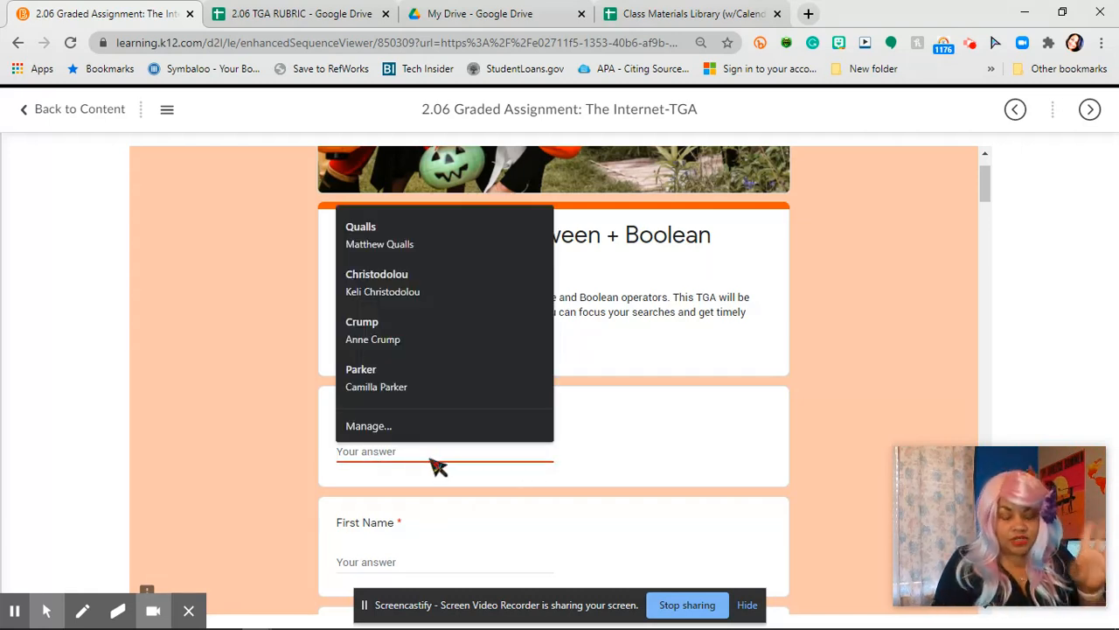
click(444, 451)
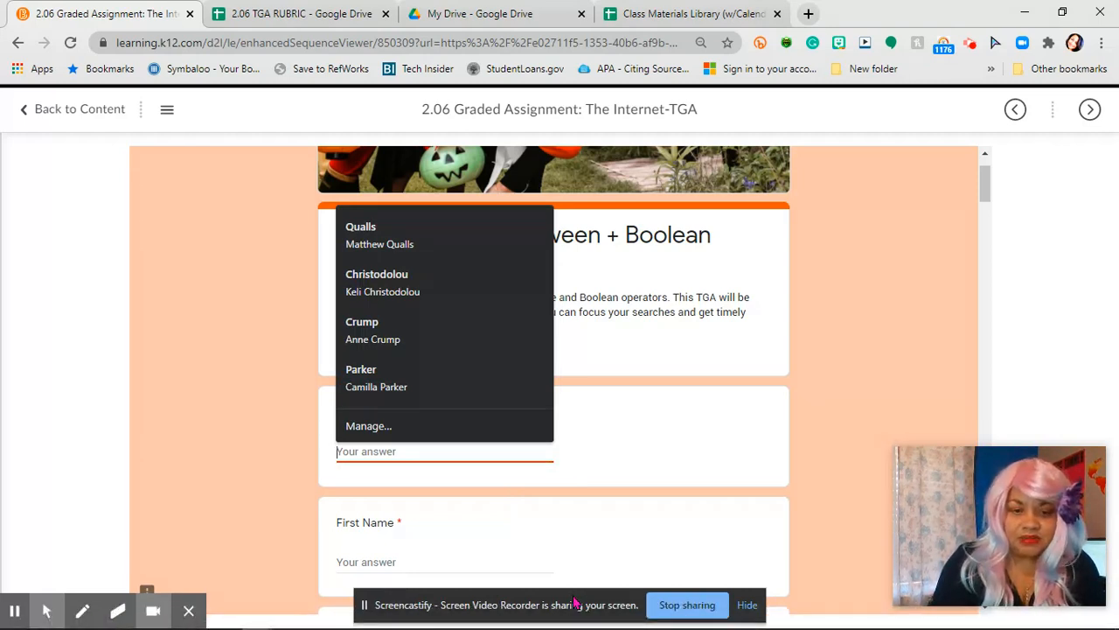
text(c)
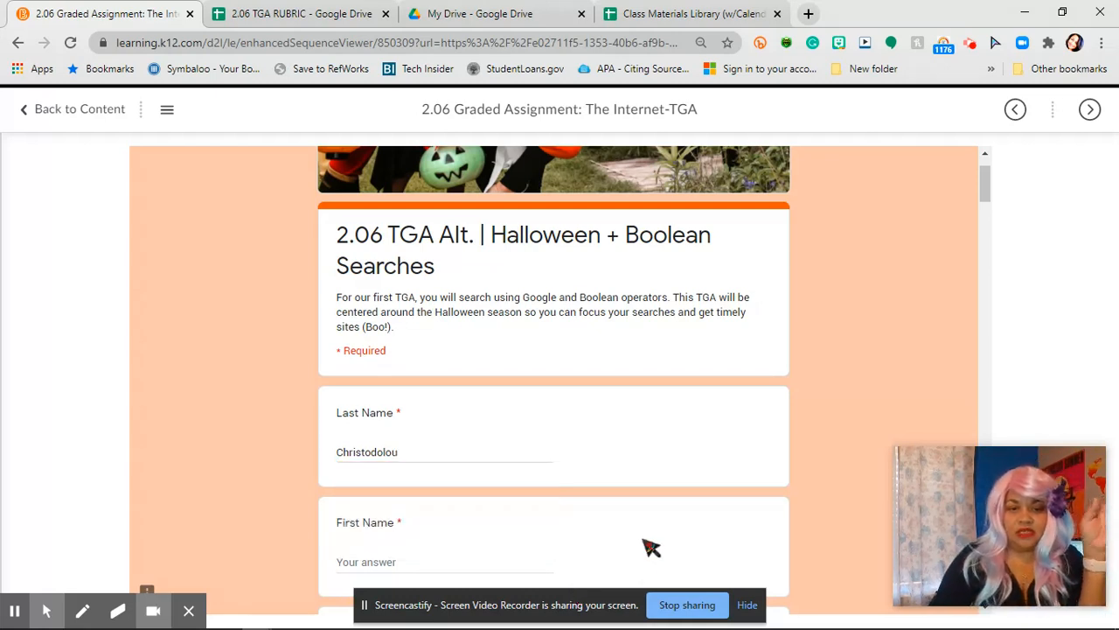
scroll(down, 3)
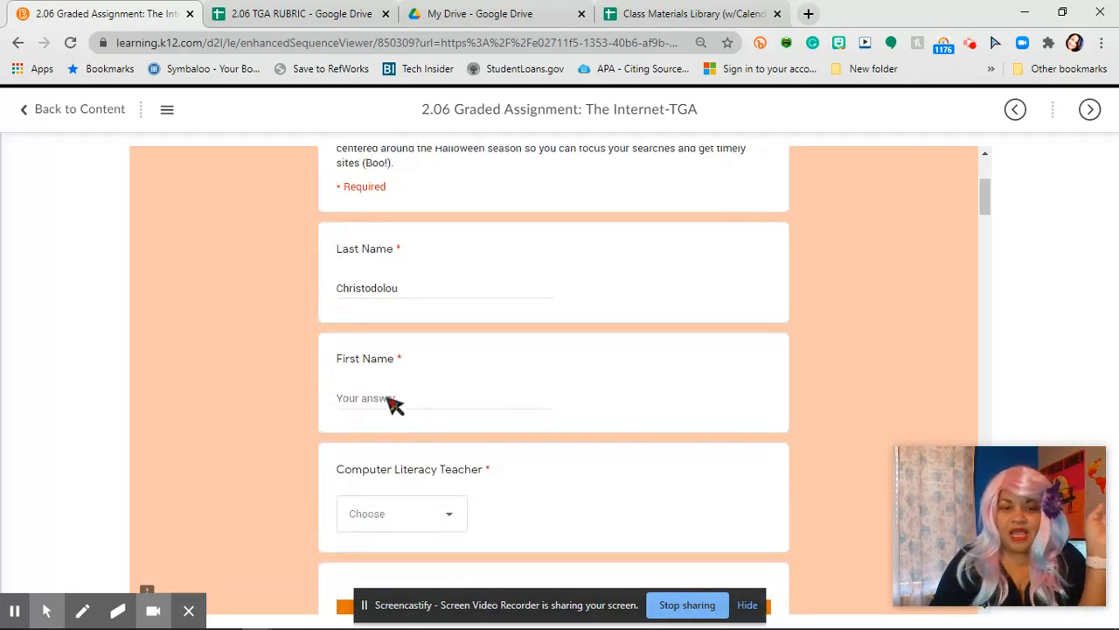
text(Keli)
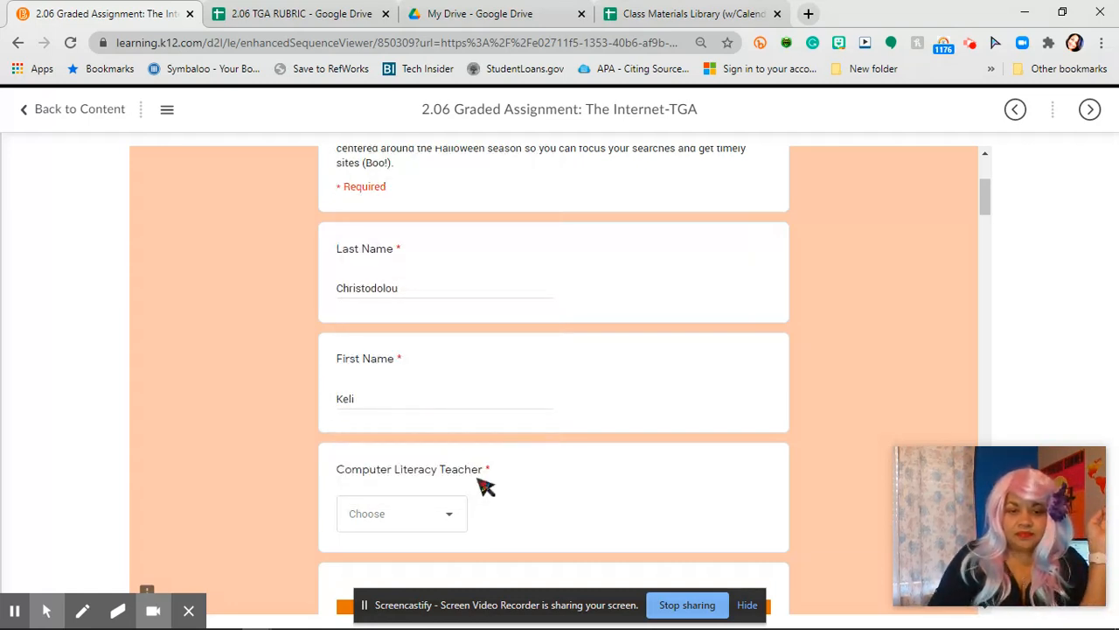
click(402, 514)
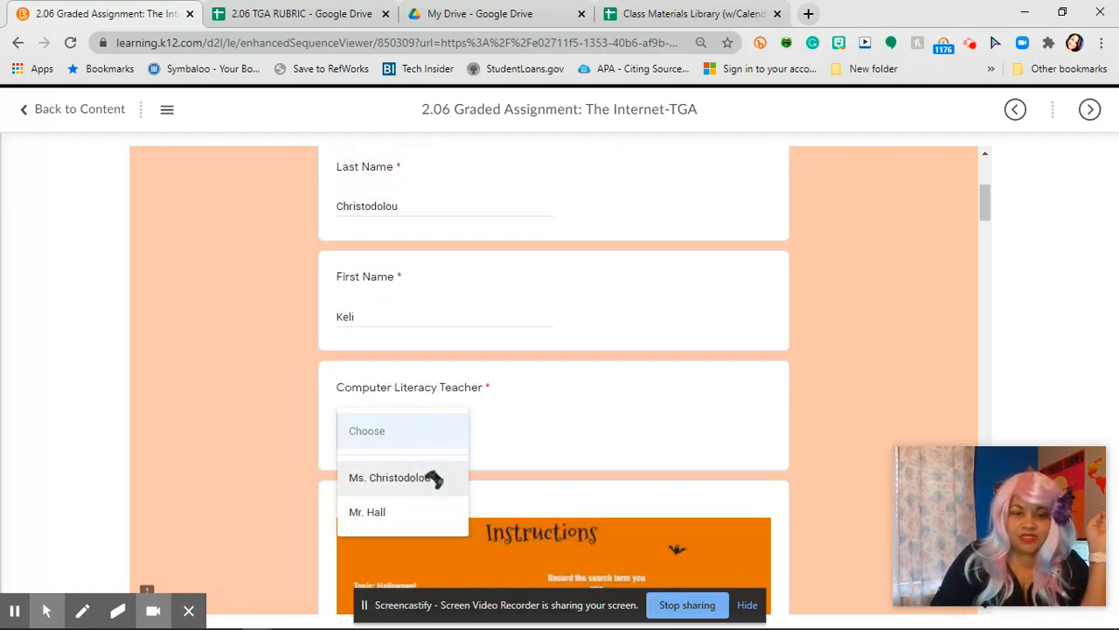
click(388, 475)
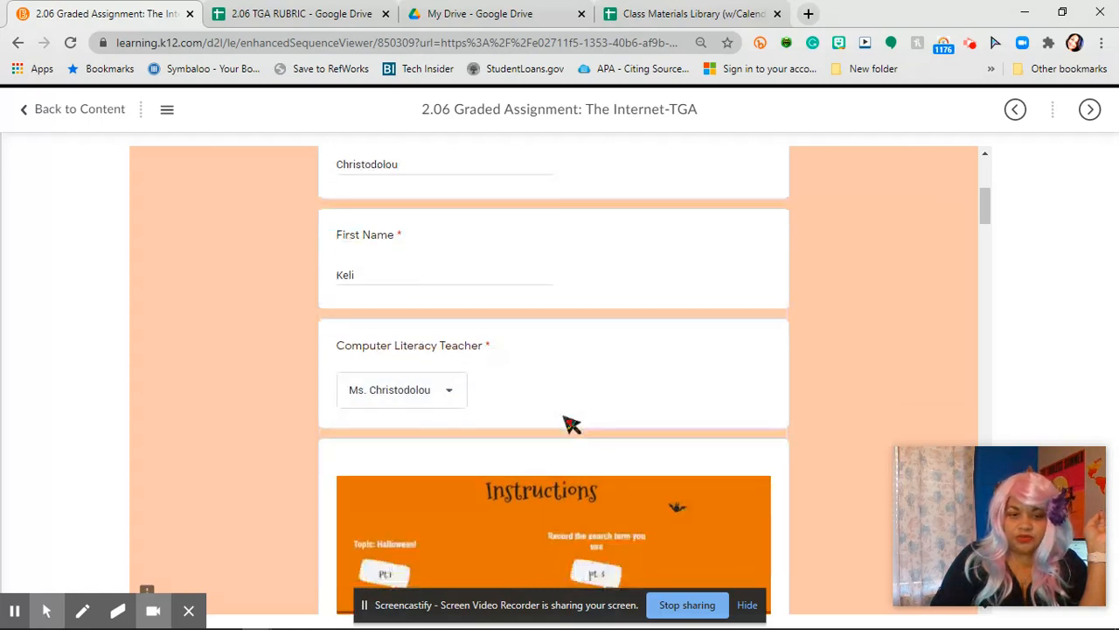
scroll(down, 3)
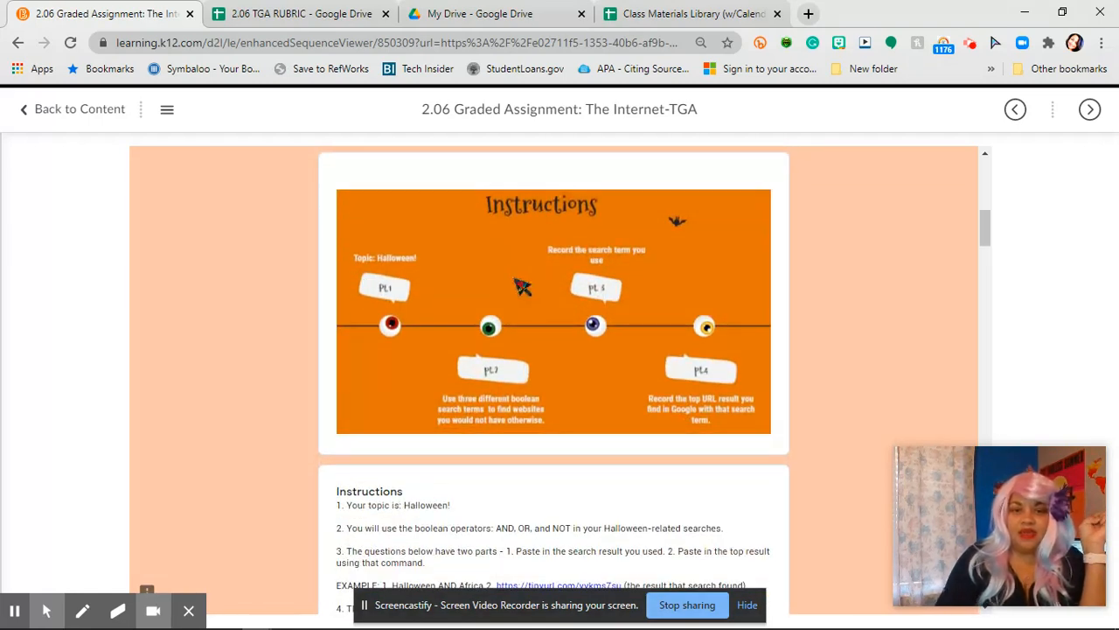
mouse_move(388, 328)
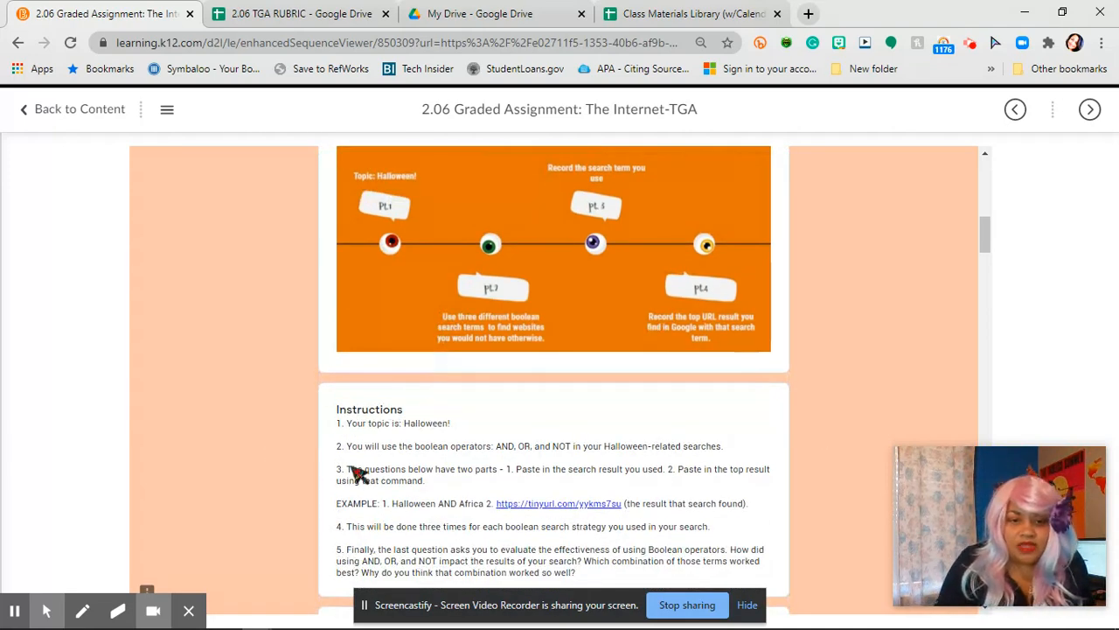
mouse_move(558, 451)
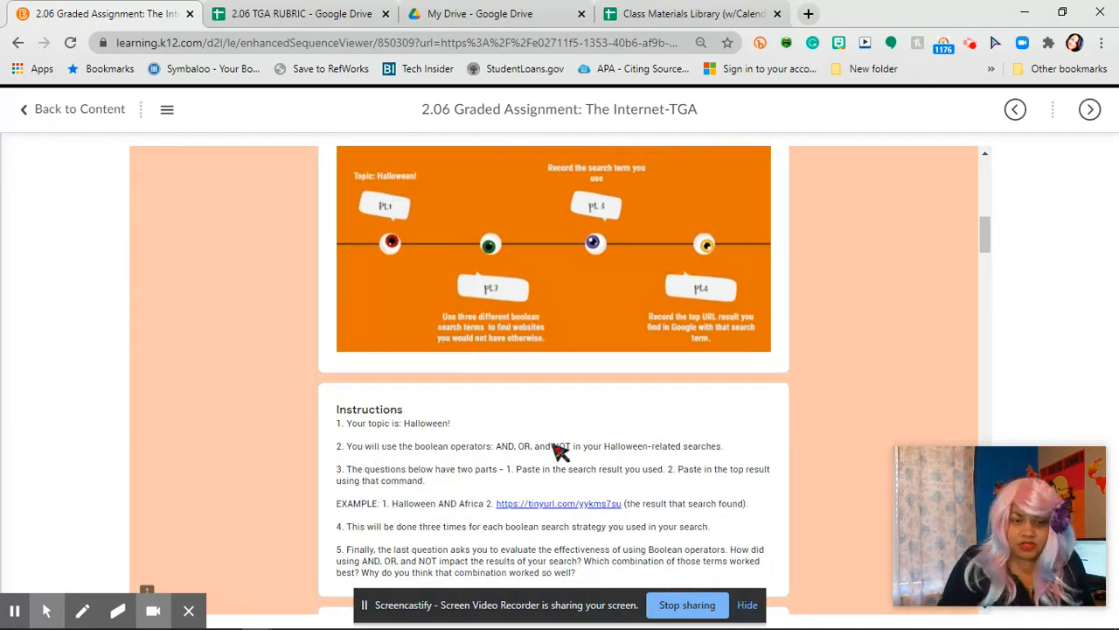
scroll(down, 3)
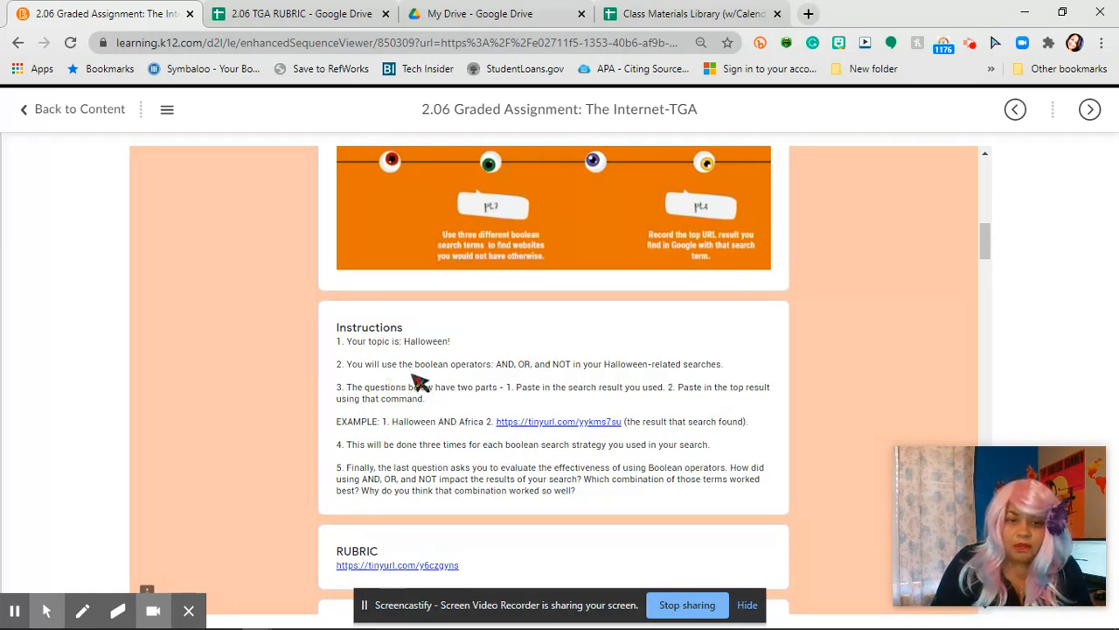
mouse_move(455, 386)
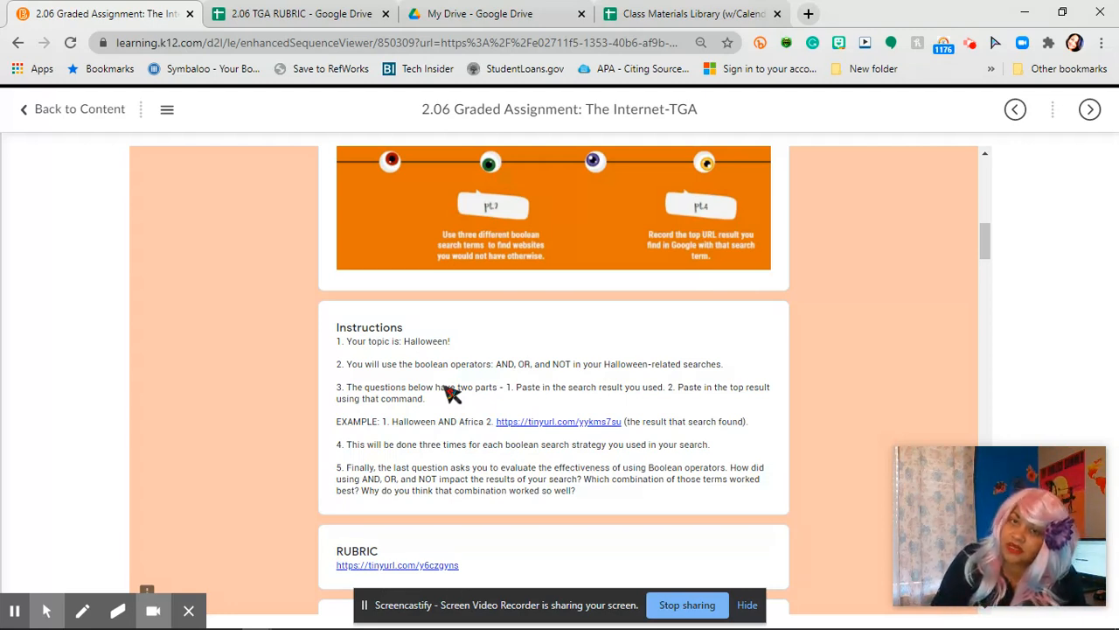
mouse_move(423, 384)
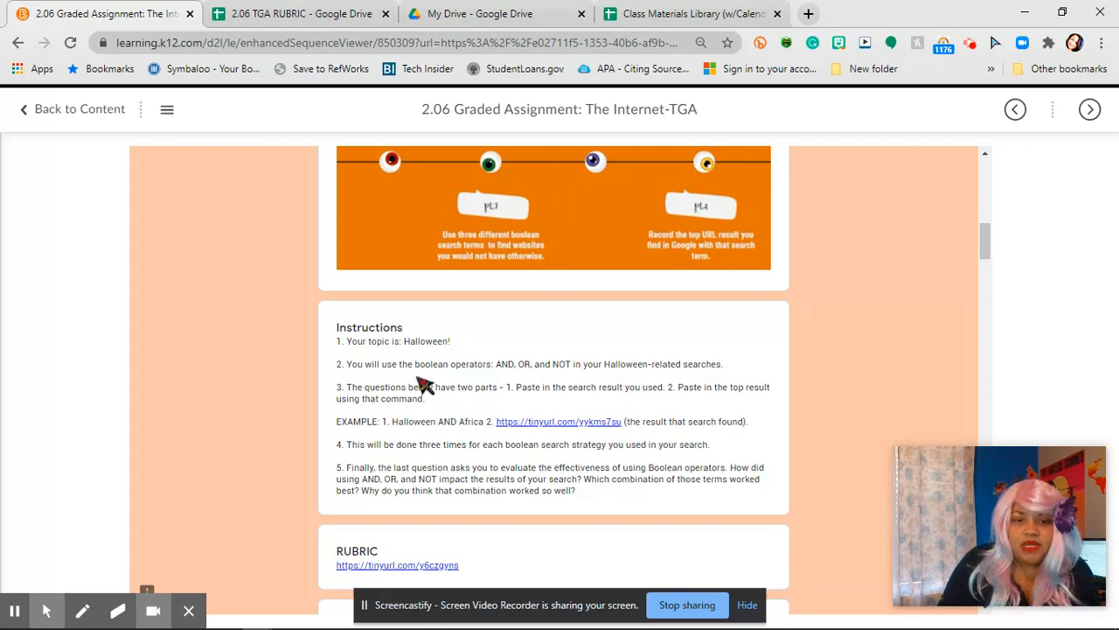
mouse_move(369, 392)
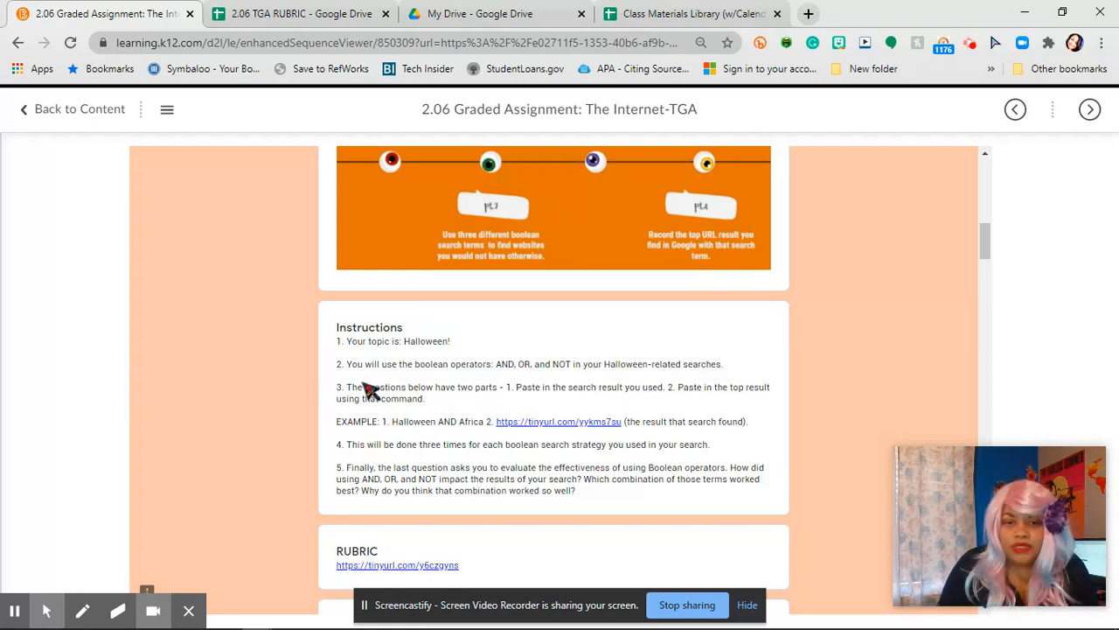
mouse_move(499, 376)
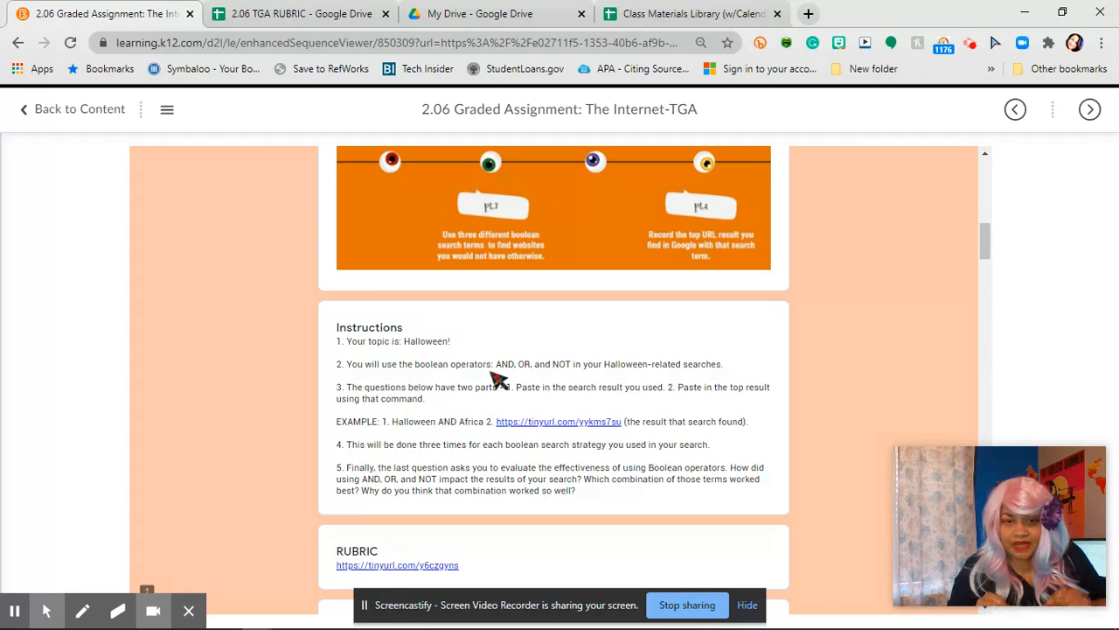
mouse_move(395, 451)
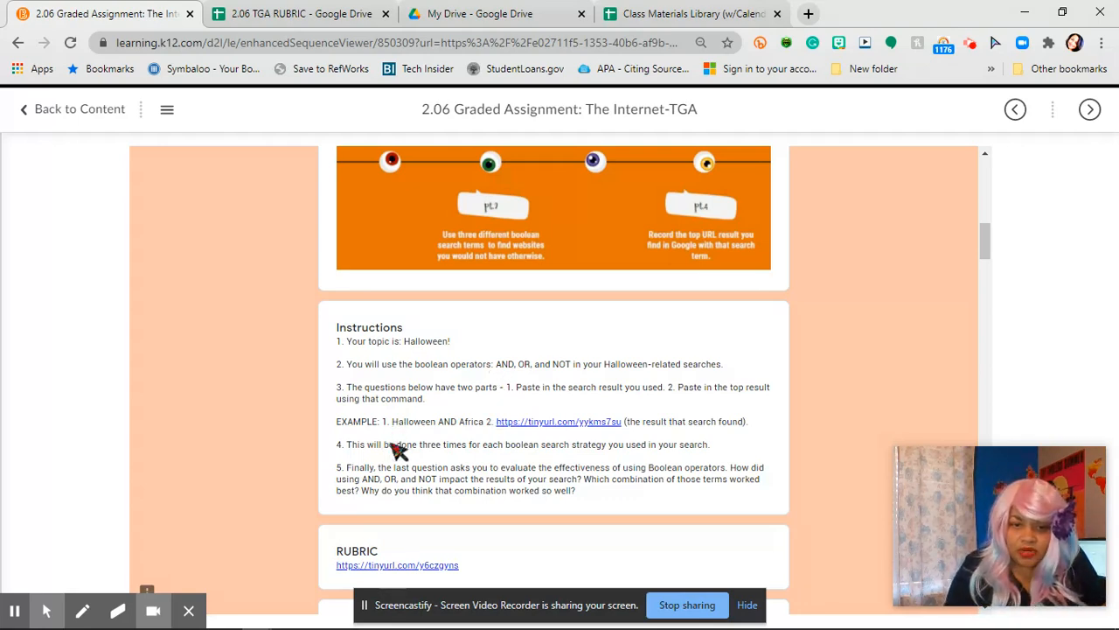
scroll(down, 3)
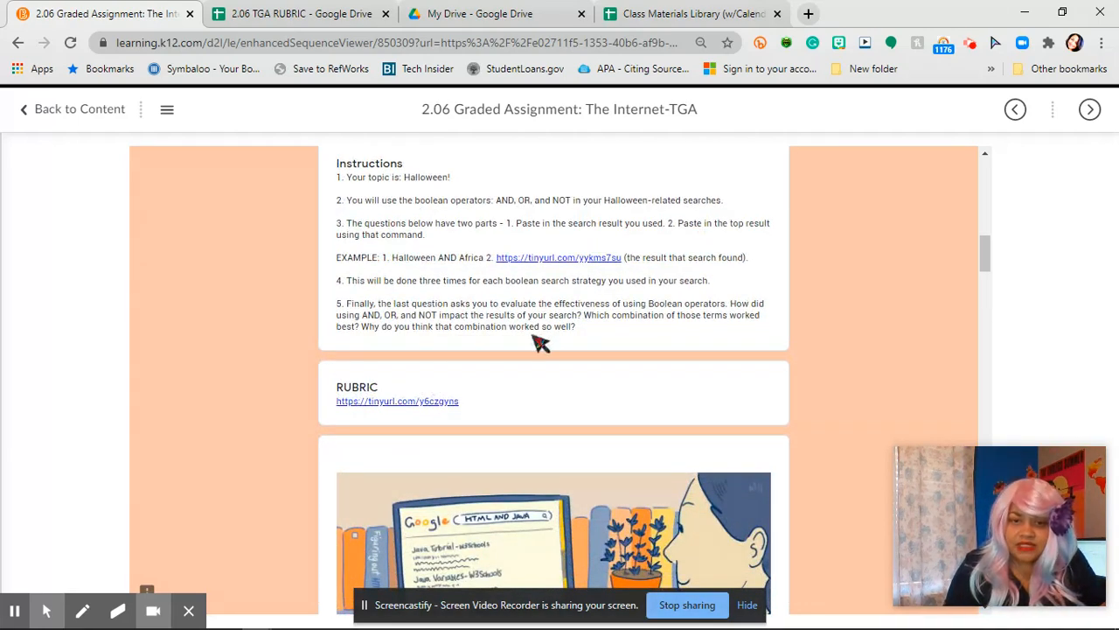
mouse_move(543, 339)
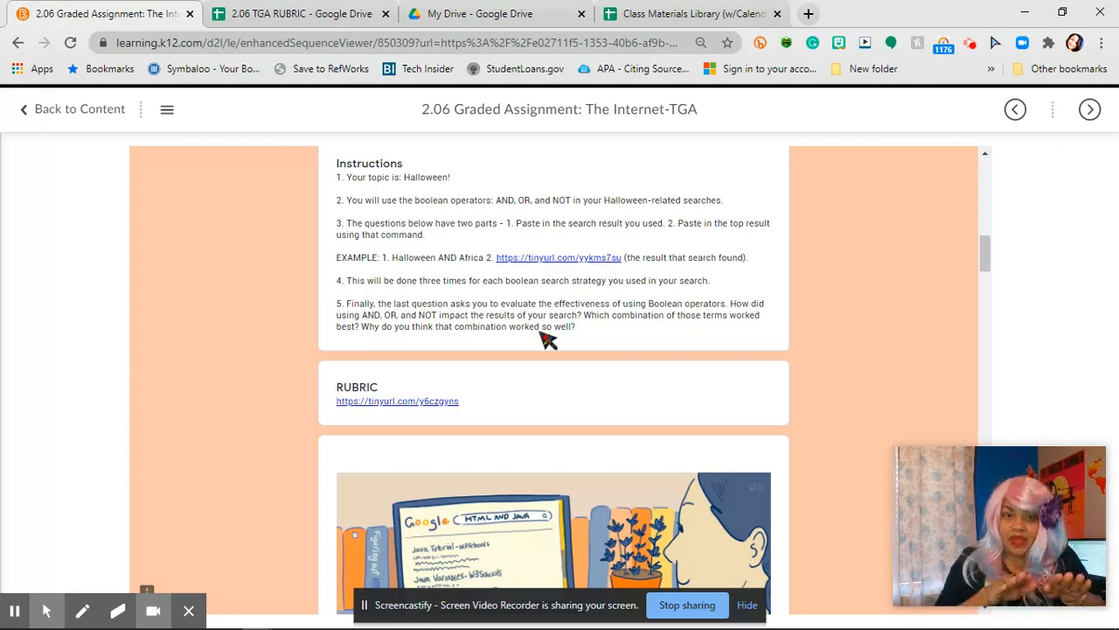
mouse_move(406, 417)
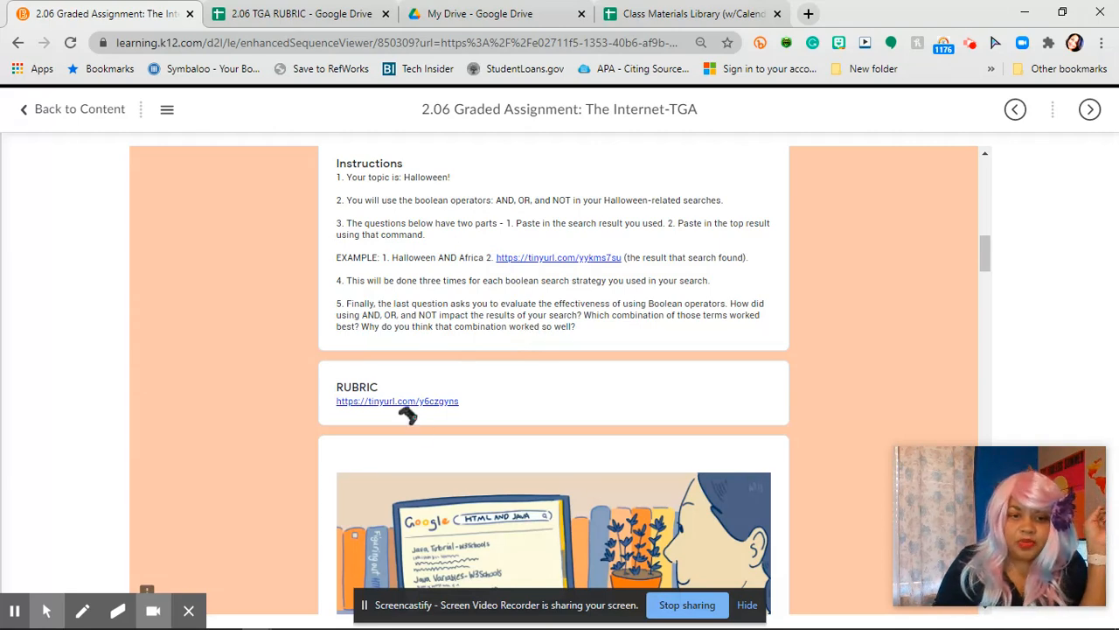
Follow the RUBRIC tinyurl link to the 2.06 TGA rubric spreadsheet.
click(397, 400)
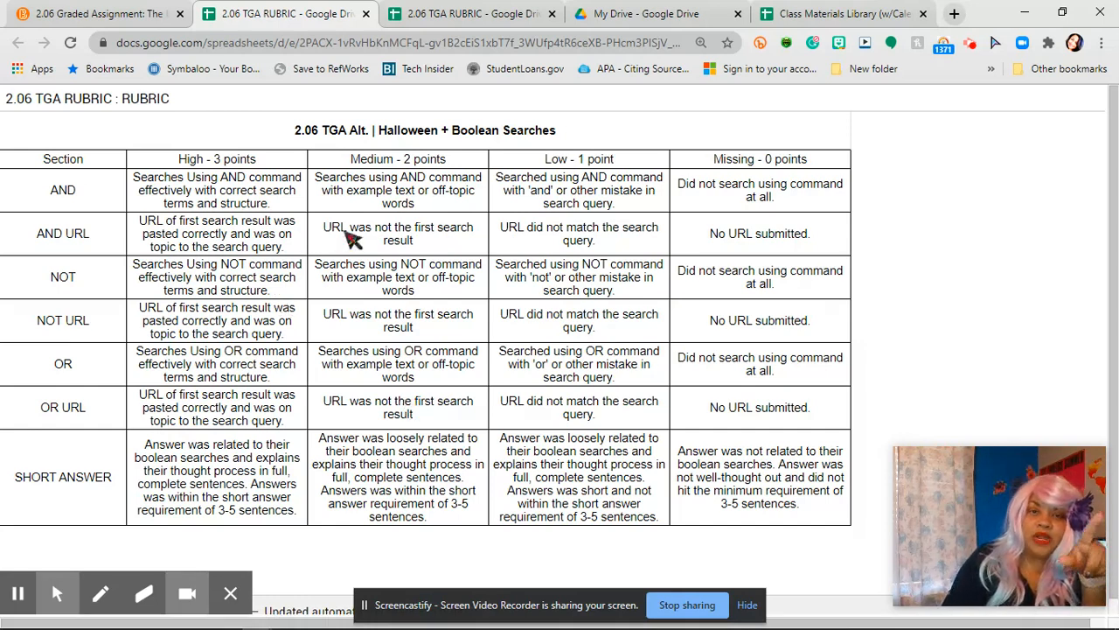
mouse_move(766, 283)
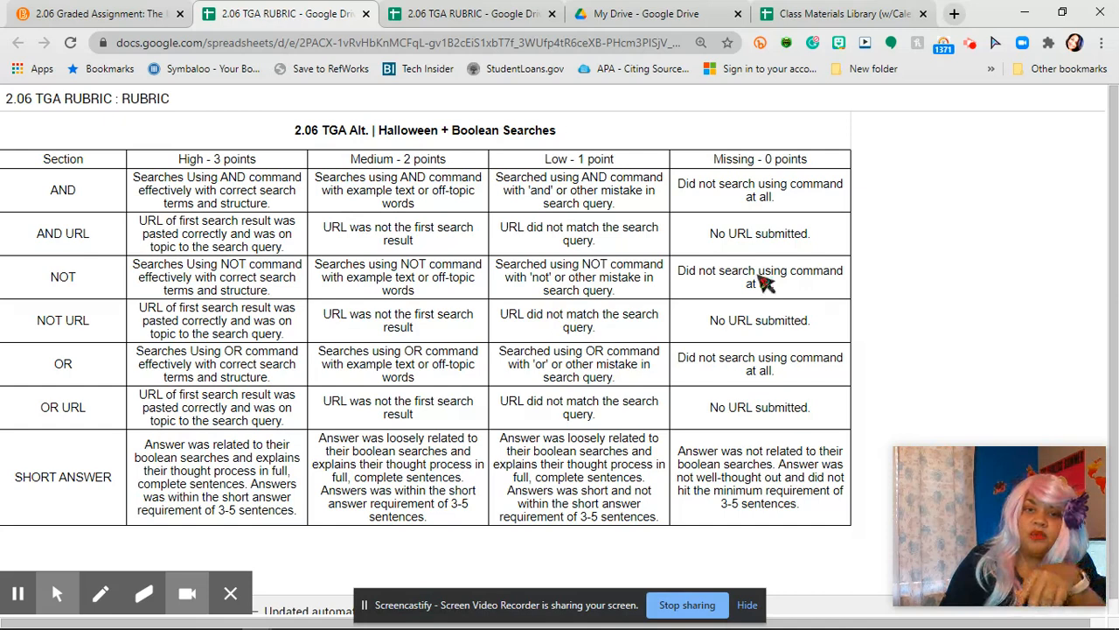
mouse_move(226, 189)
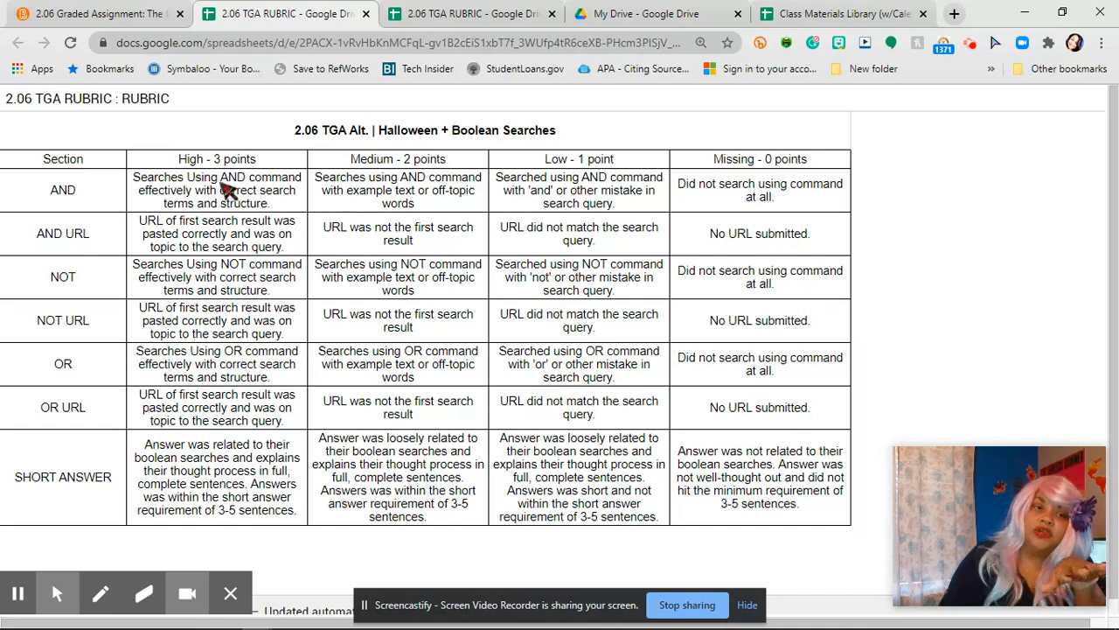
mouse_move(245, 278)
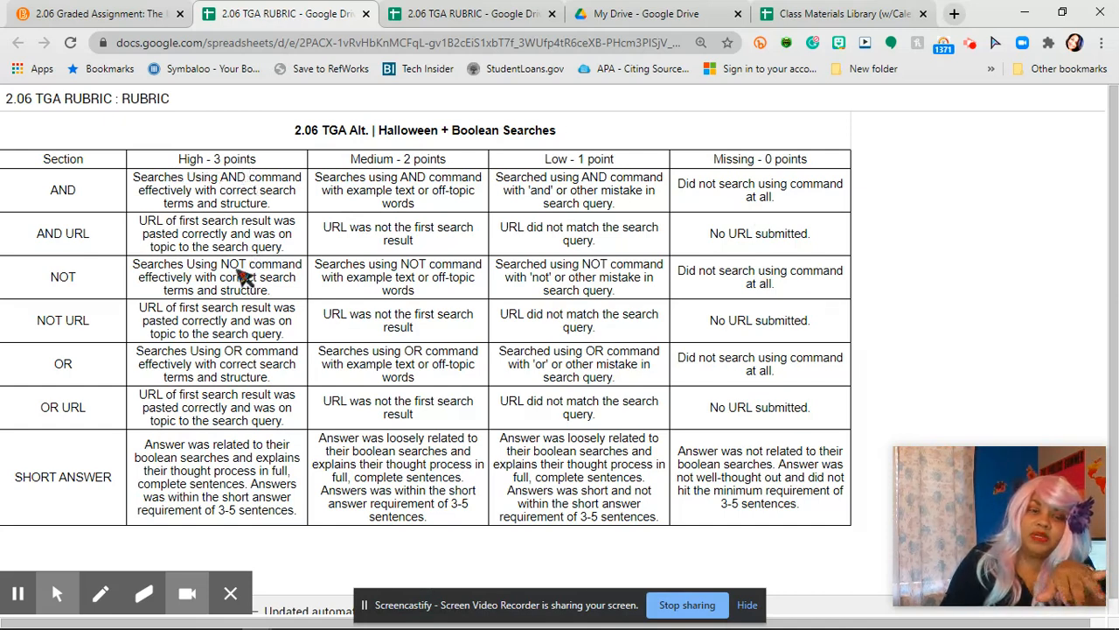
mouse_move(410, 191)
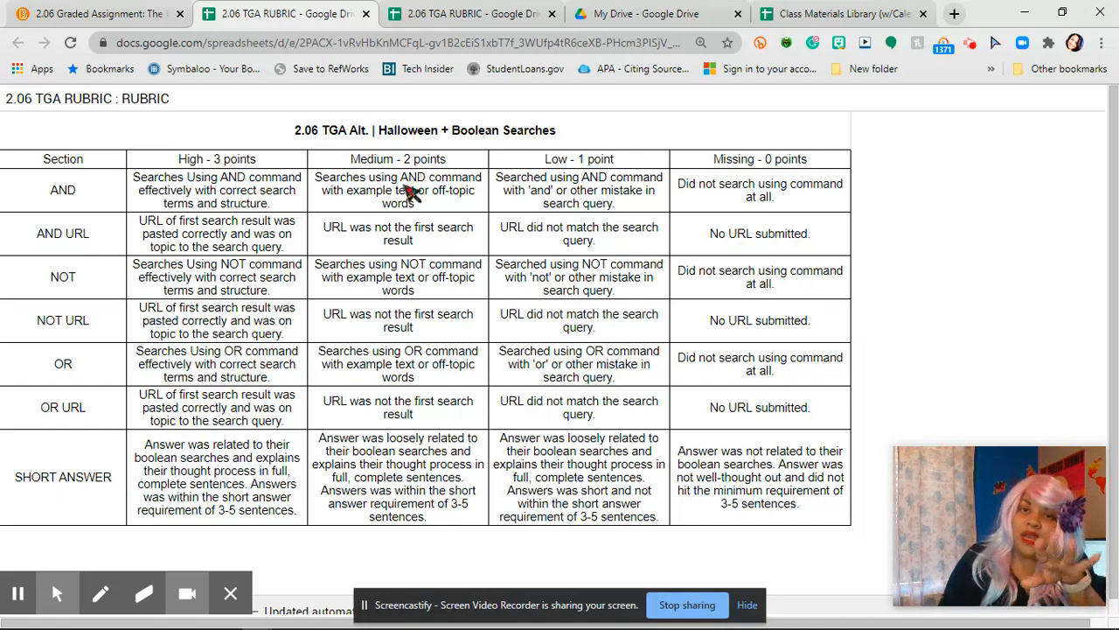
mouse_move(238, 317)
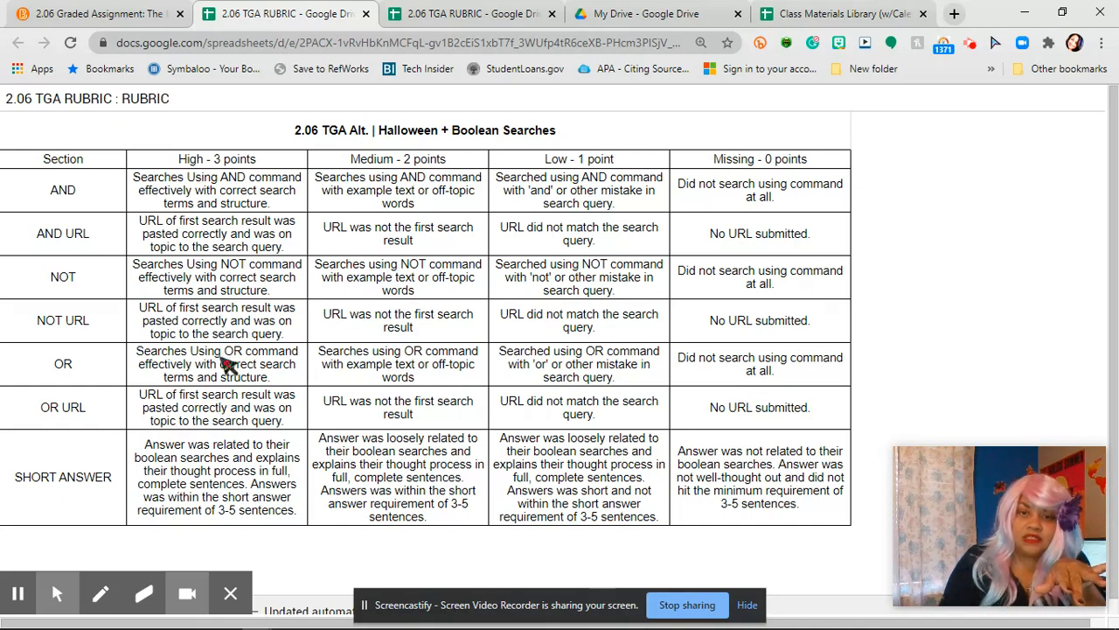
mouse_move(234, 231)
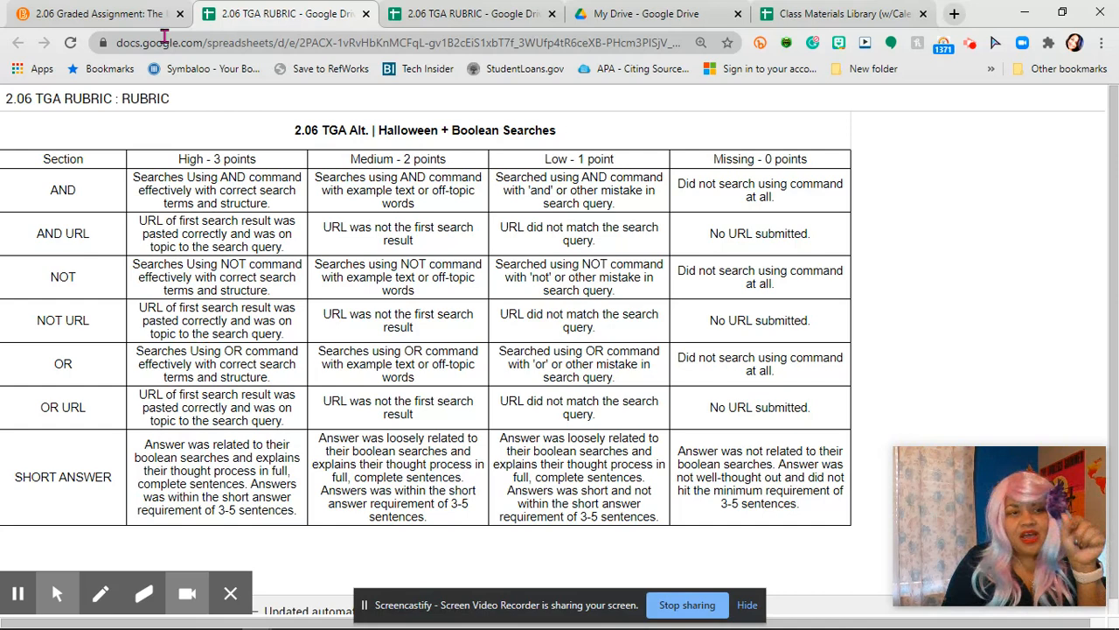
Switch back to the 2.06 Graded Assignment tab and view the search instructions.
click(96, 14)
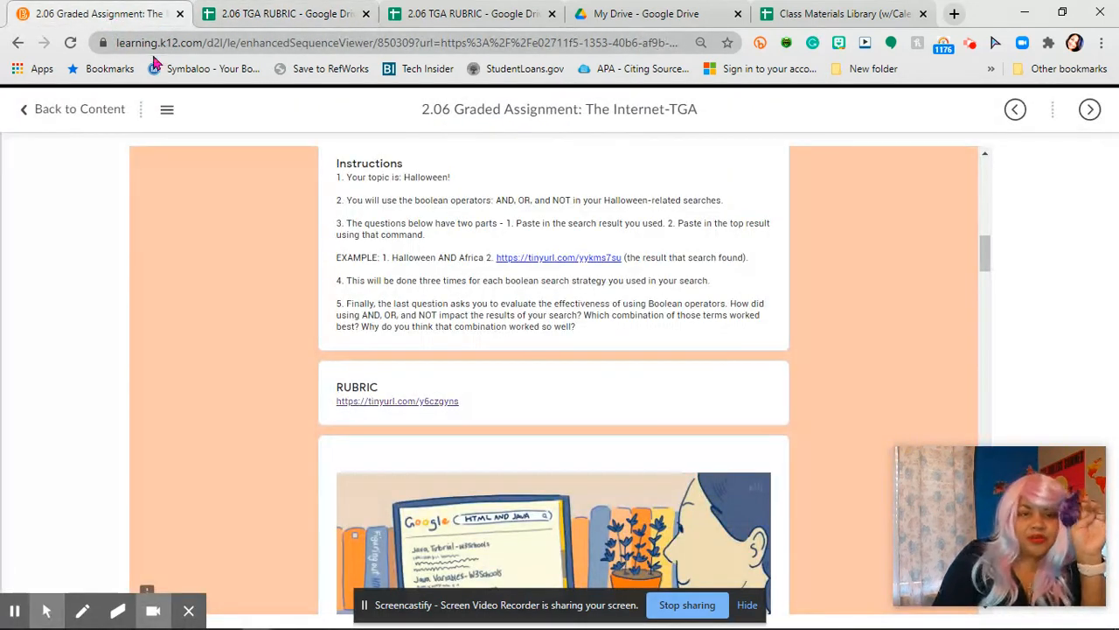
mouse_move(472, 229)
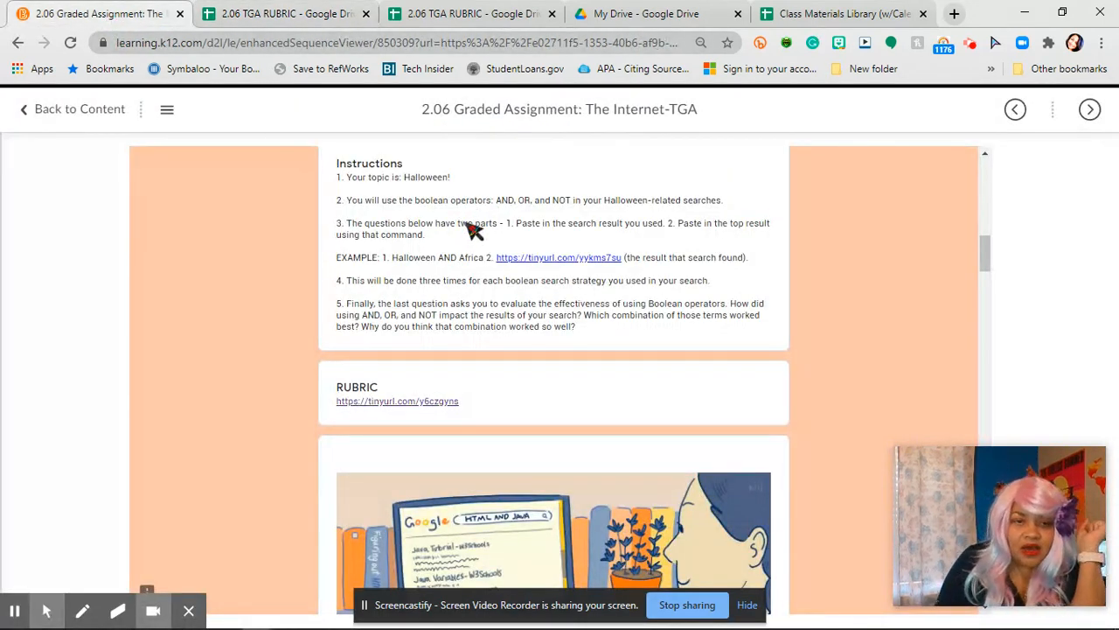
scroll(down, 3)
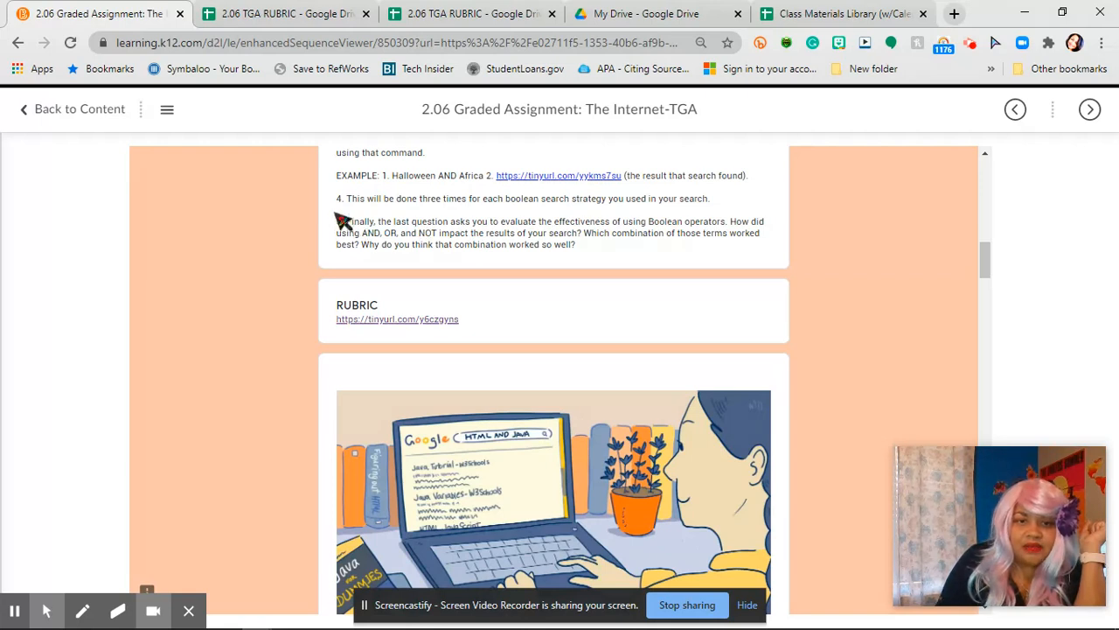
mouse_move(686, 217)
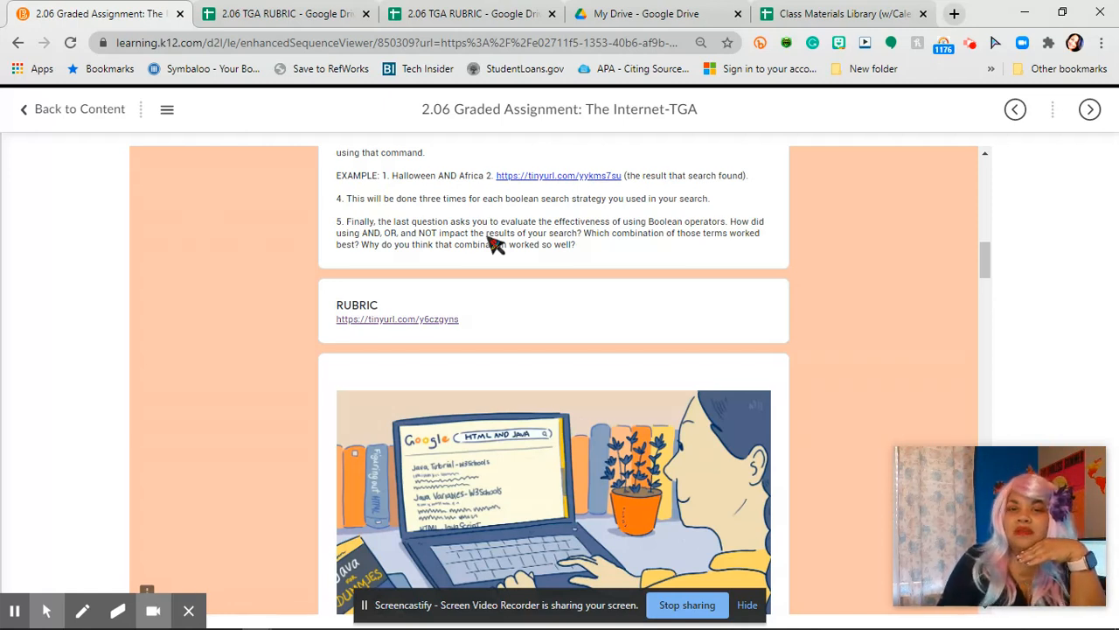
mouse_move(492, 252)
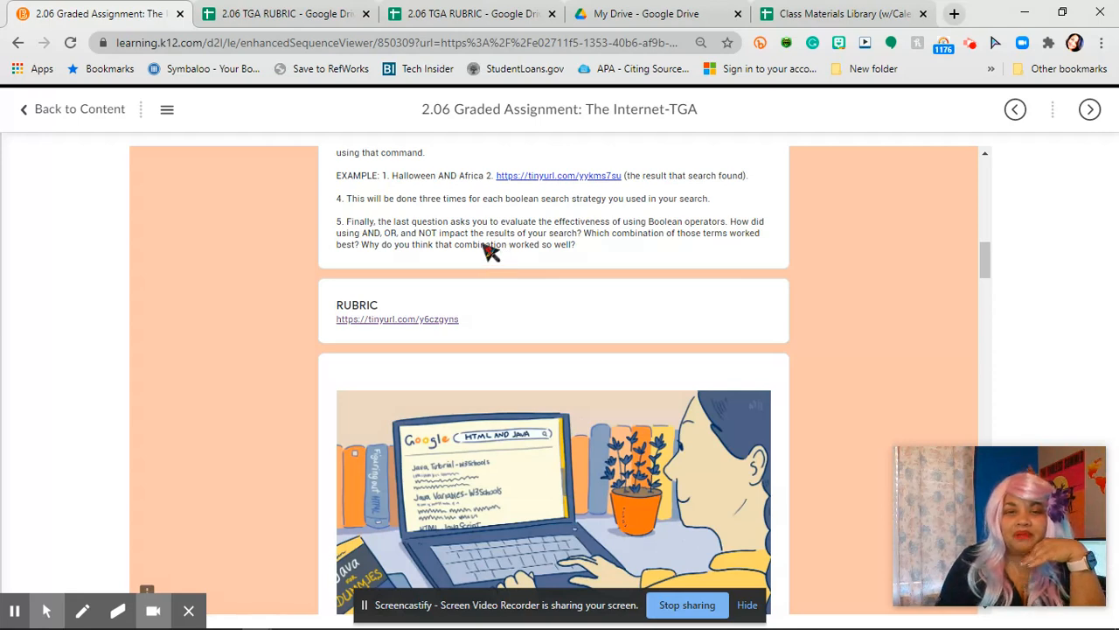
scroll(down, 3)
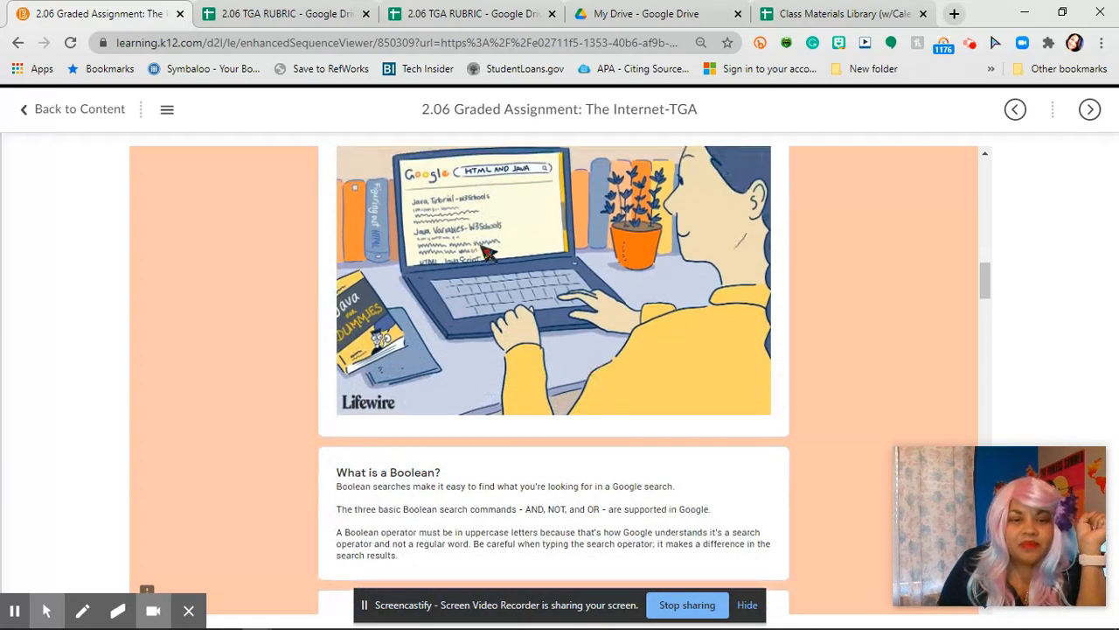
scroll(down, 3)
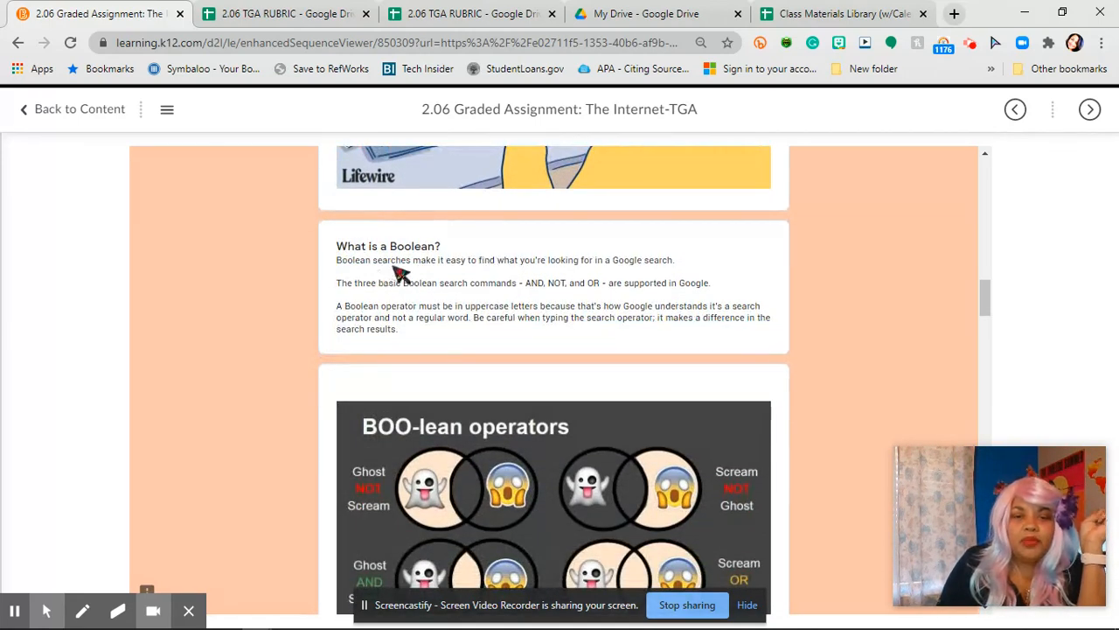
mouse_move(411, 278)
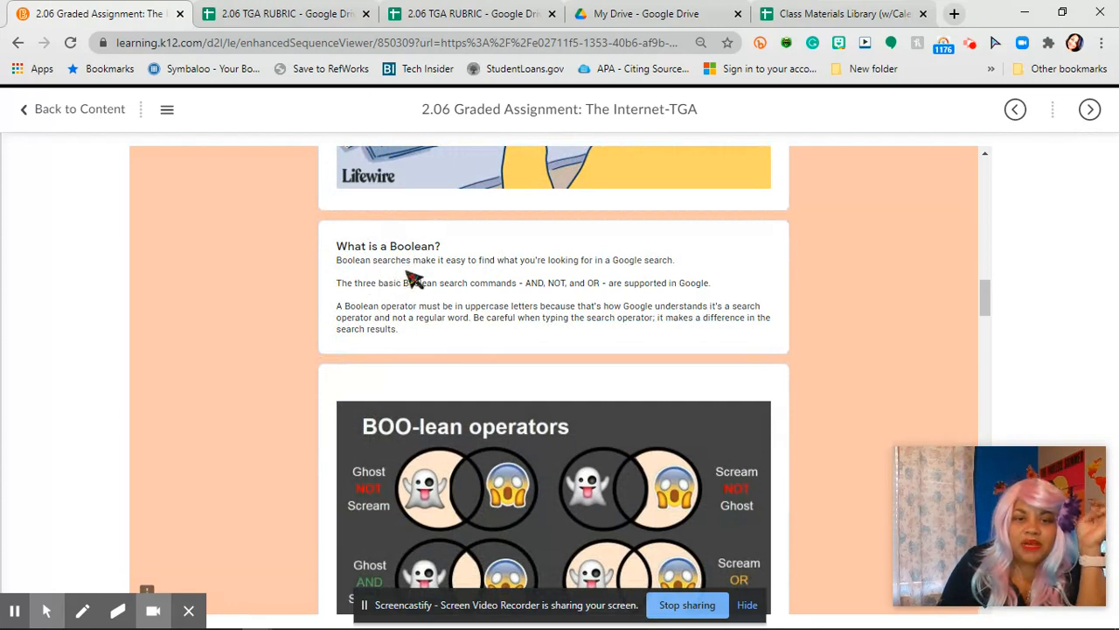
mouse_move(475, 273)
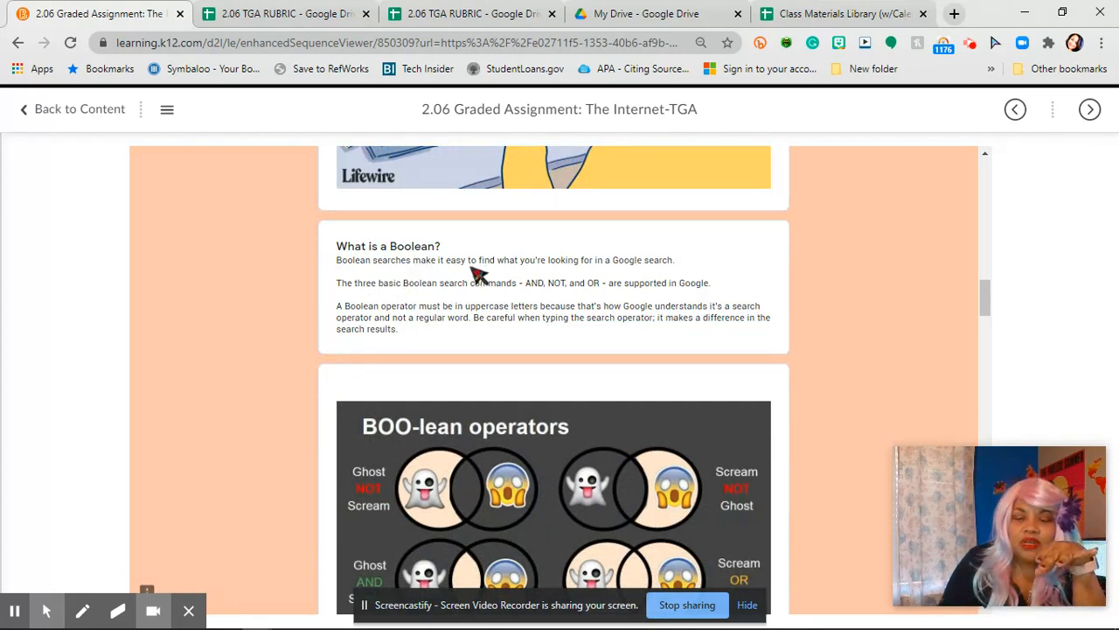
mouse_move(626, 266)
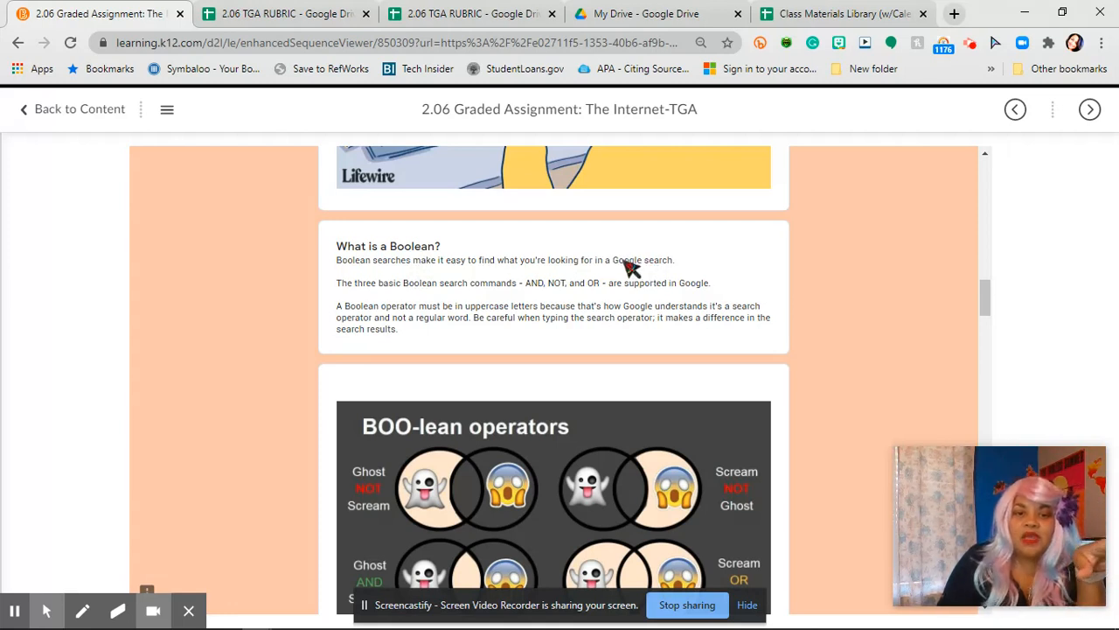
mouse_move(437, 298)
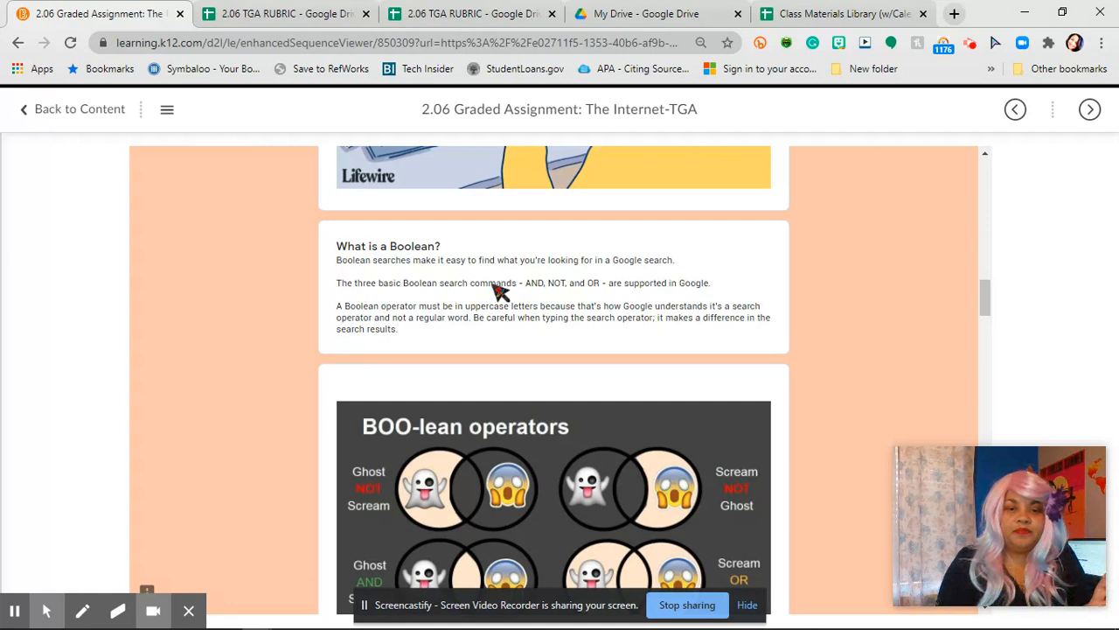
scroll(down, 3)
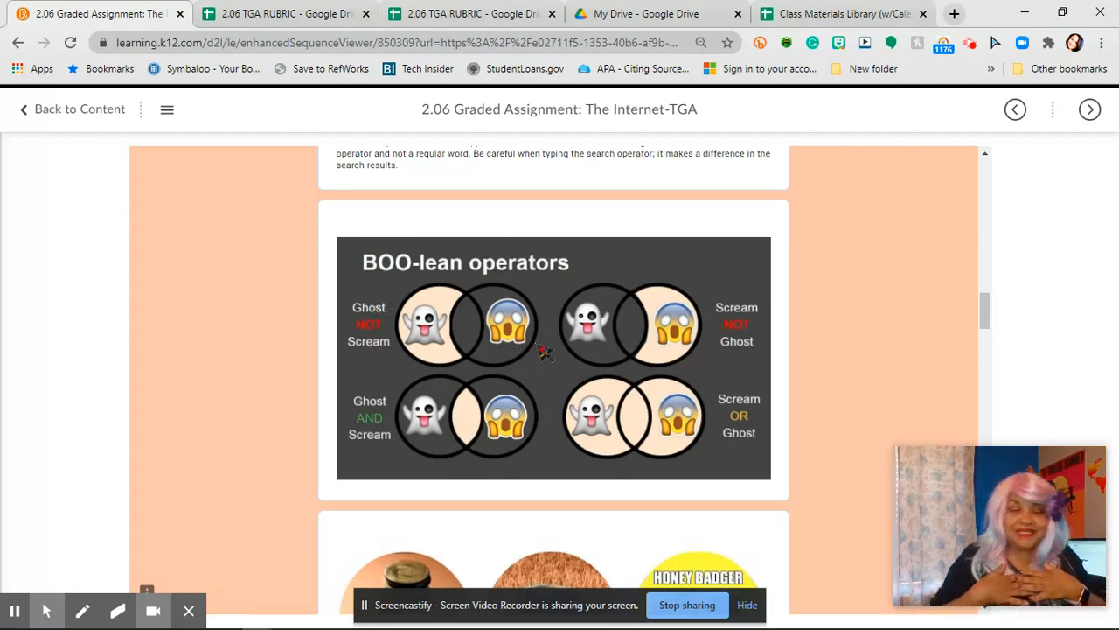
mouse_move(525, 385)
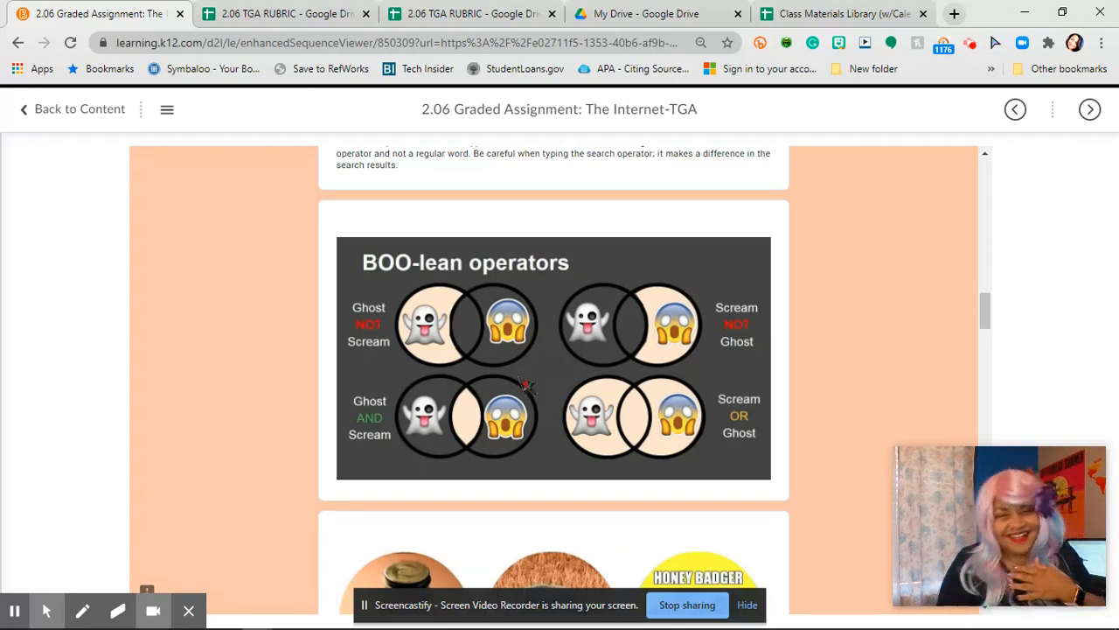
mouse_move(609, 399)
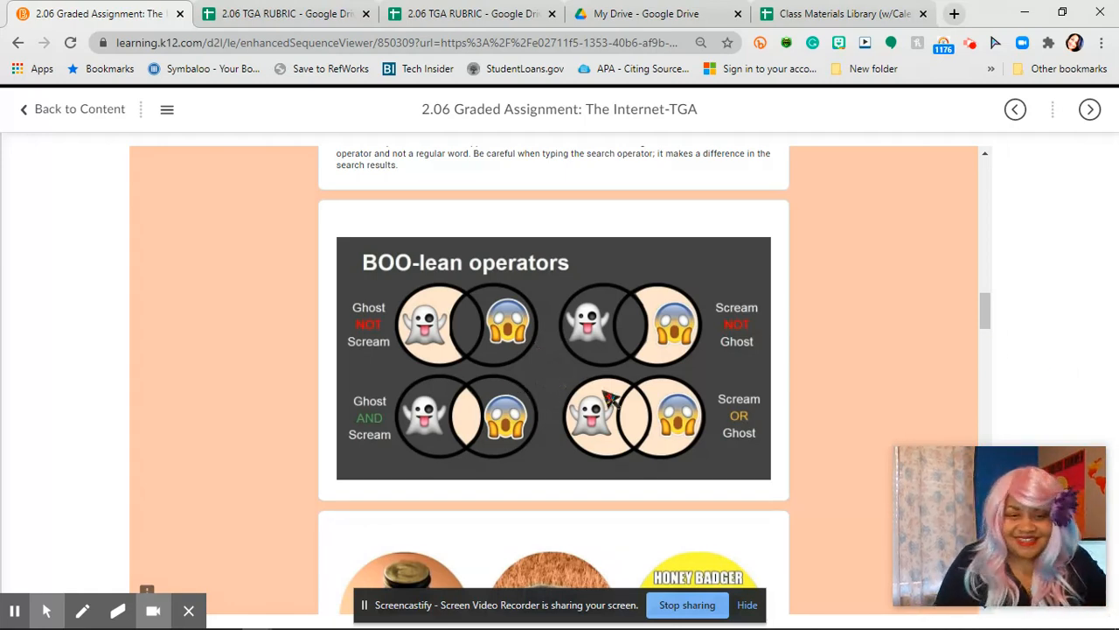
scroll(down, 3)
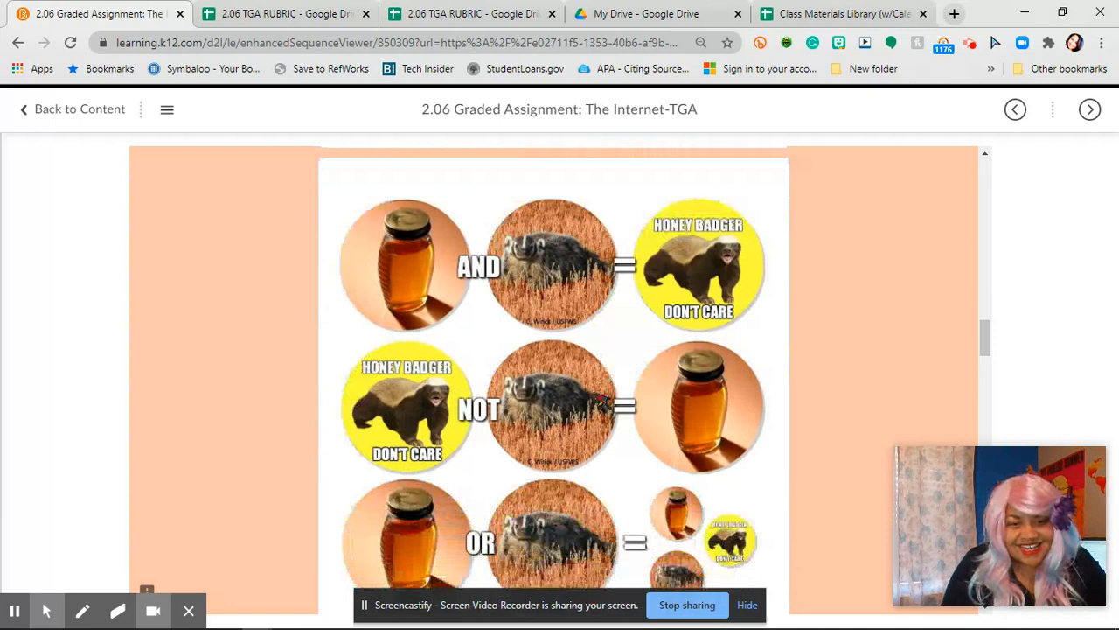
scroll(down, 3)
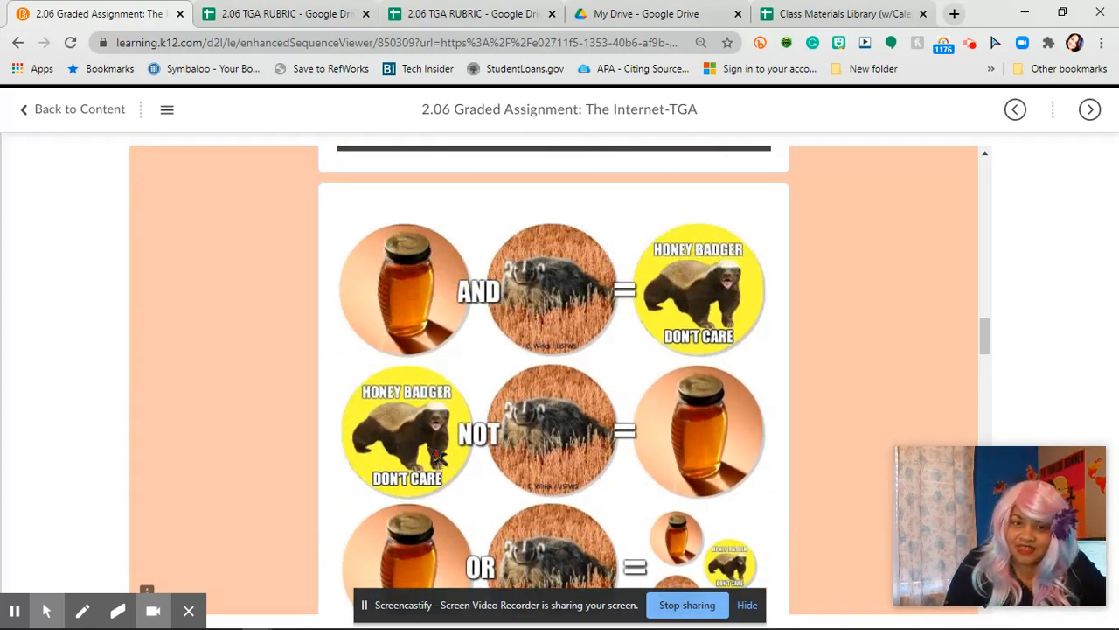
scroll(down, 3)
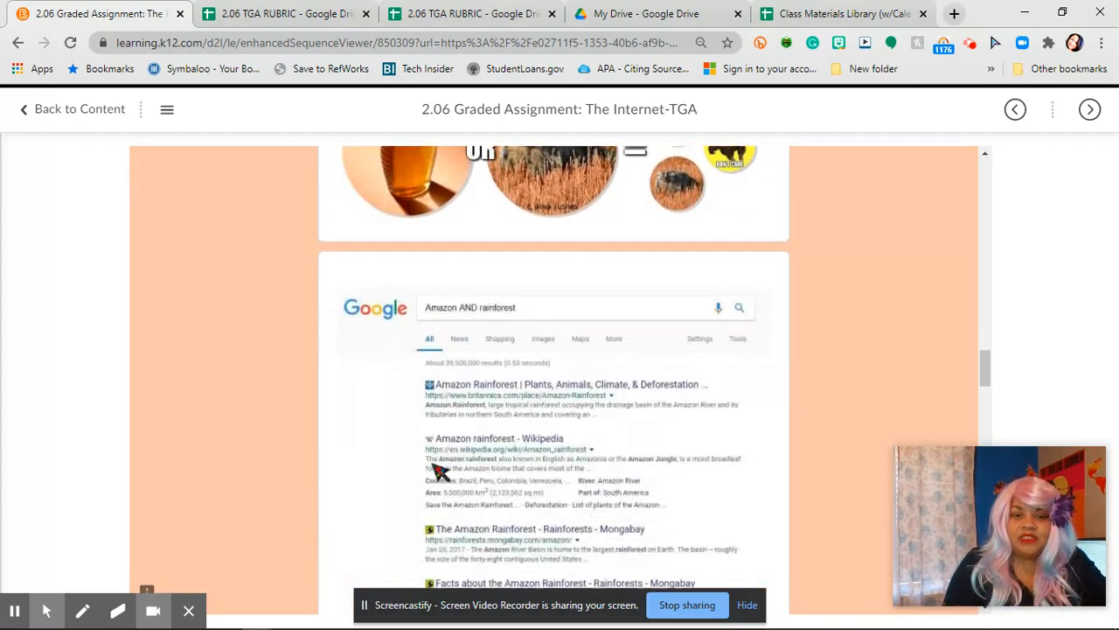
scroll(down, 3)
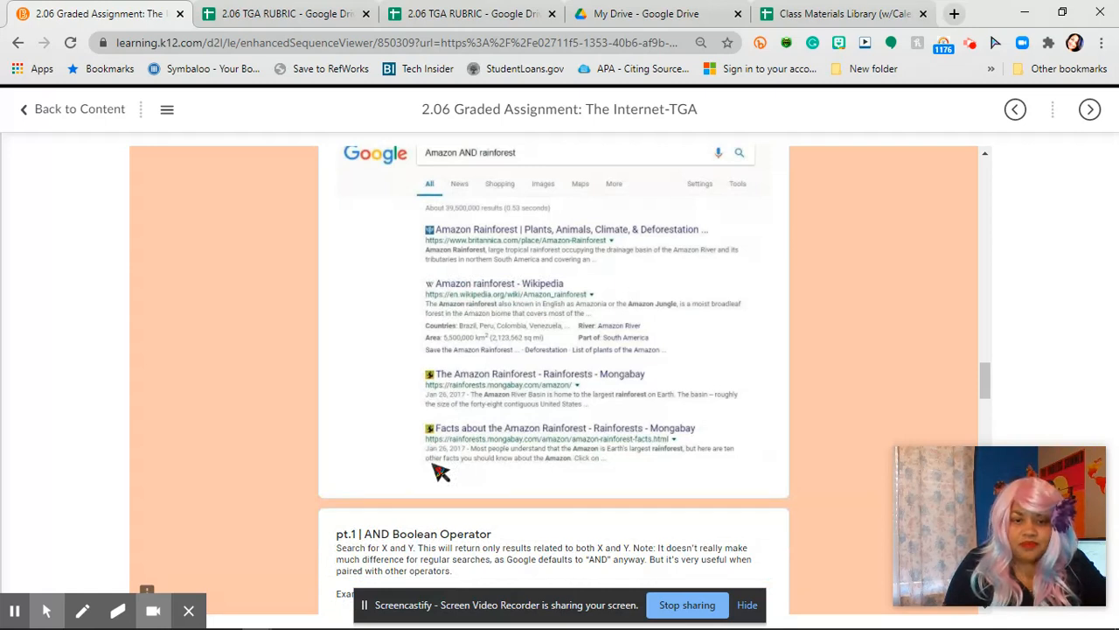
scroll(down, 3)
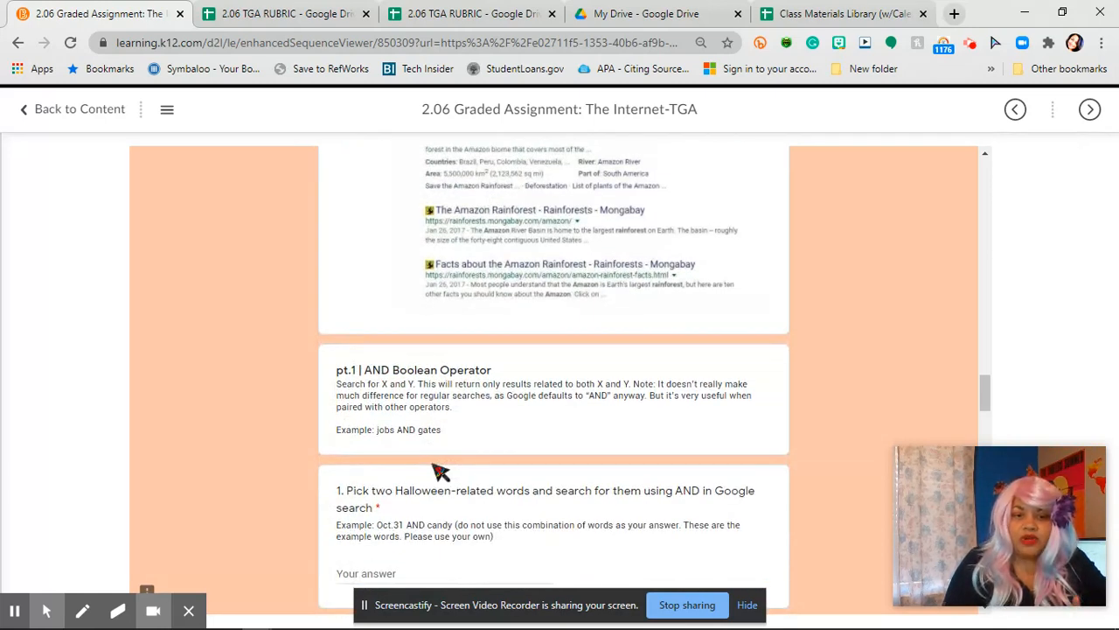
mouse_move(420, 425)
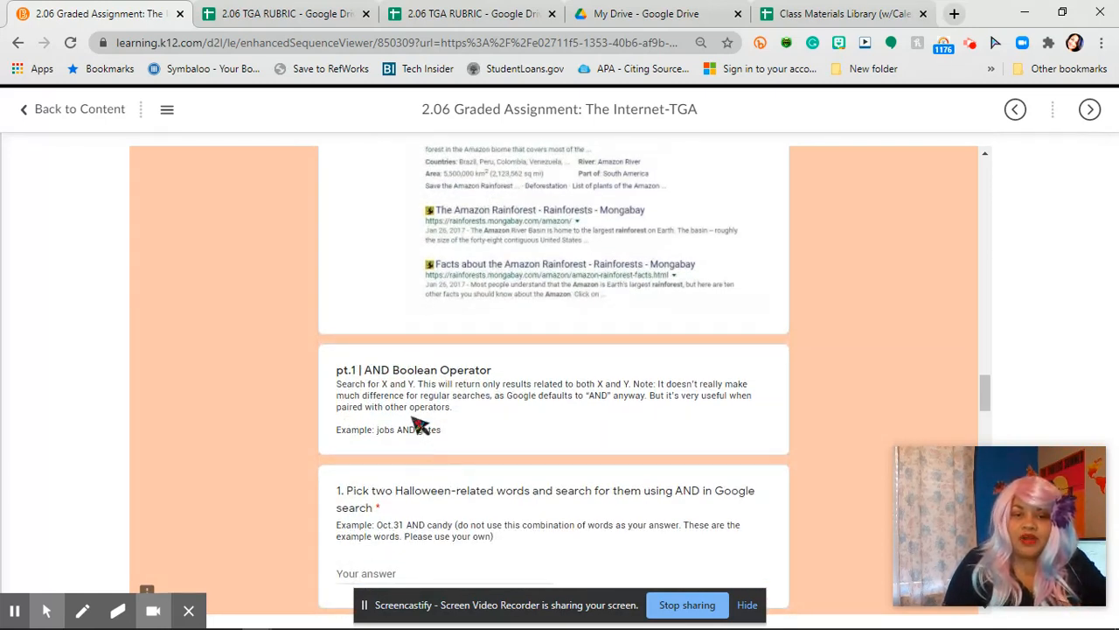
mouse_move(545, 453)
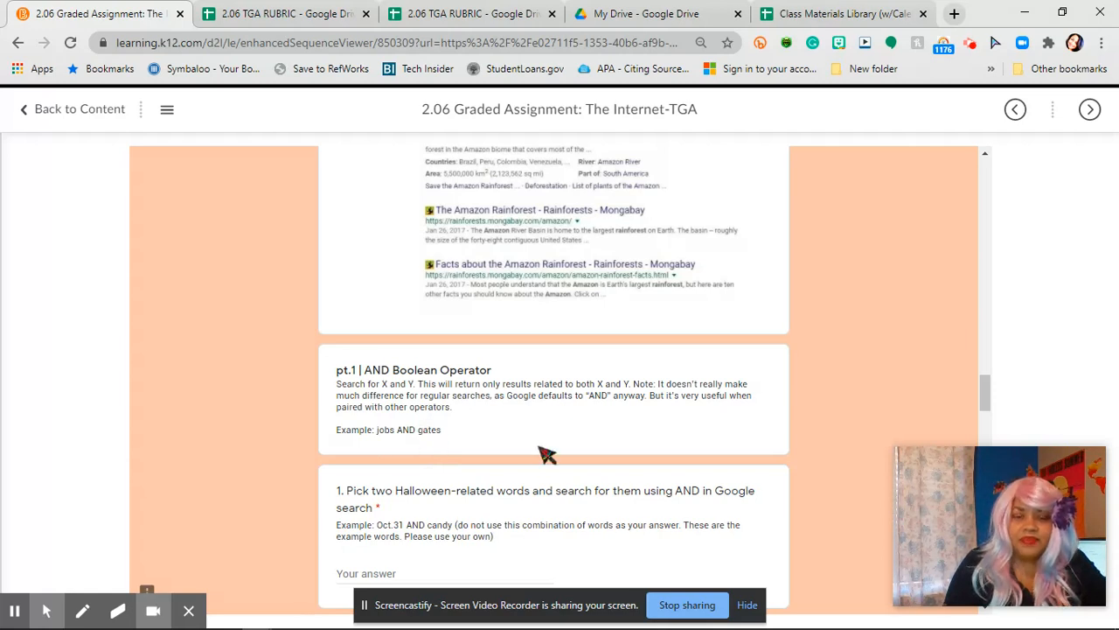
scroll(down, 3)
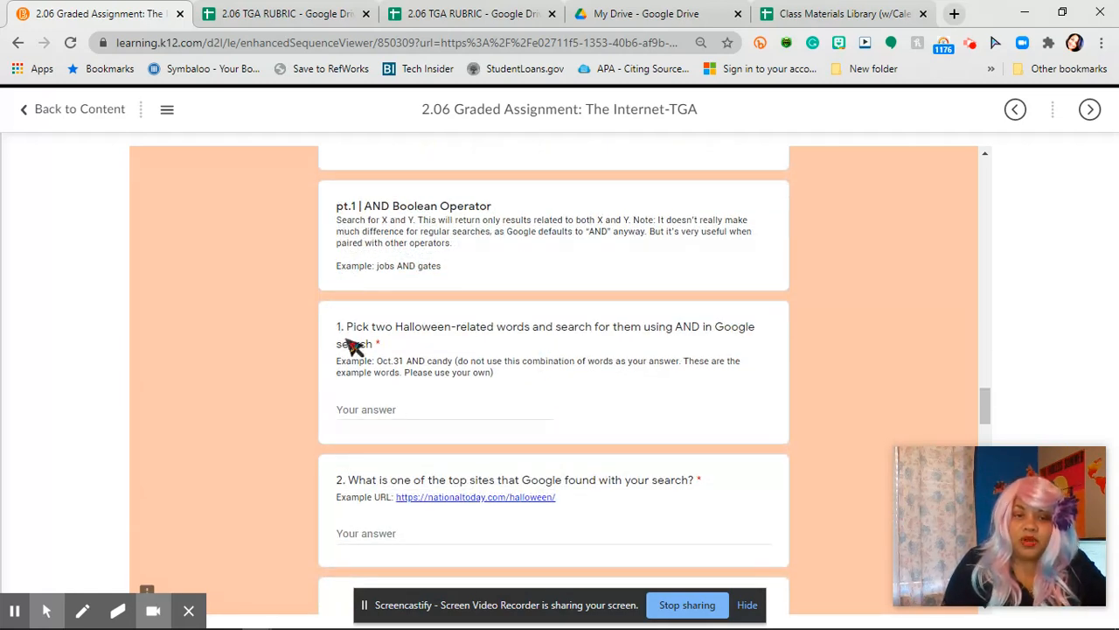
mouse_move(533, 339)
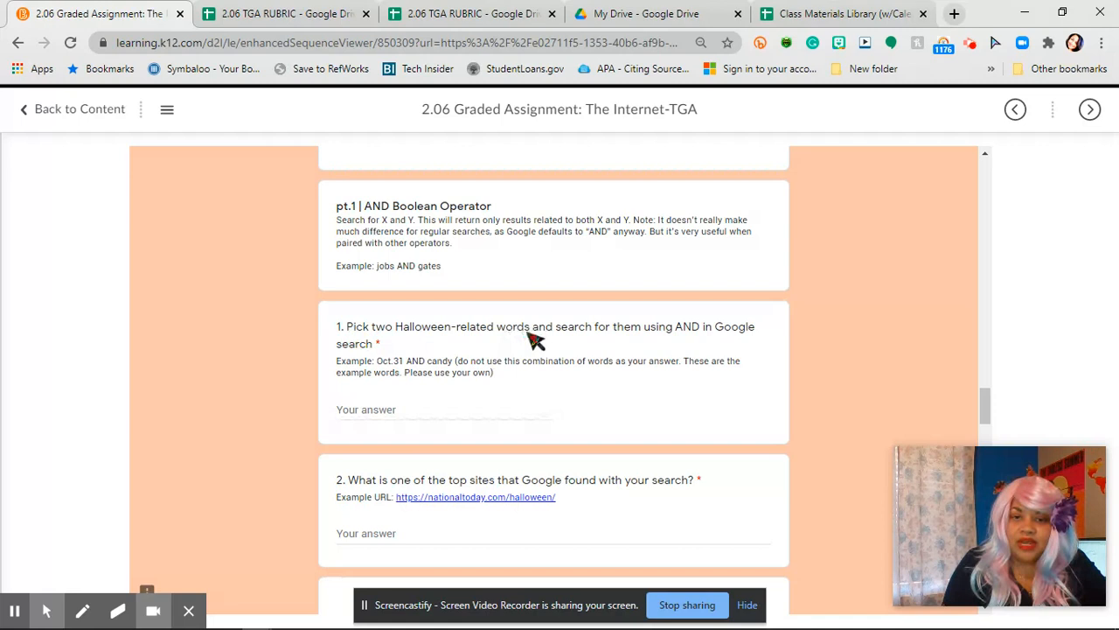
mouse_move(690, 334)
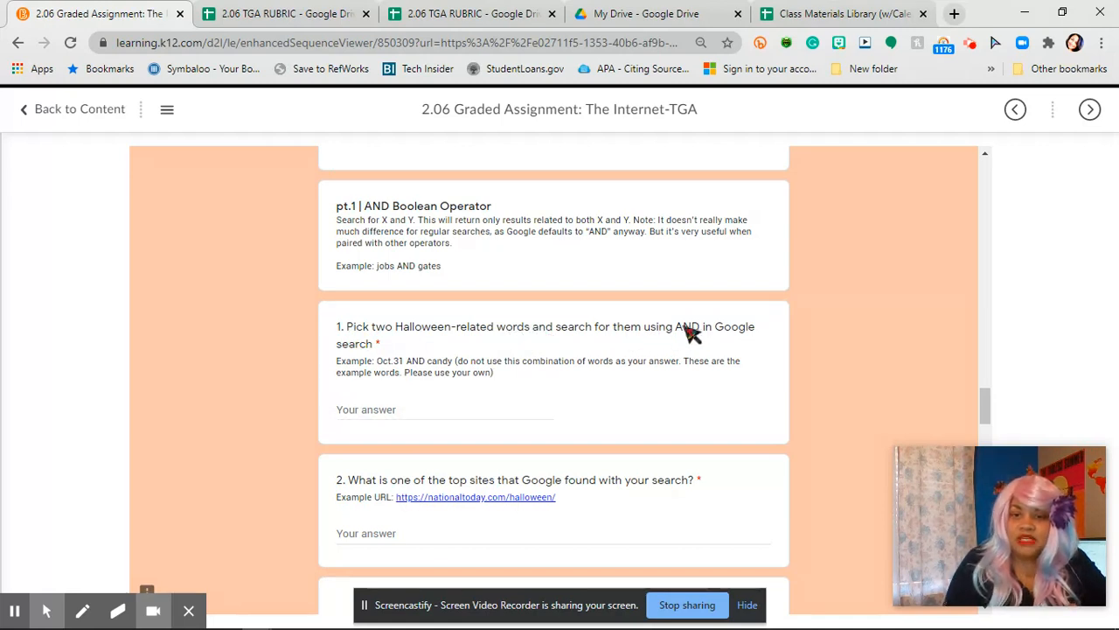
mouse_move(744, 331)
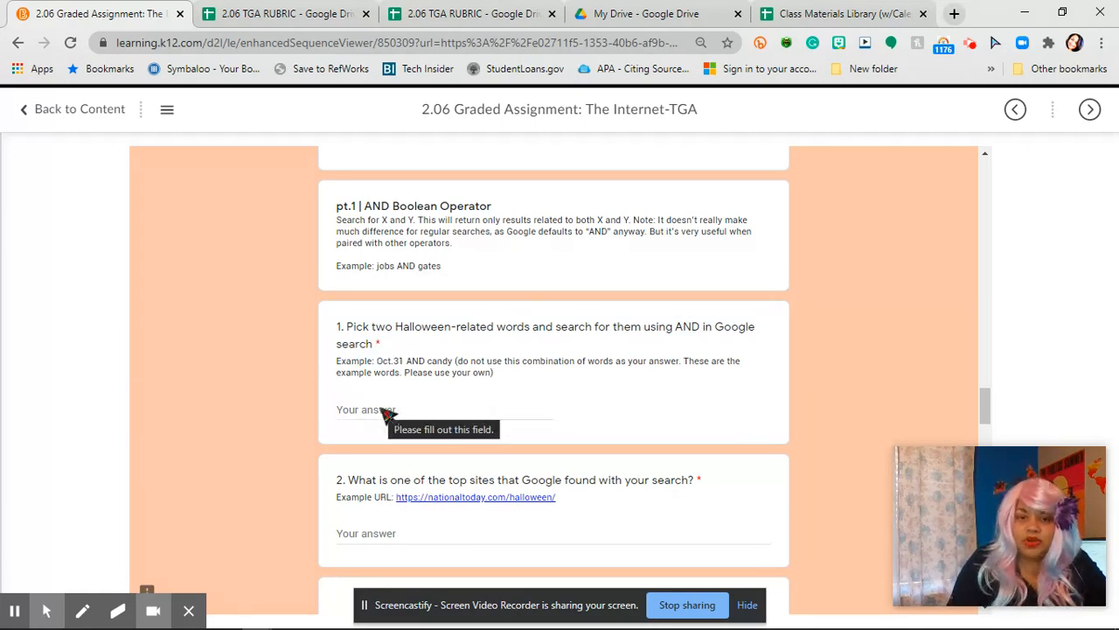
mouse_move(395, 388)
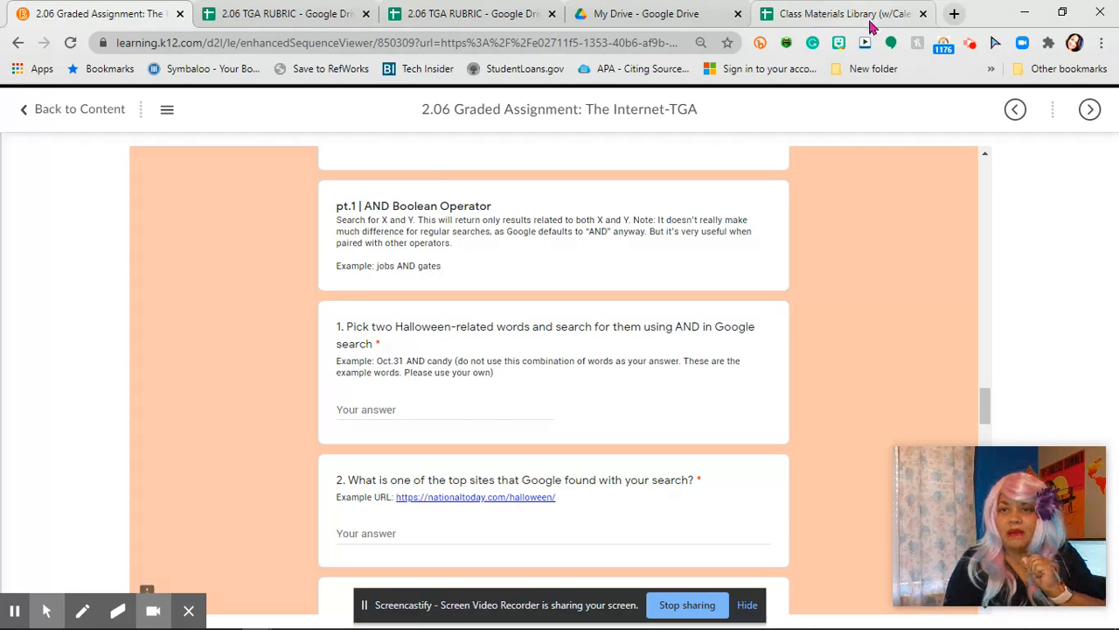
Add a blank new browser tab and return to the graded assignment tab.
click(953, 14)
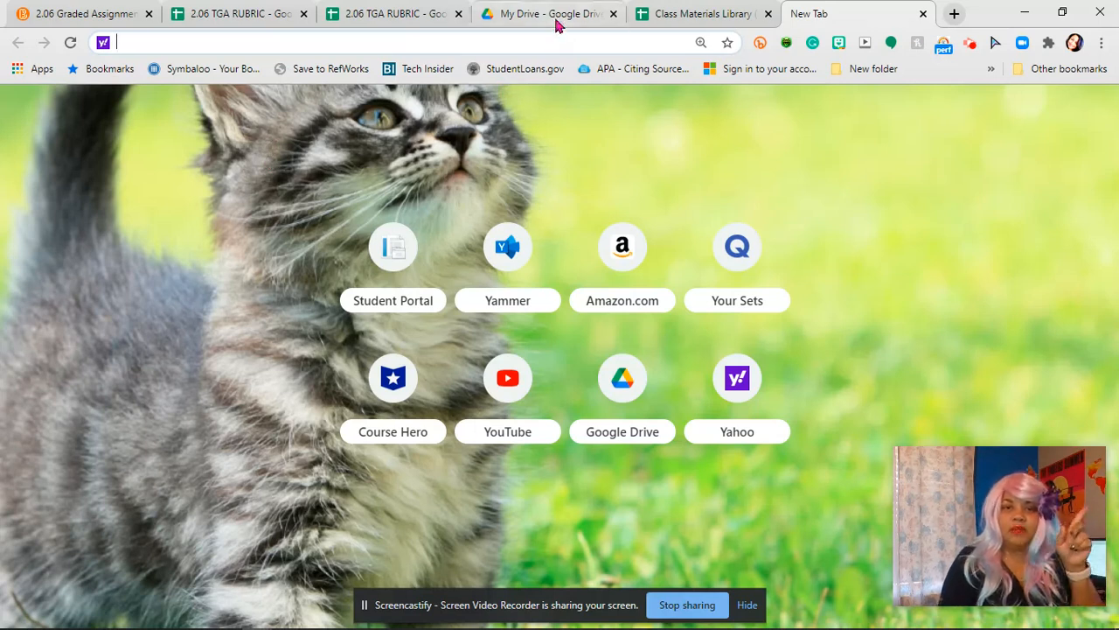
mouse_move(699, 14)
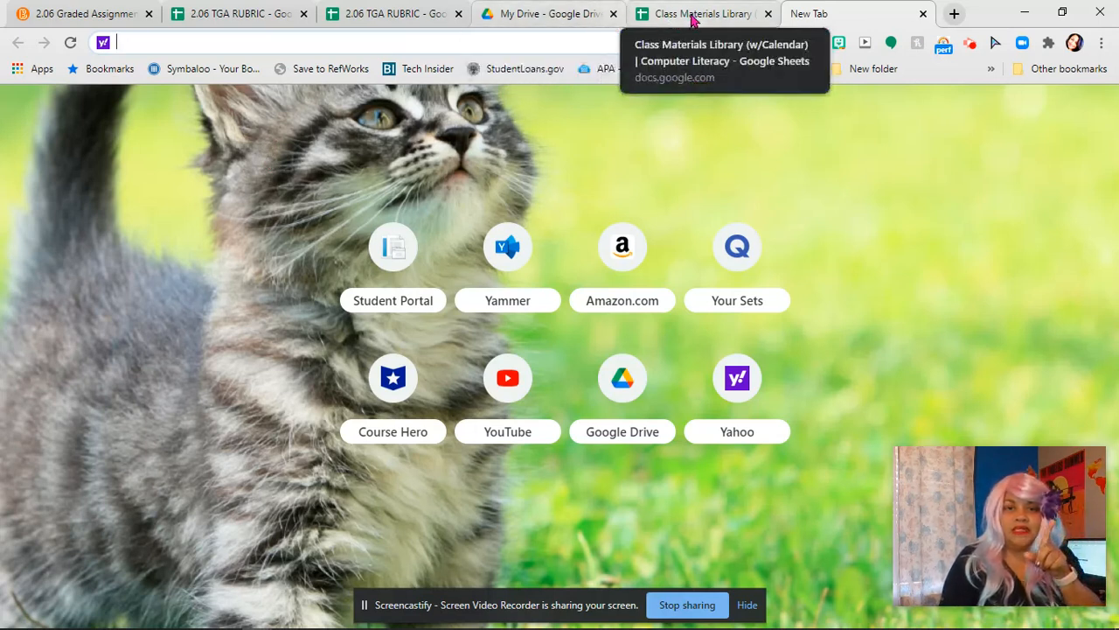
click(542, 14)
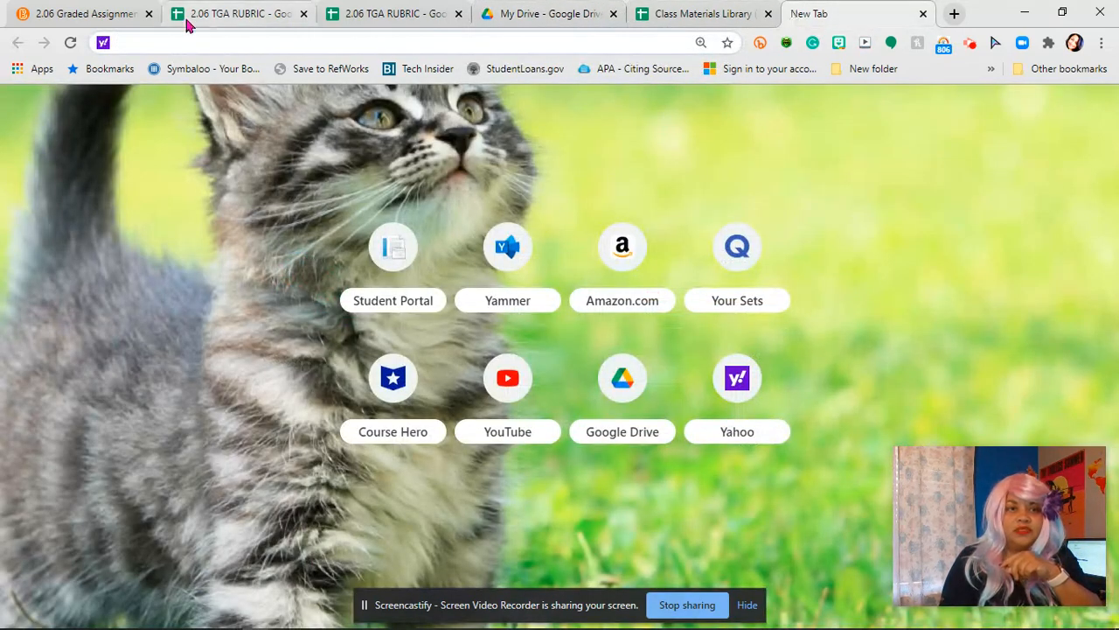
click(84, 14)
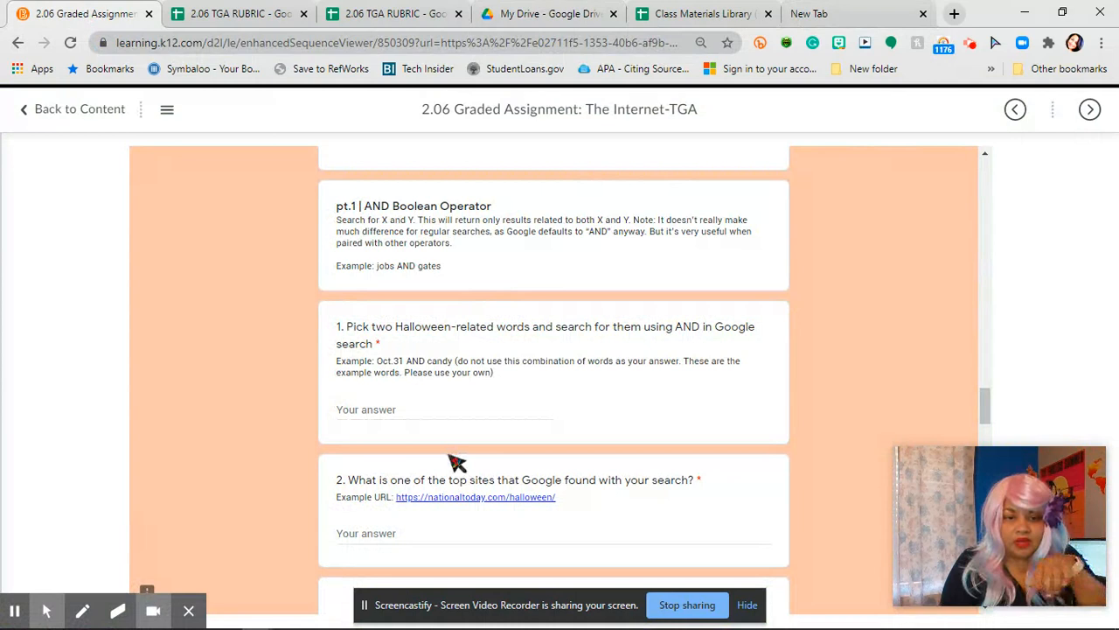
Answer question 1 with 'witch AND broom' and copy that text.
click(409, 409)
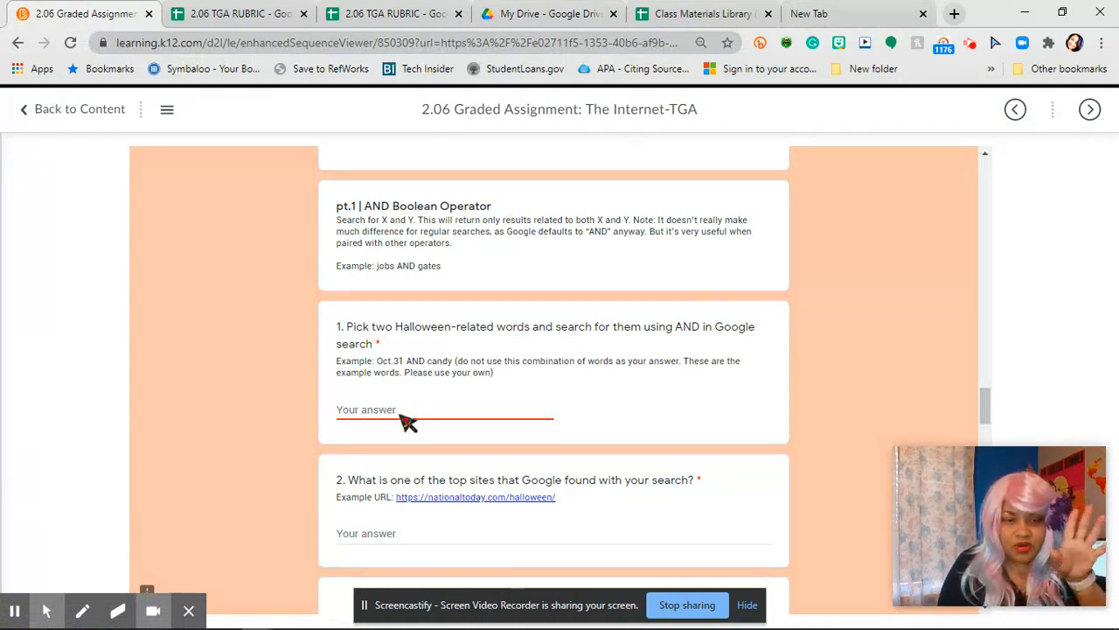
text(w)
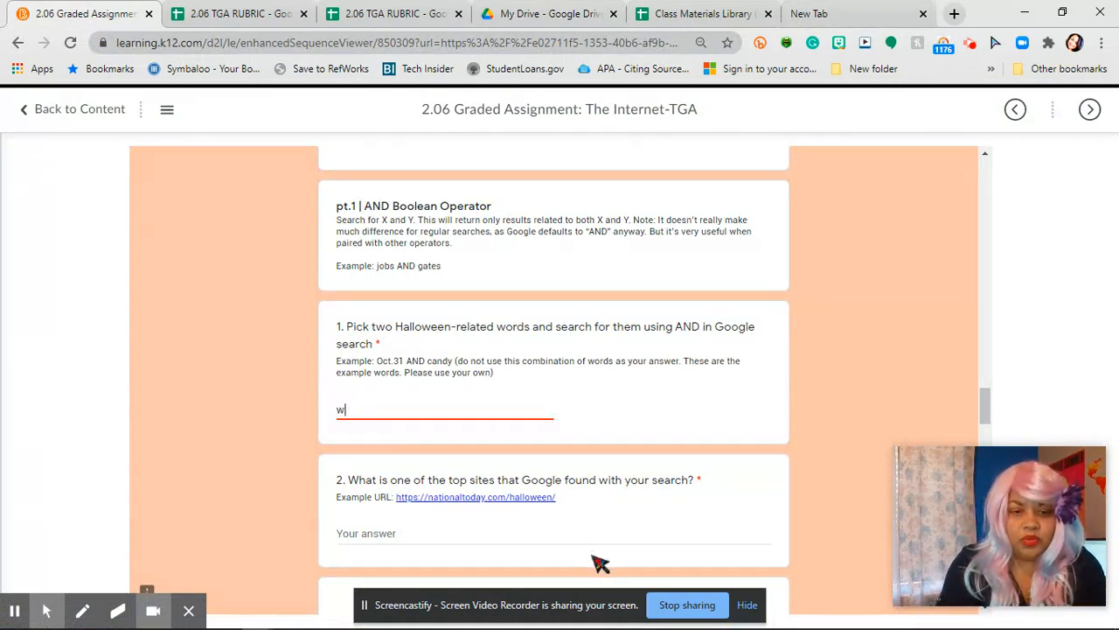
text(itc)
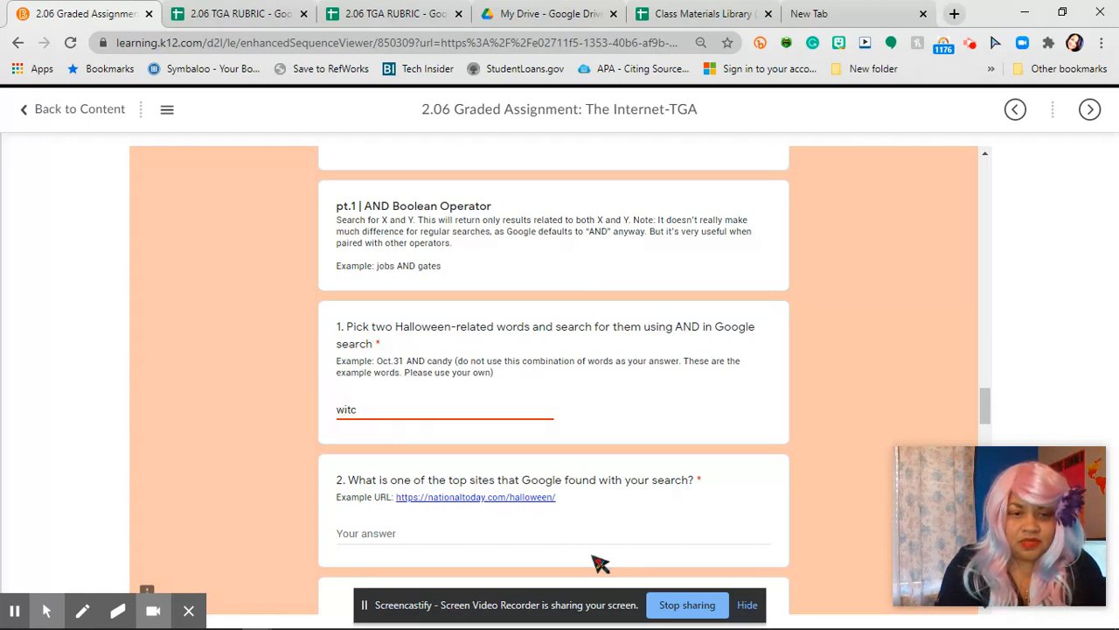
text(h)
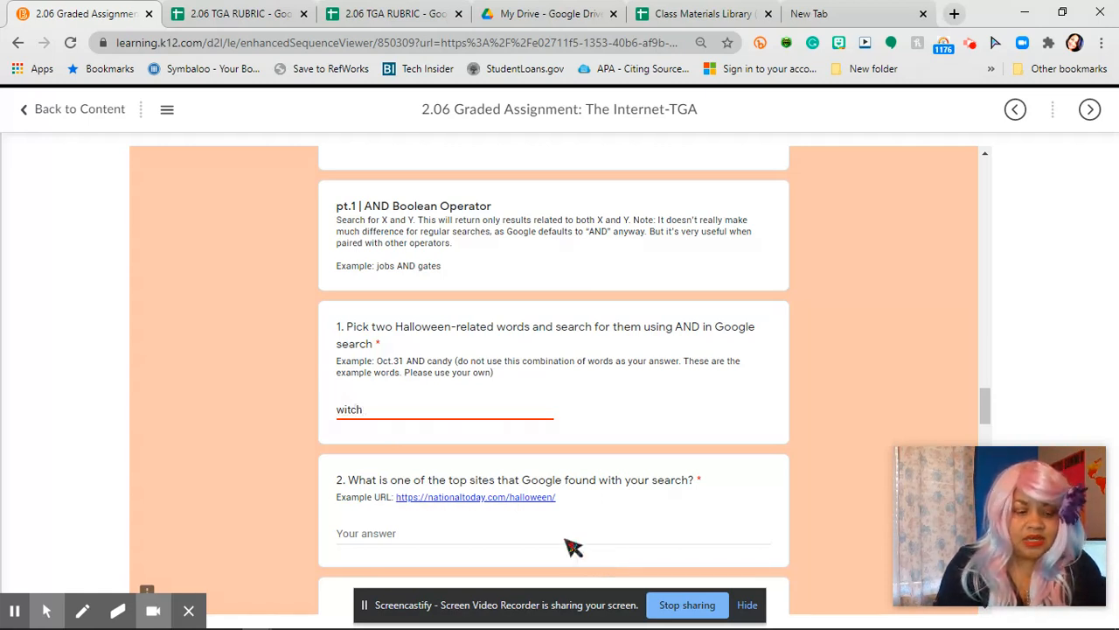
text(AND)
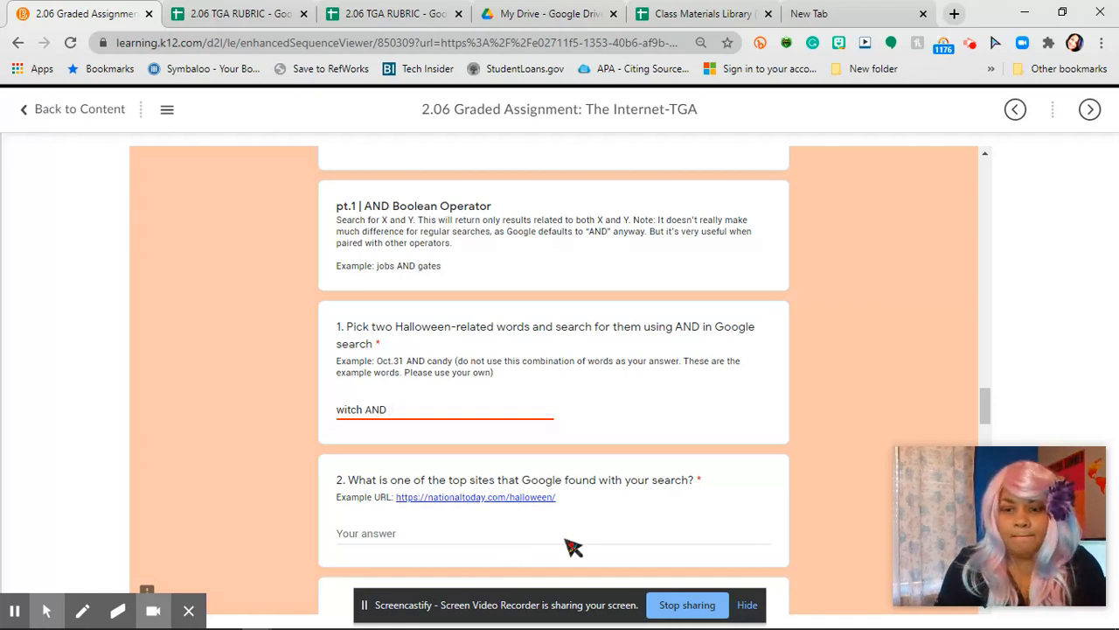
text(br)
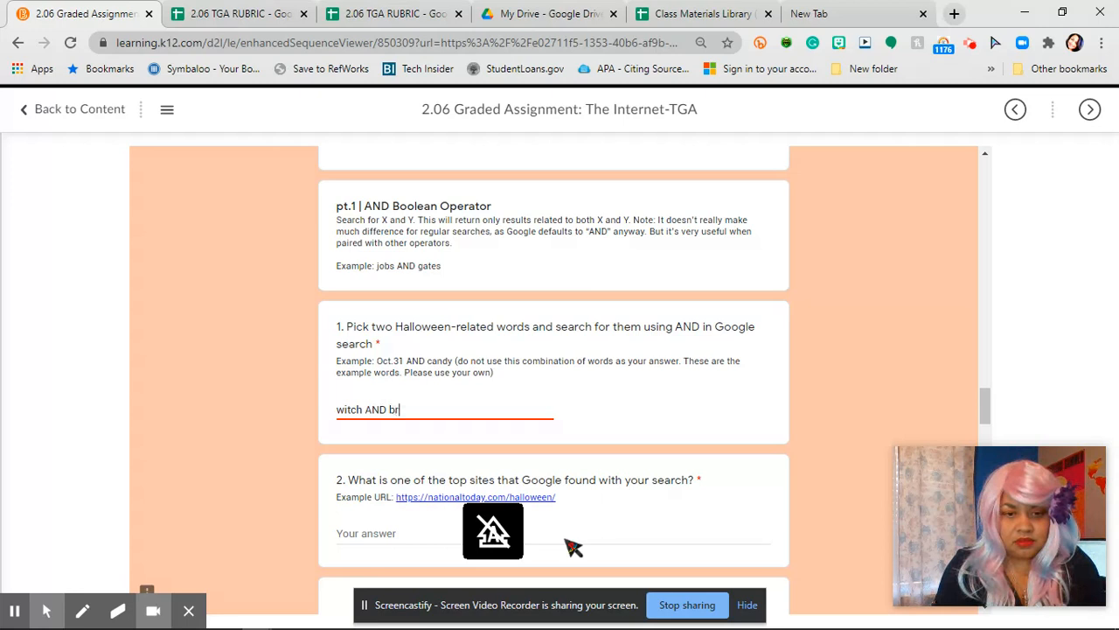
text(oom)
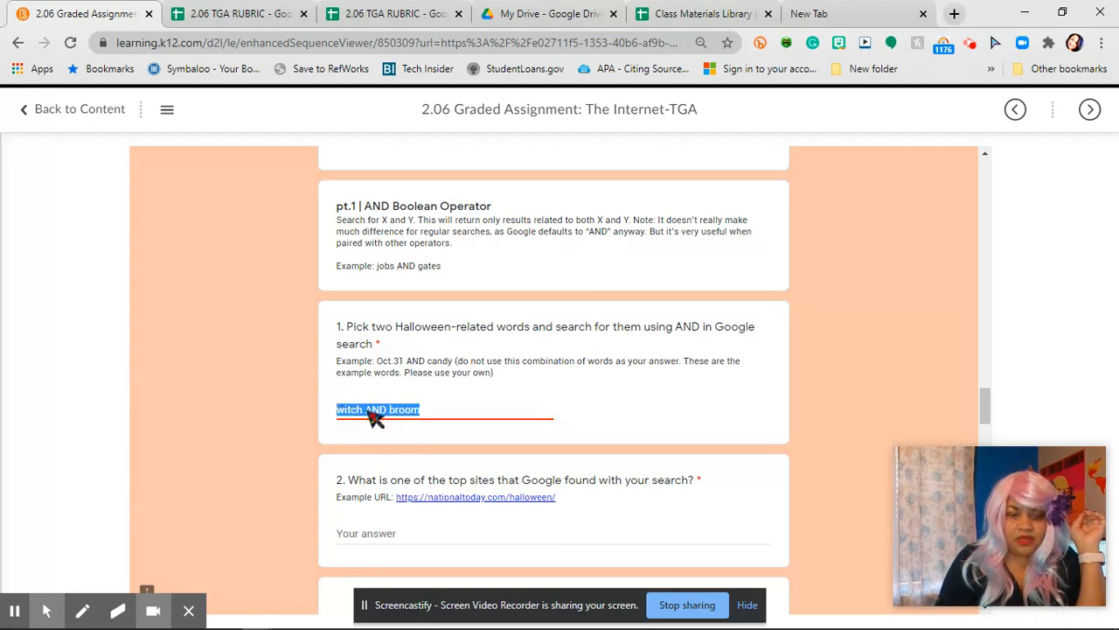
right_click(376, 409)
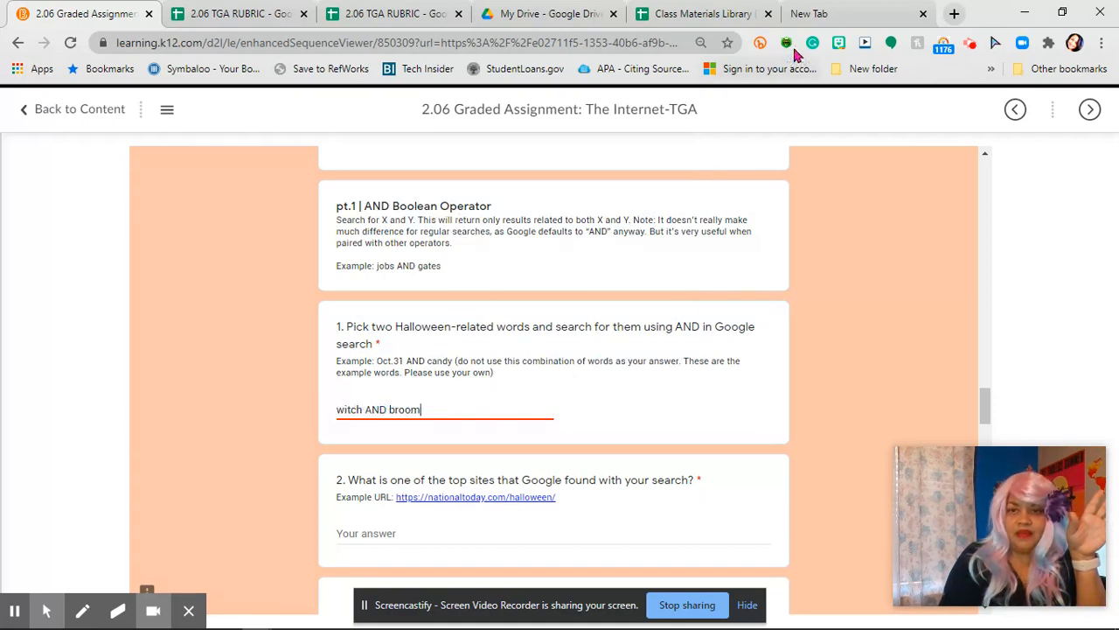
Search Yahoo for 'witch AND broom' from the new tab's address bar.
click(857, 14)
text(witch AND broom)
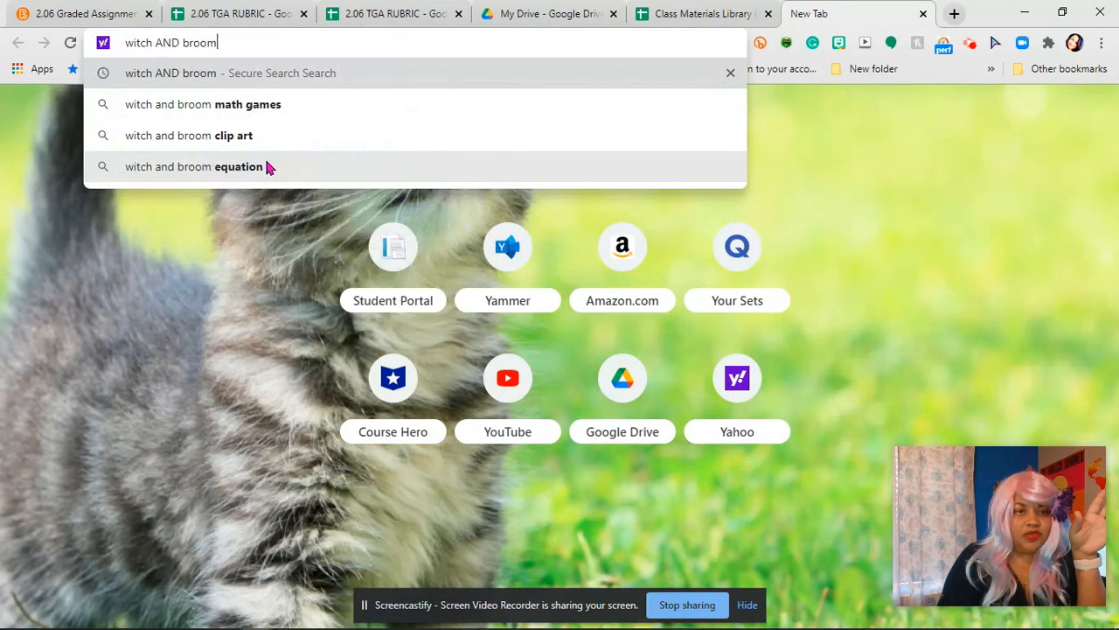
key(Return)
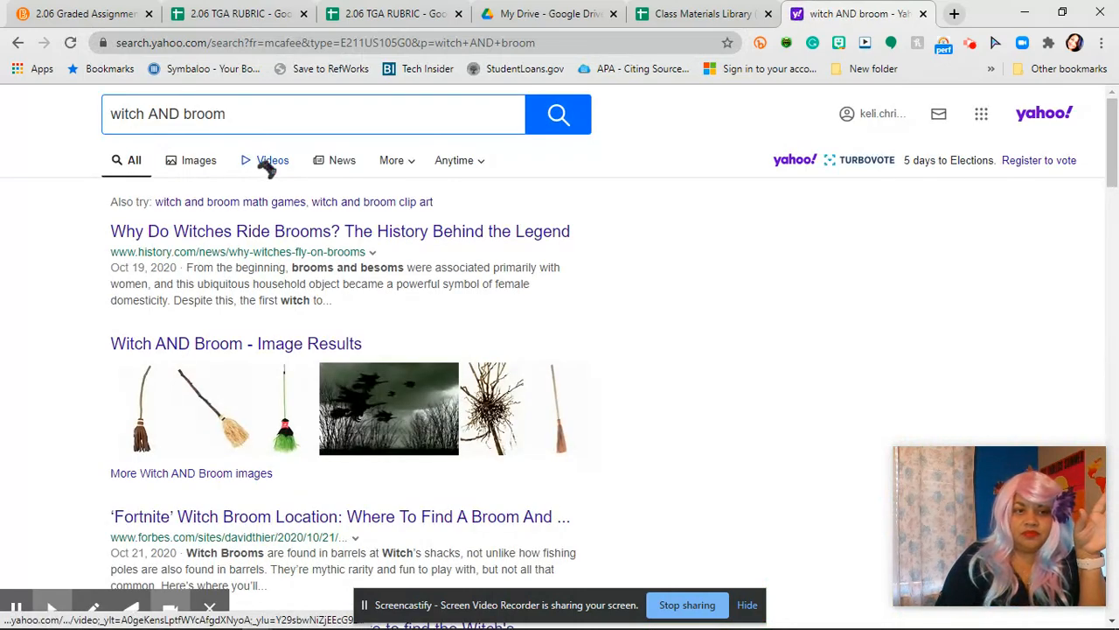
mouse_move(122, 238)
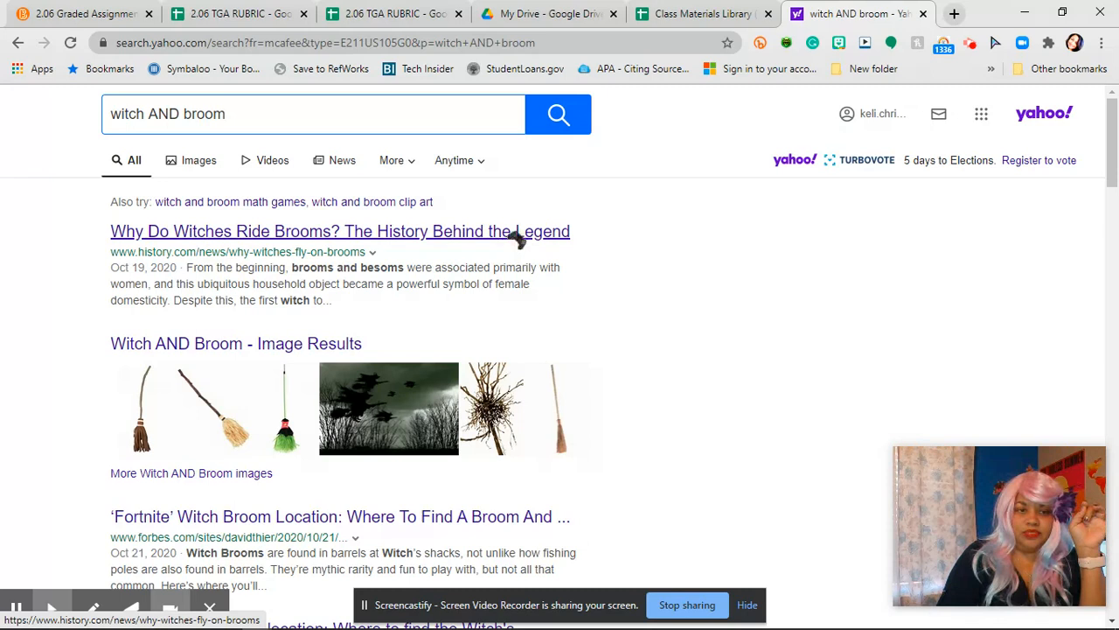
scroll(down, 3)
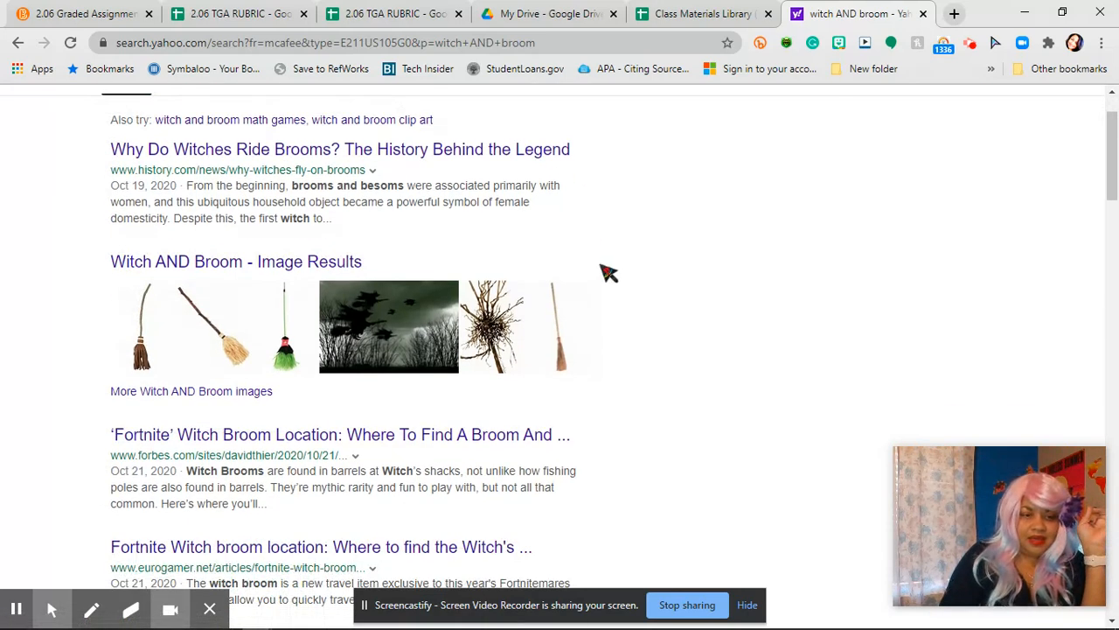
mouse_move(396, 451)
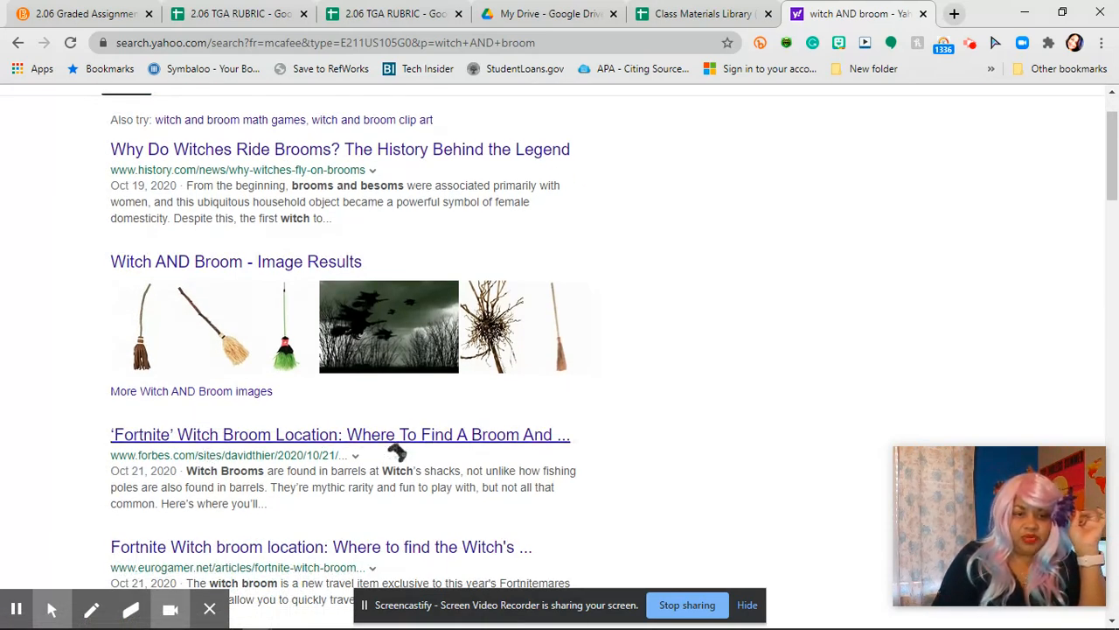
mouse_move(699, 419)
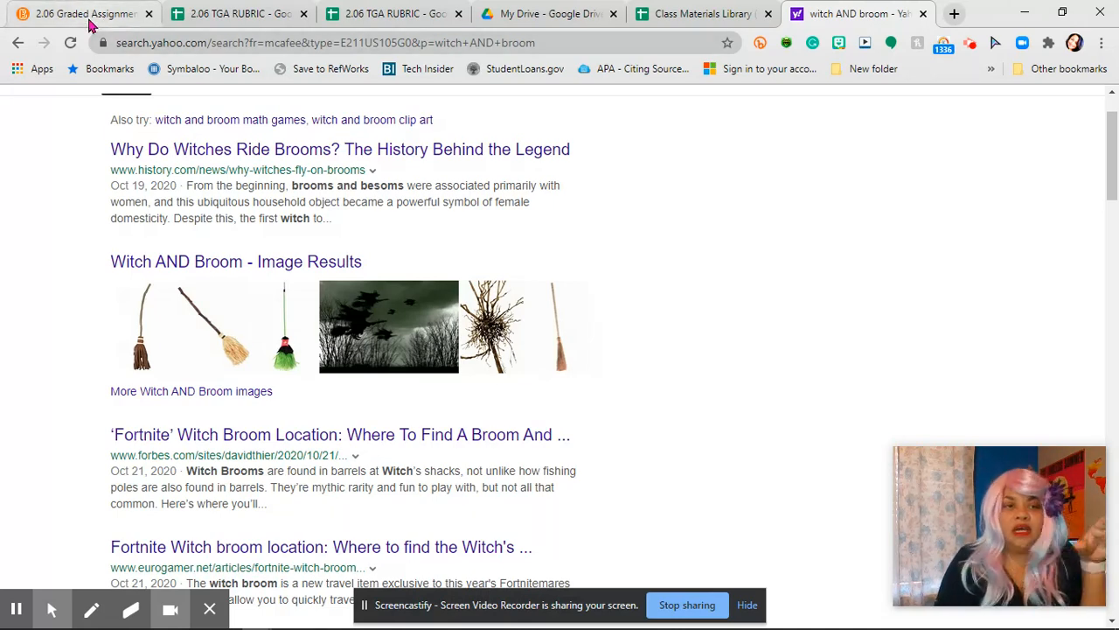
click(84, 14)
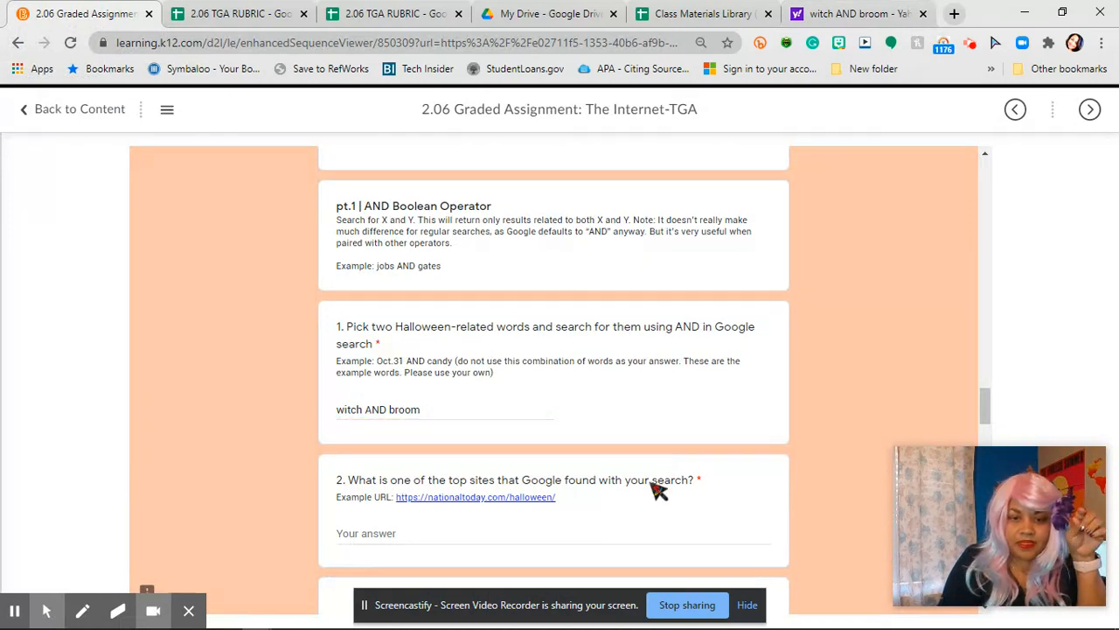
scroll(down, 3)
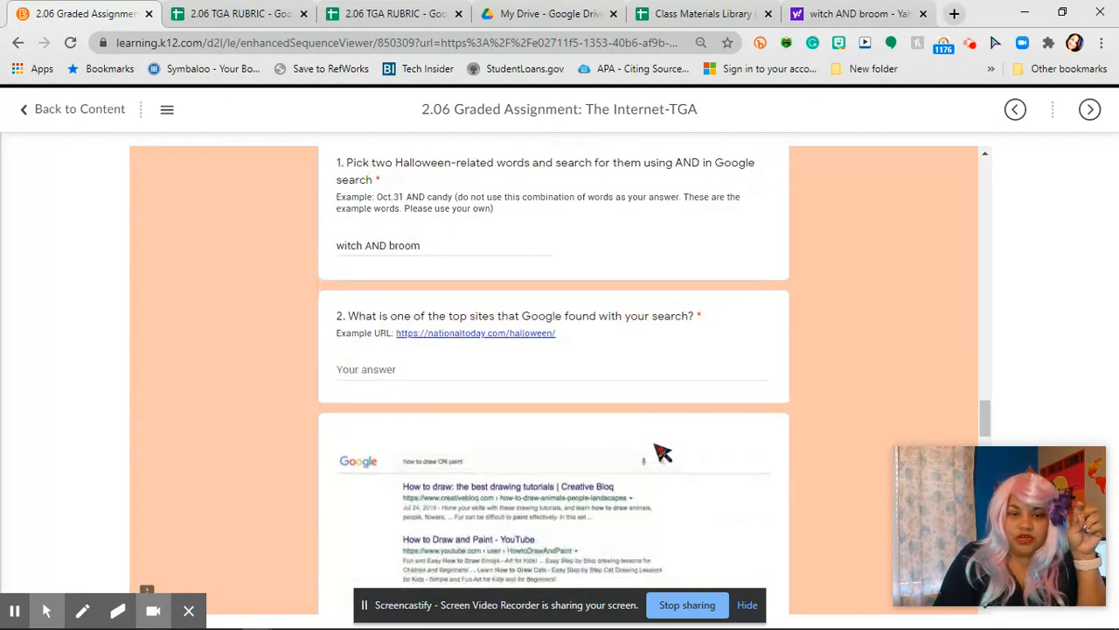
mouse_move(462, 329)
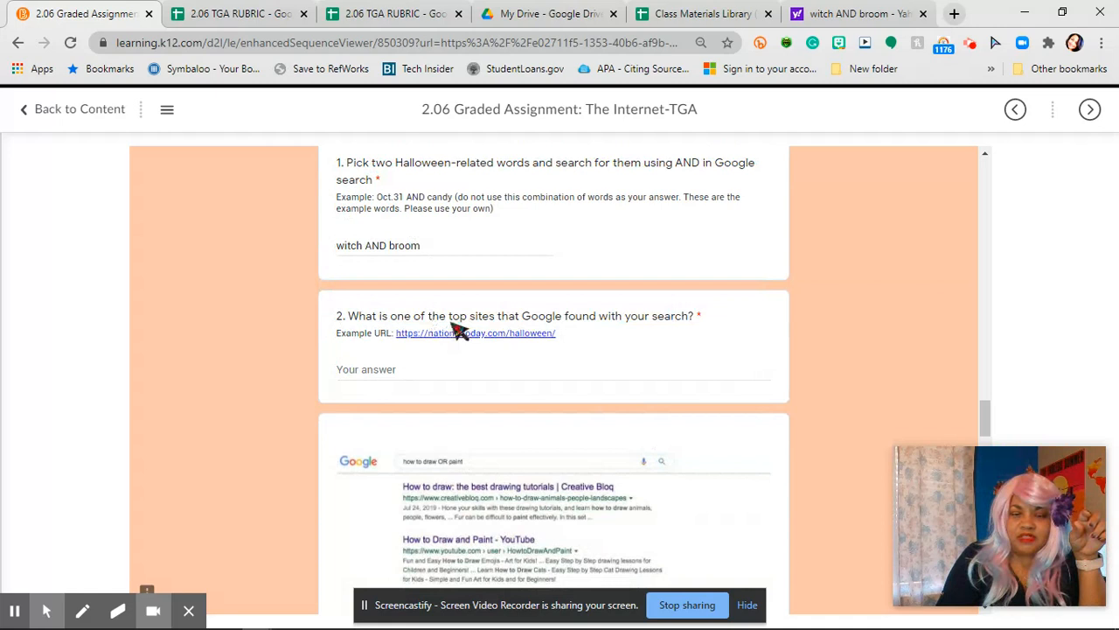
mouse_move(685, 329)
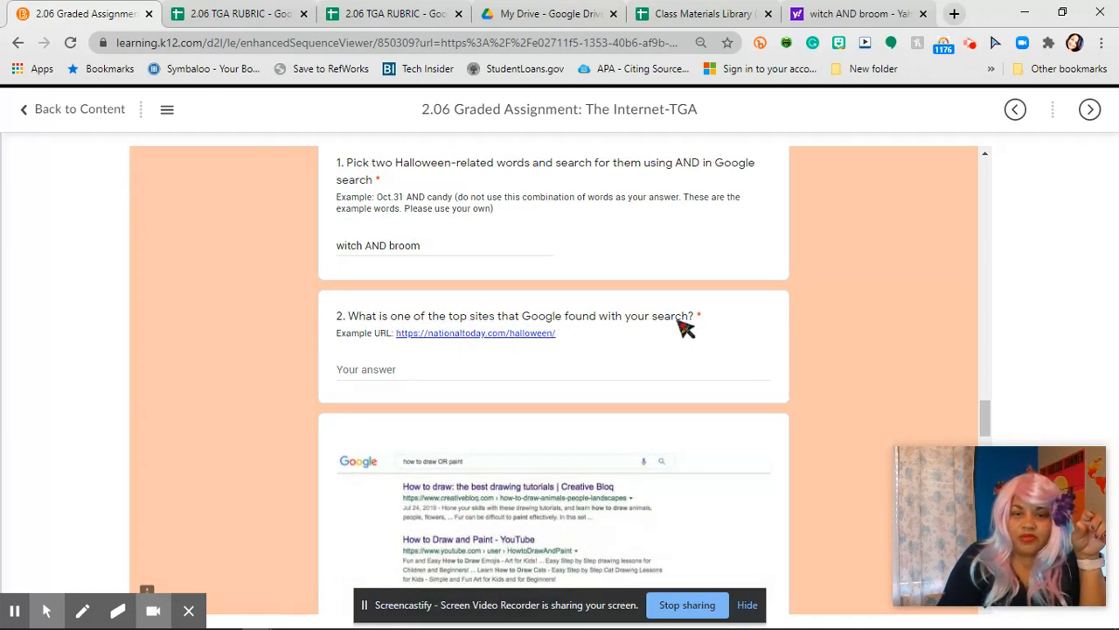
mouse_move(386, 346)
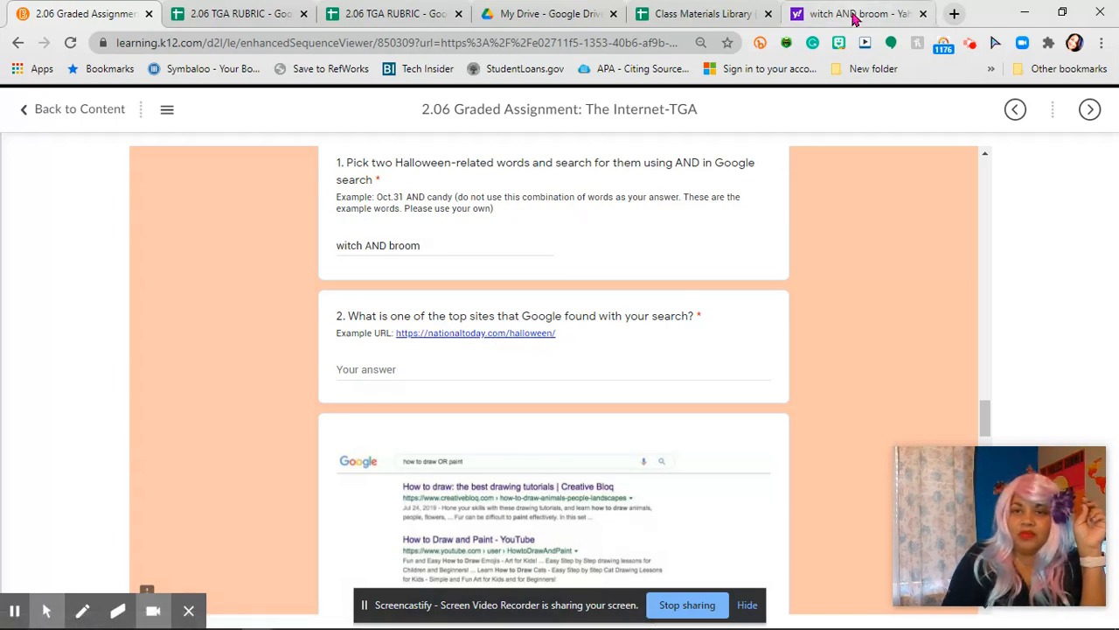
click(853, 14)
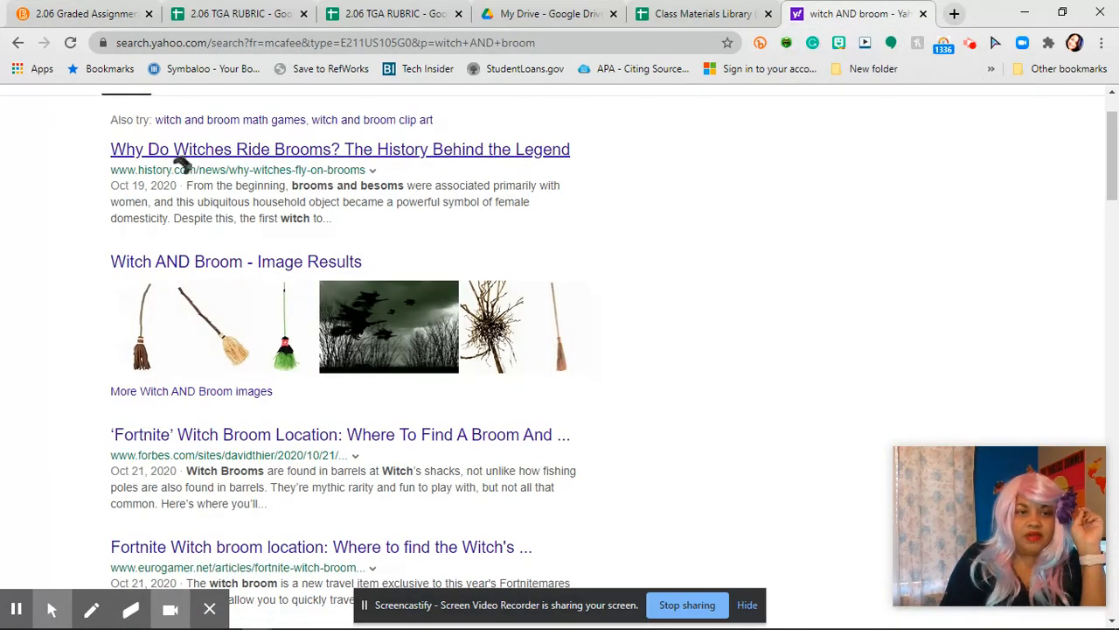
scroll(up, 3)
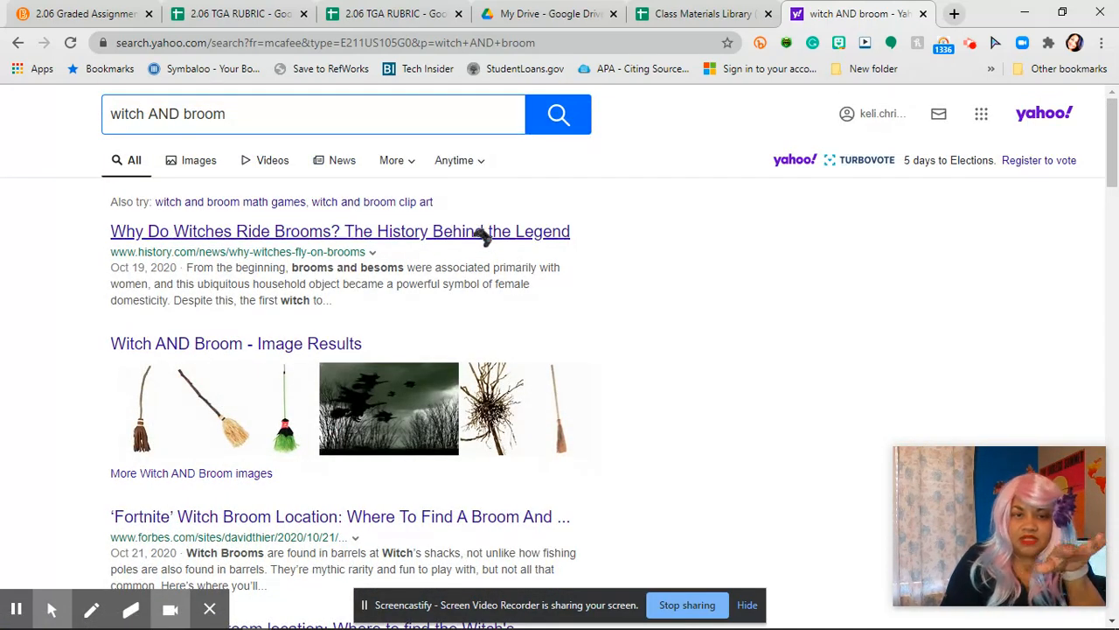
scroll(down, 3)
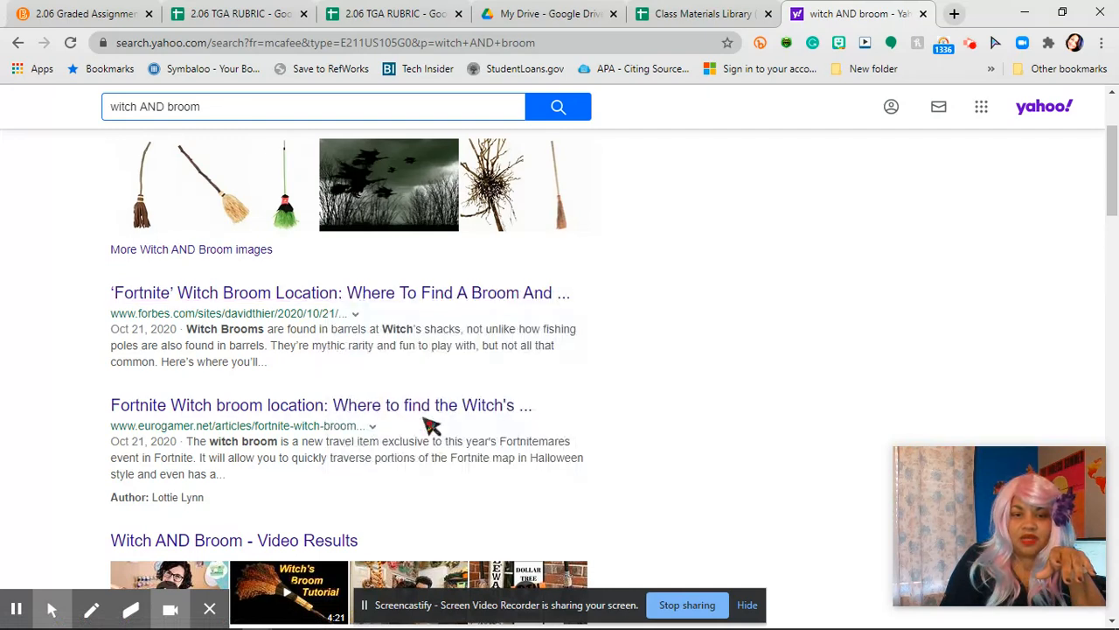
Paste the copied Forbes Fortnite witch broom result link into question 2.
click(84, 14)
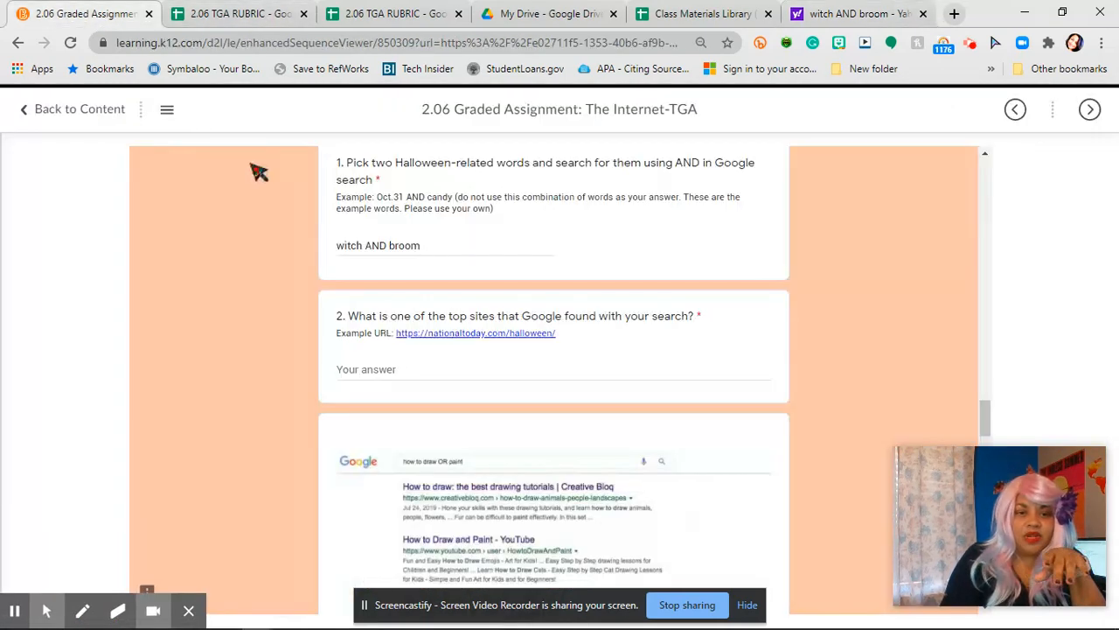
right_click(365, 369)
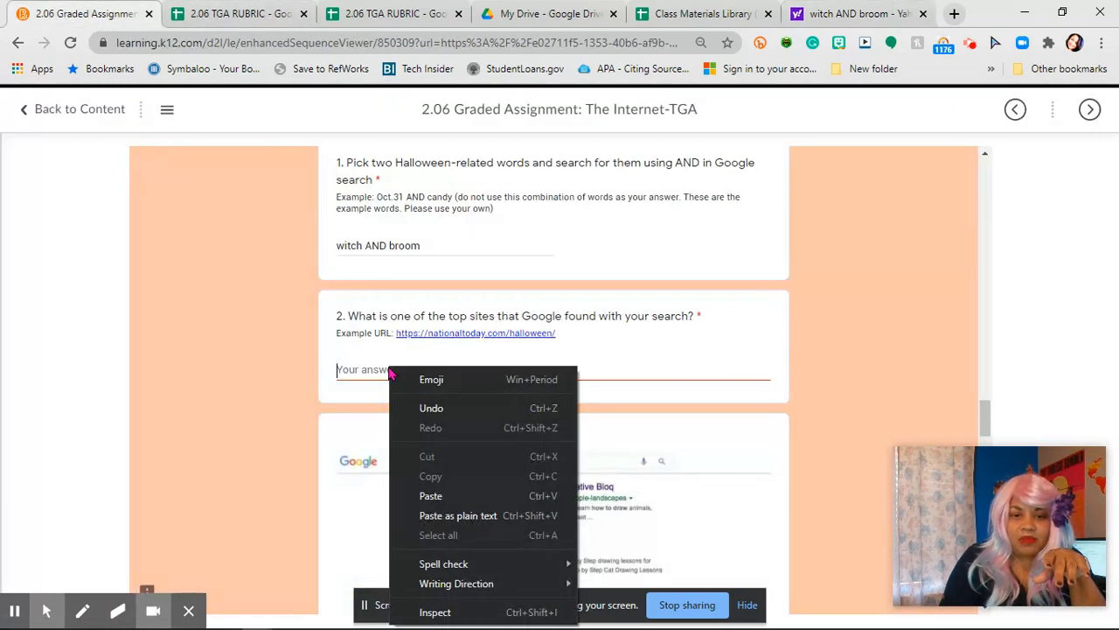
click(431, 497)
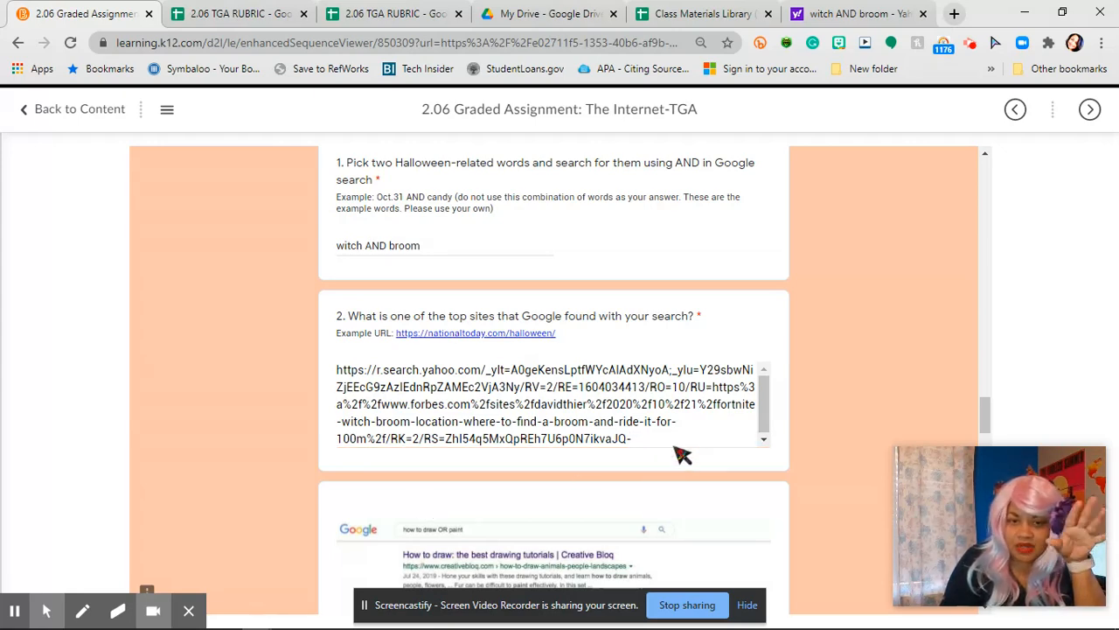
Answer question 3 with 'witch OR brooms'.
scroll(down, 3)
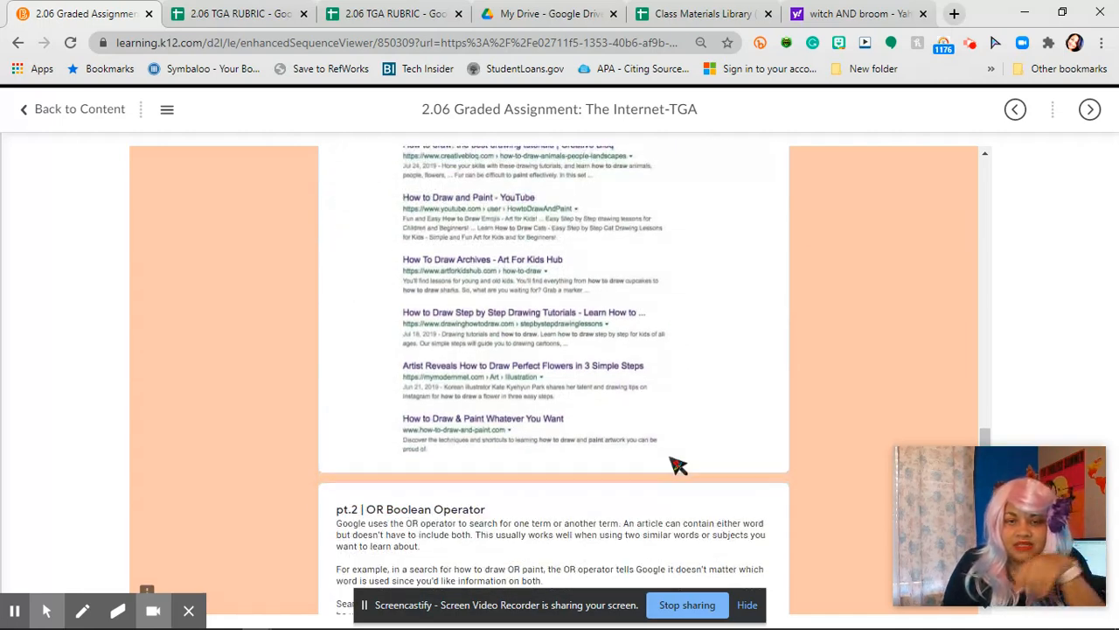
scroll(up, 3)
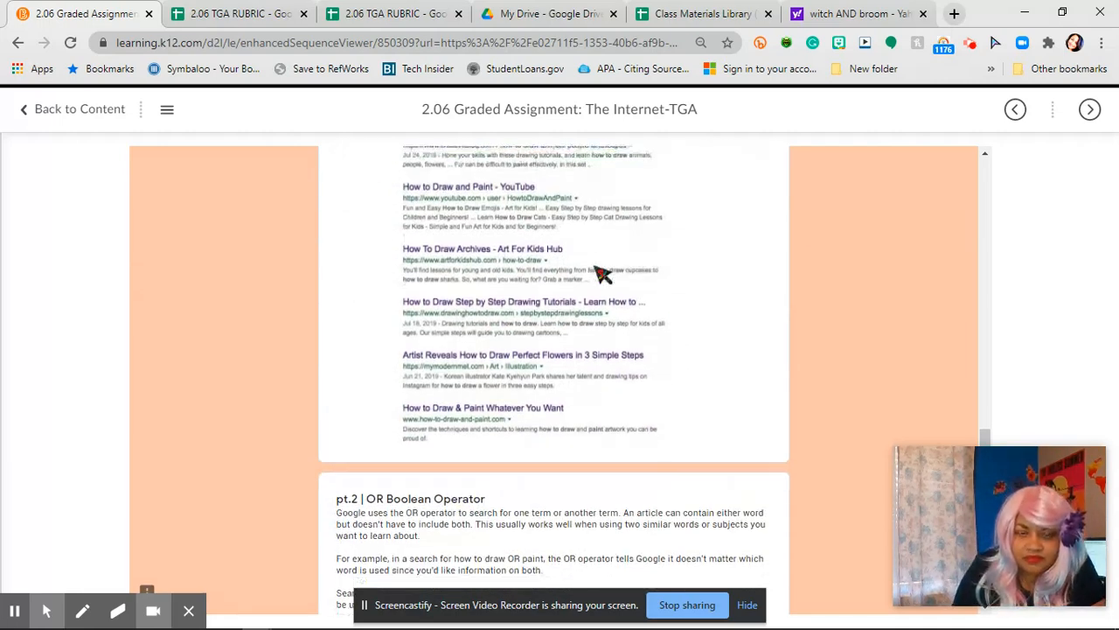
scroll(down, 3)
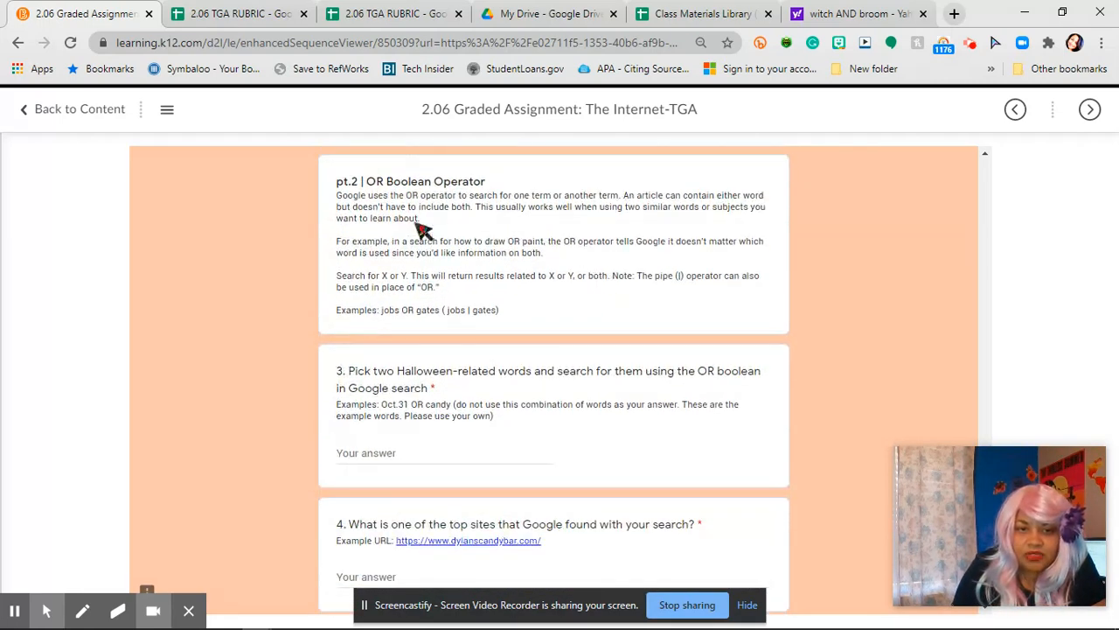
mouse_move(399, 329)
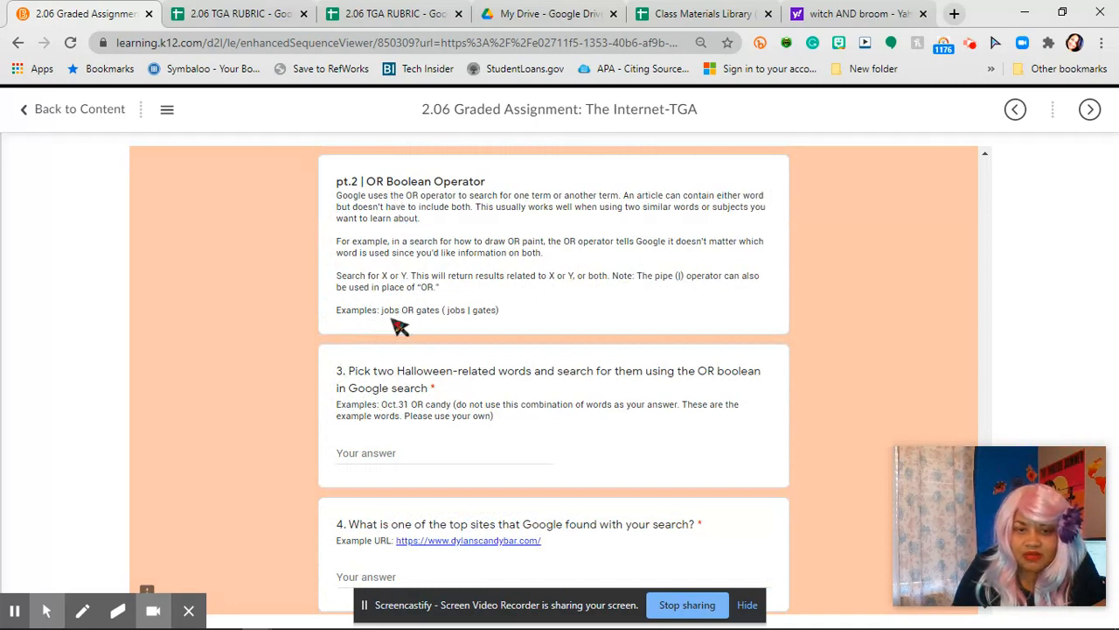
mouse_move(451, 451)
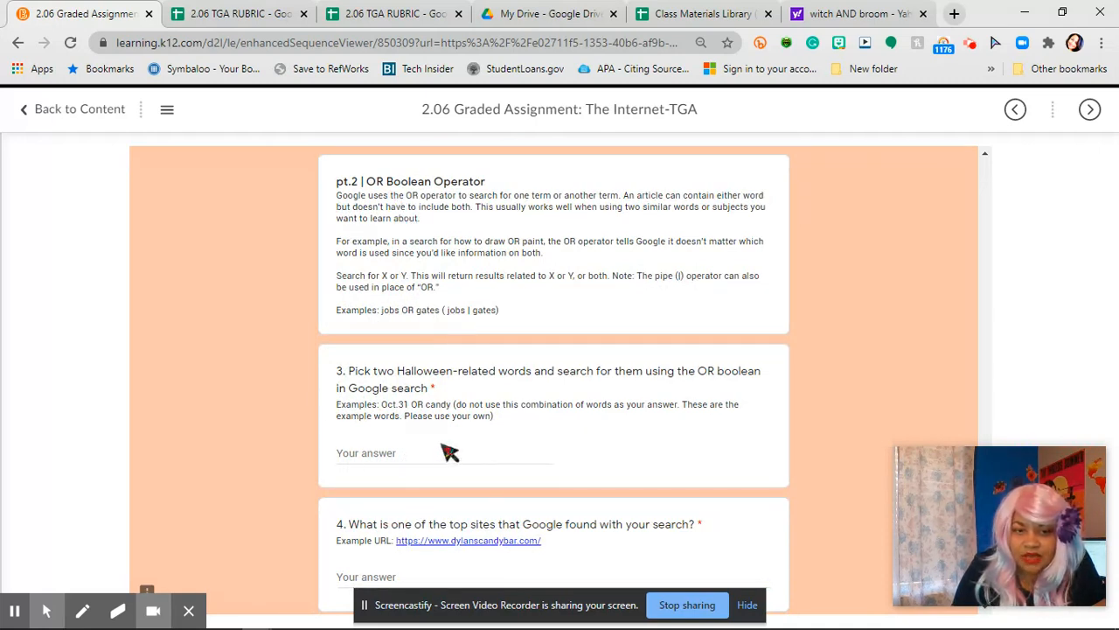
mouse_move(385, 434)
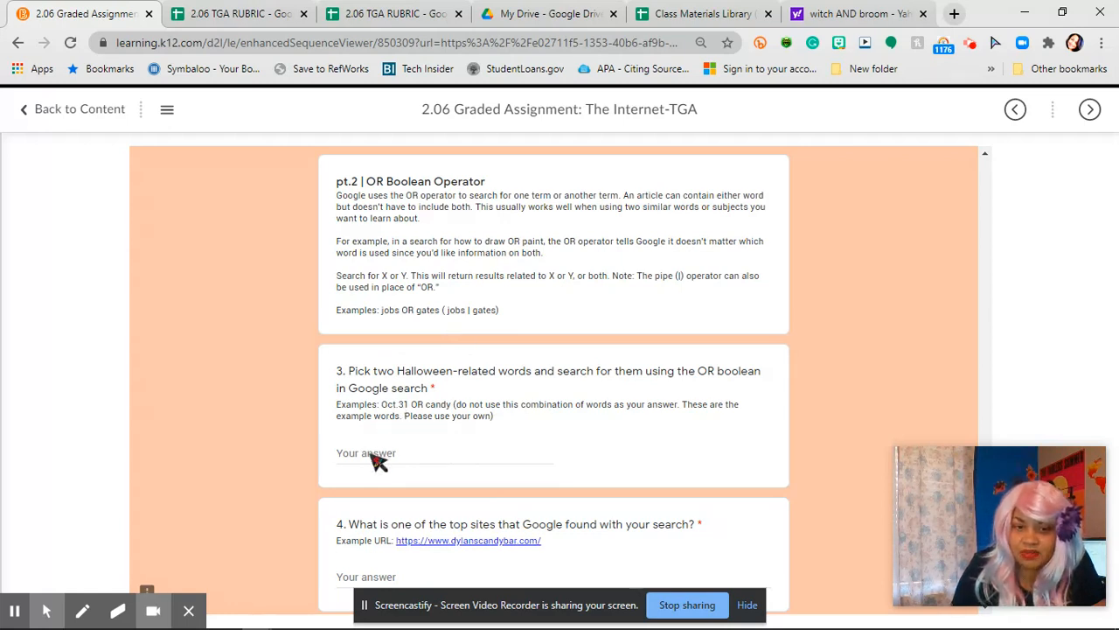
click(444, 458)
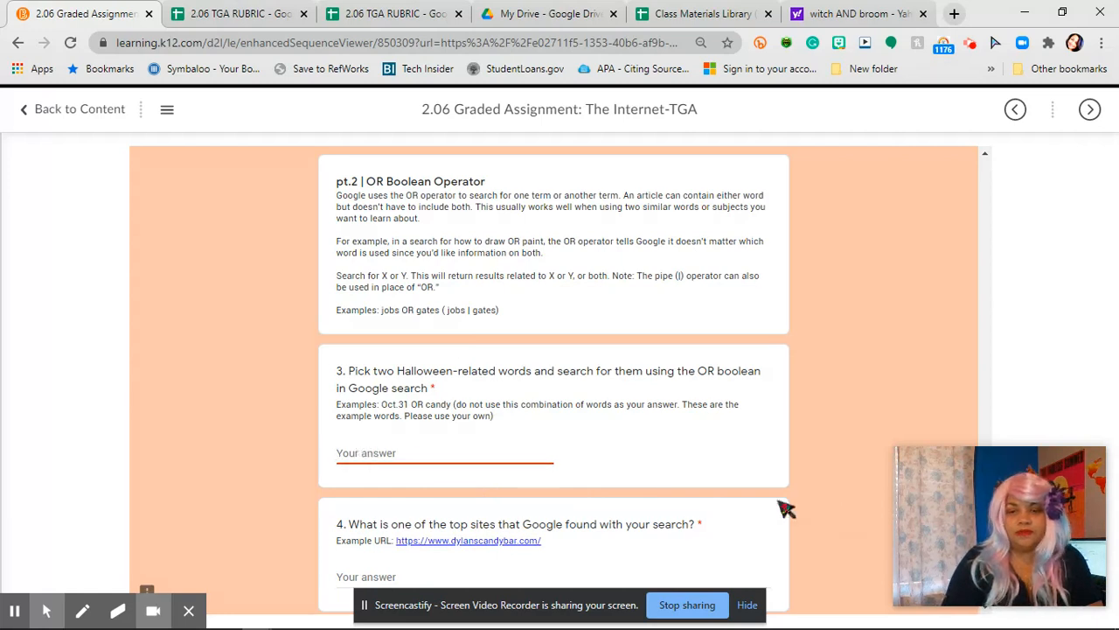
mouse_move(681, 525)
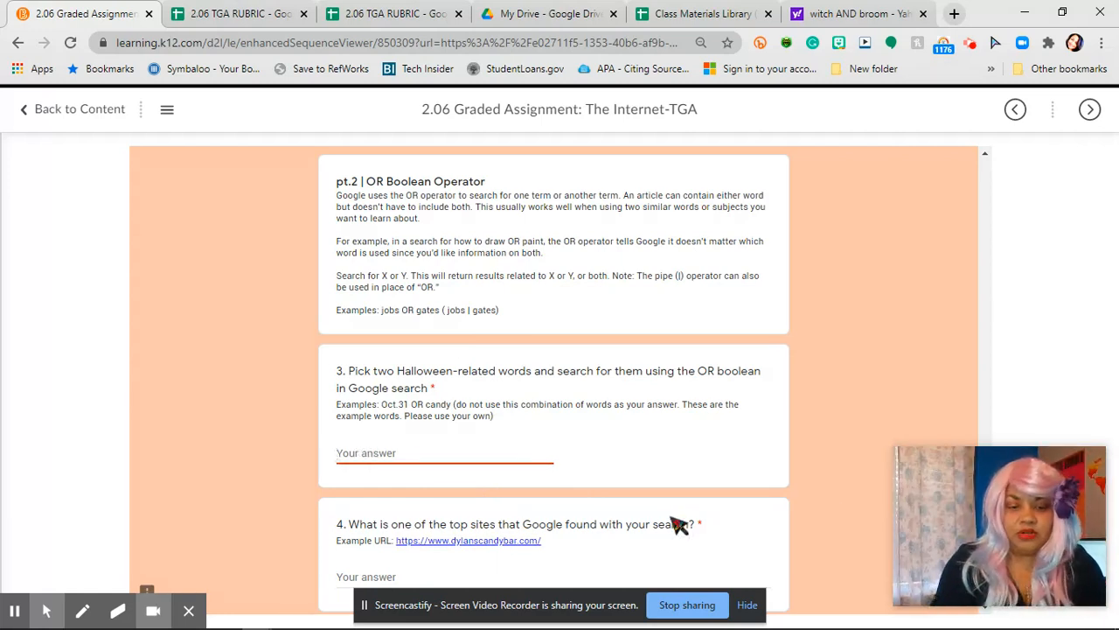
text(w)
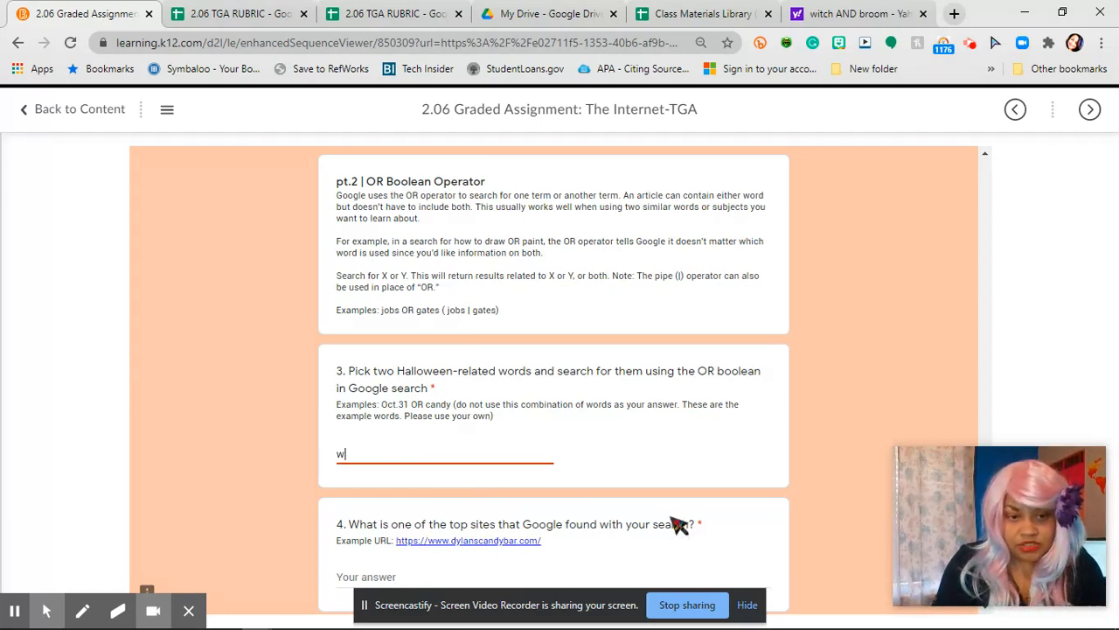
text(itch)
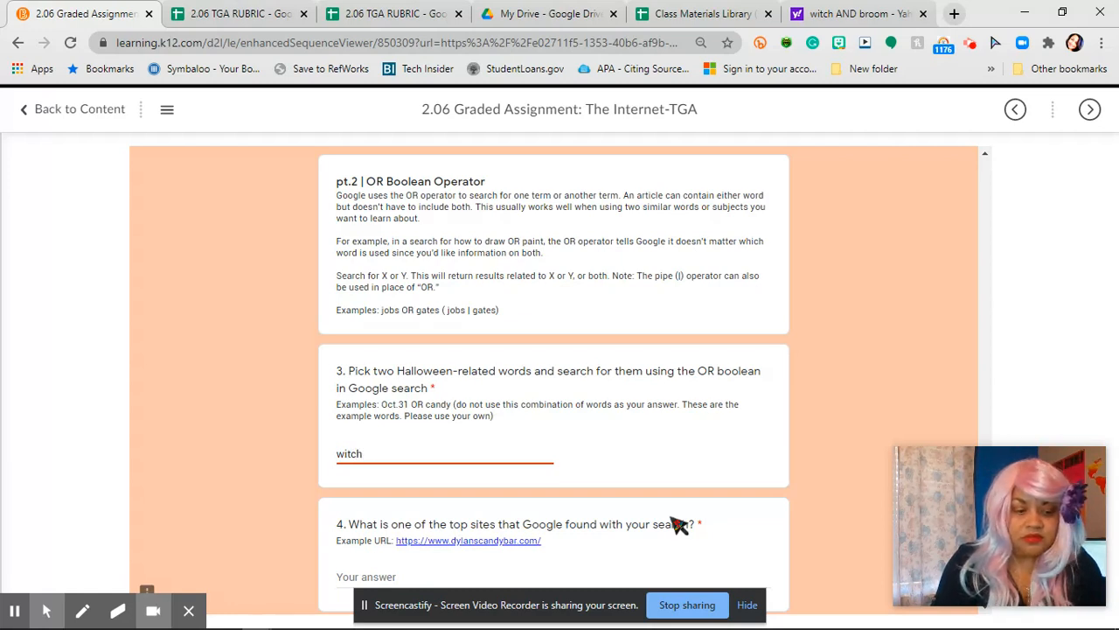
text(OR)
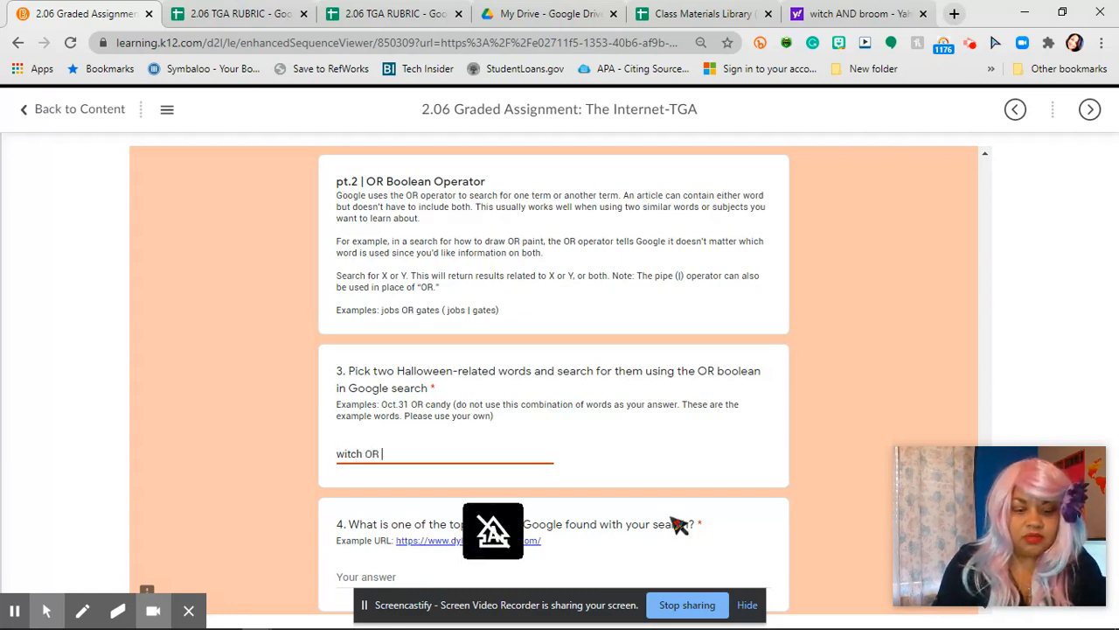
text(brooms)
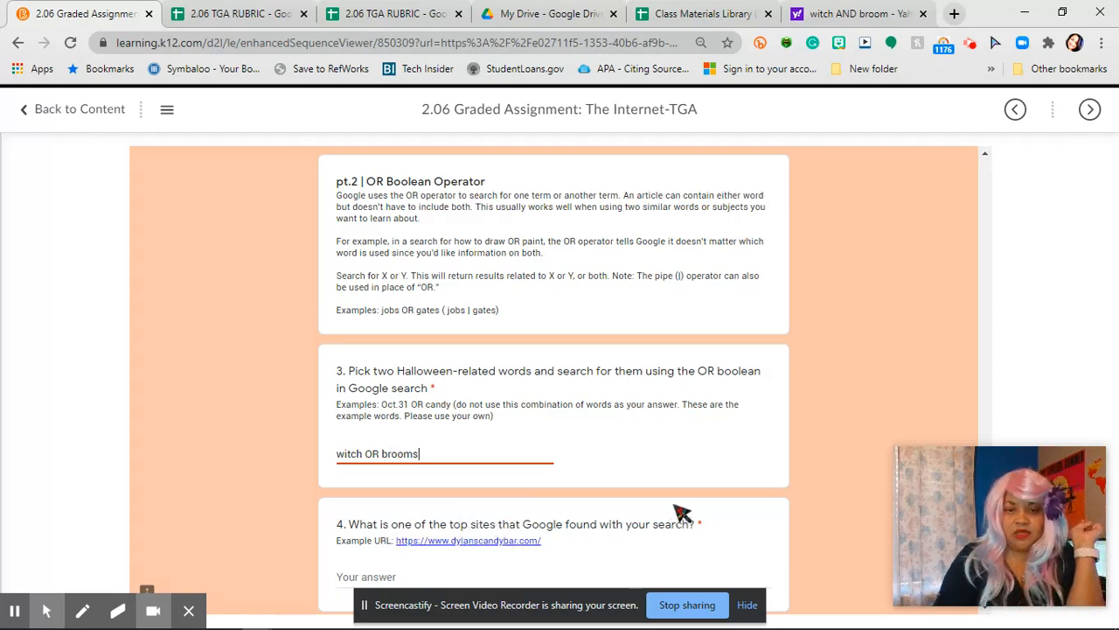
Glance at the Yahoo results tab and return to the form.
click(853, 14)
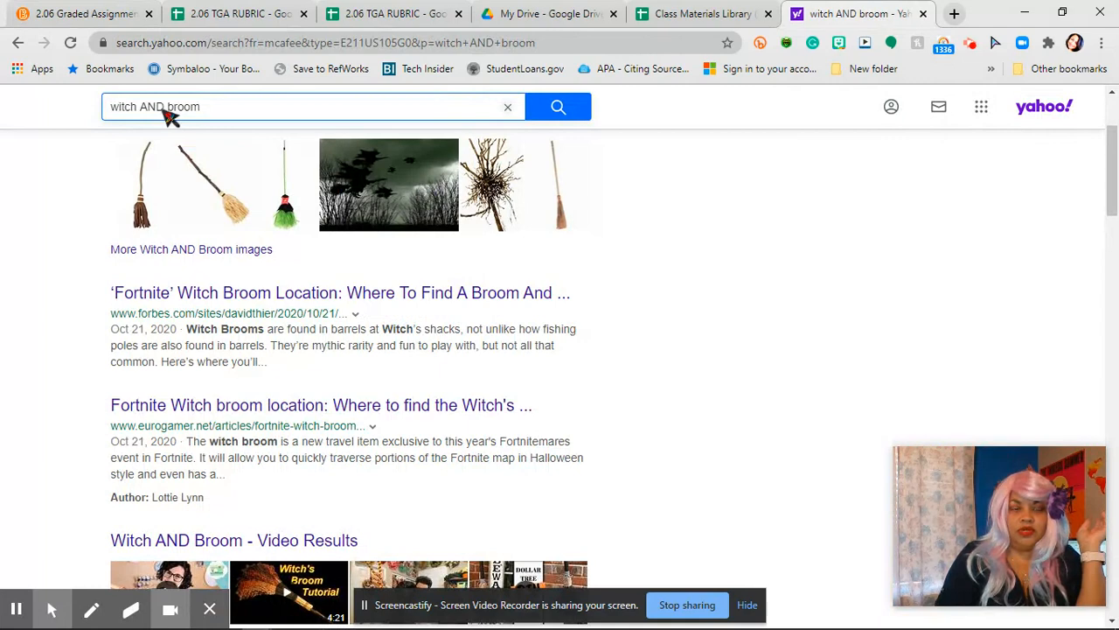
click(84, 14)
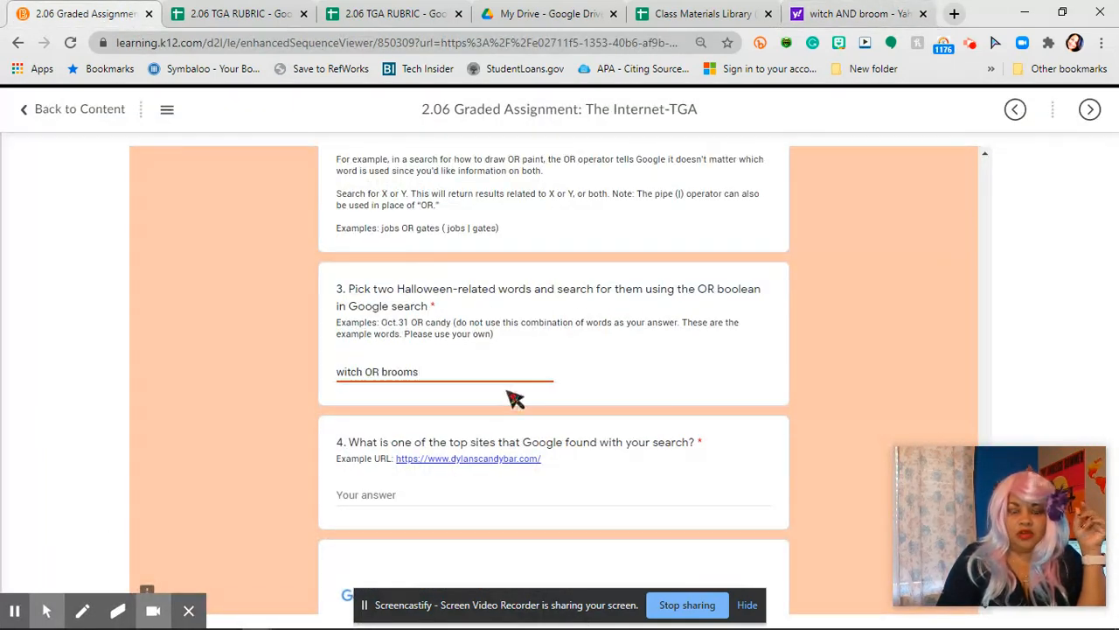
Scroll past questions 4–6 and the Final Thoughts image down to question 7.
scroll(down, 3)
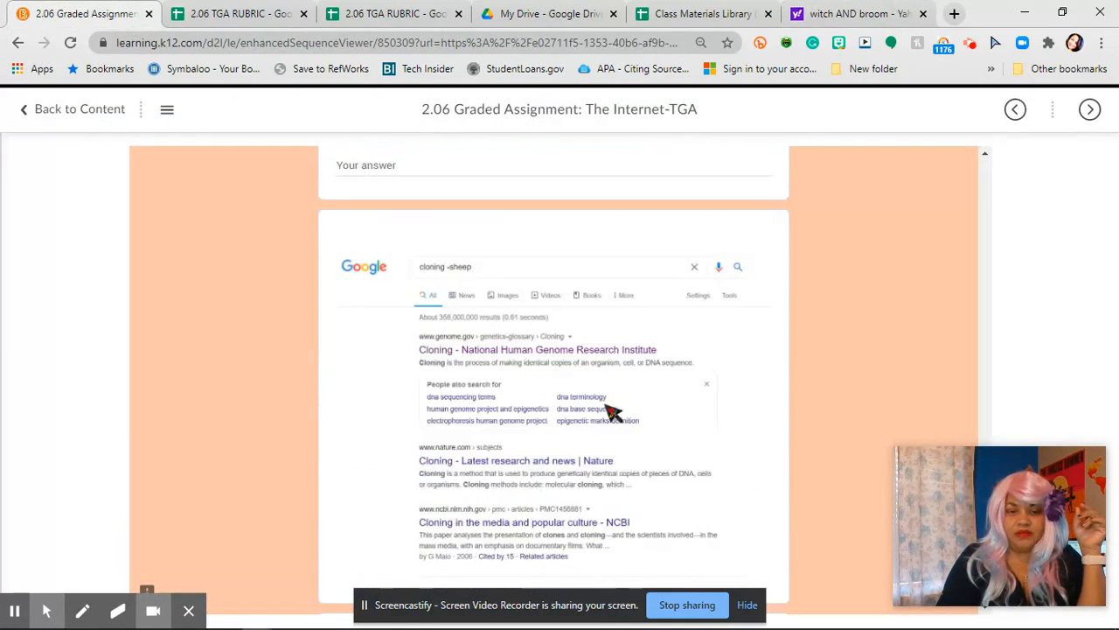
scroll(down, 3)
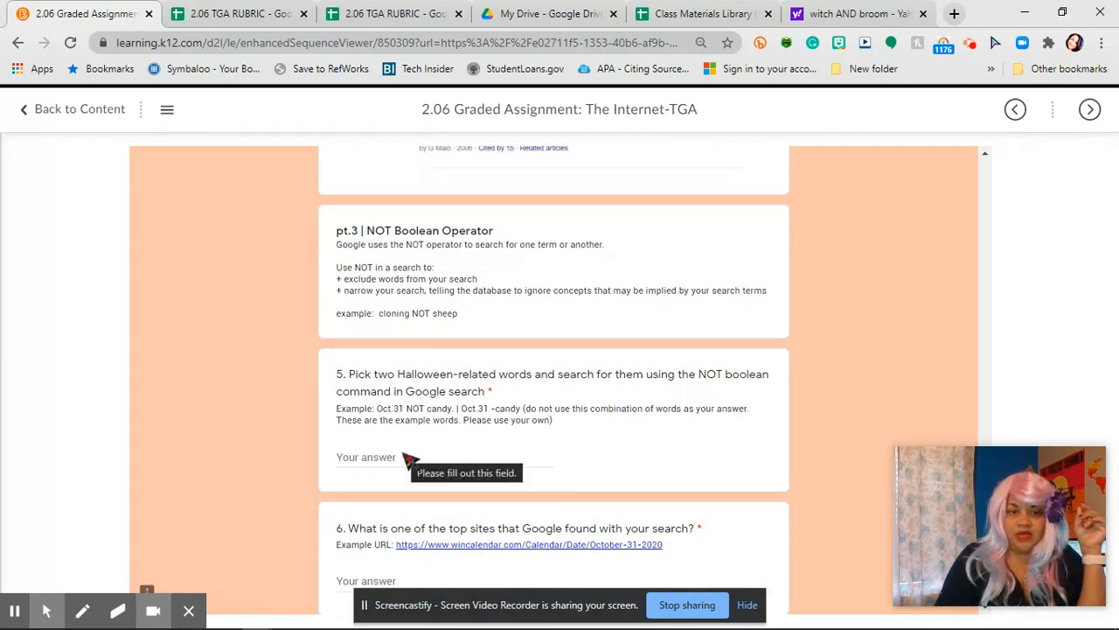
click(394, 459)
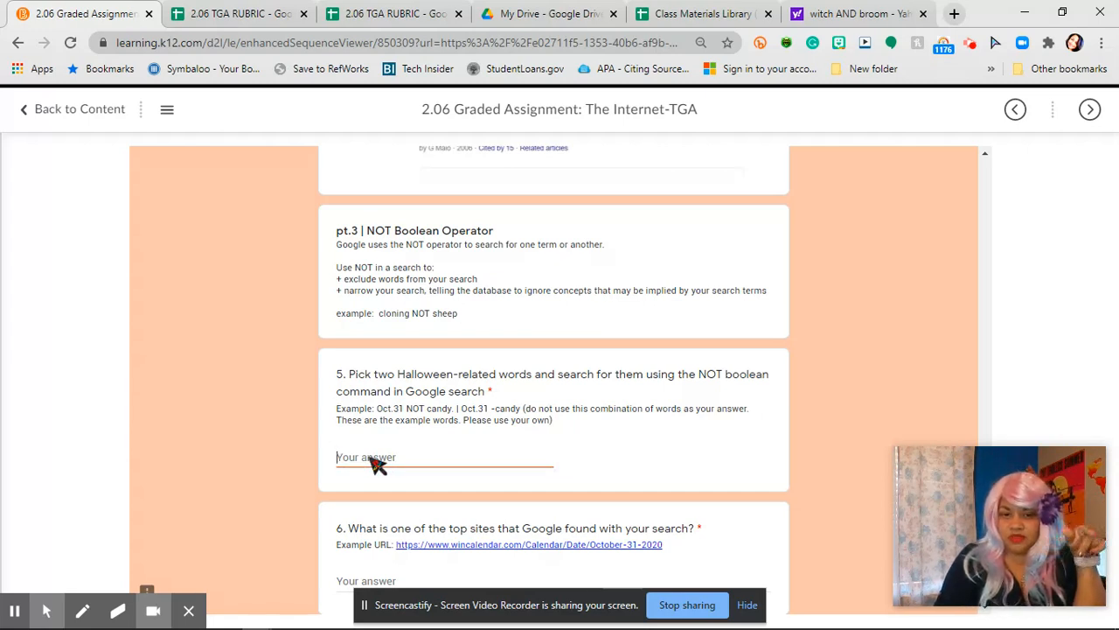
scroll(down, 3)
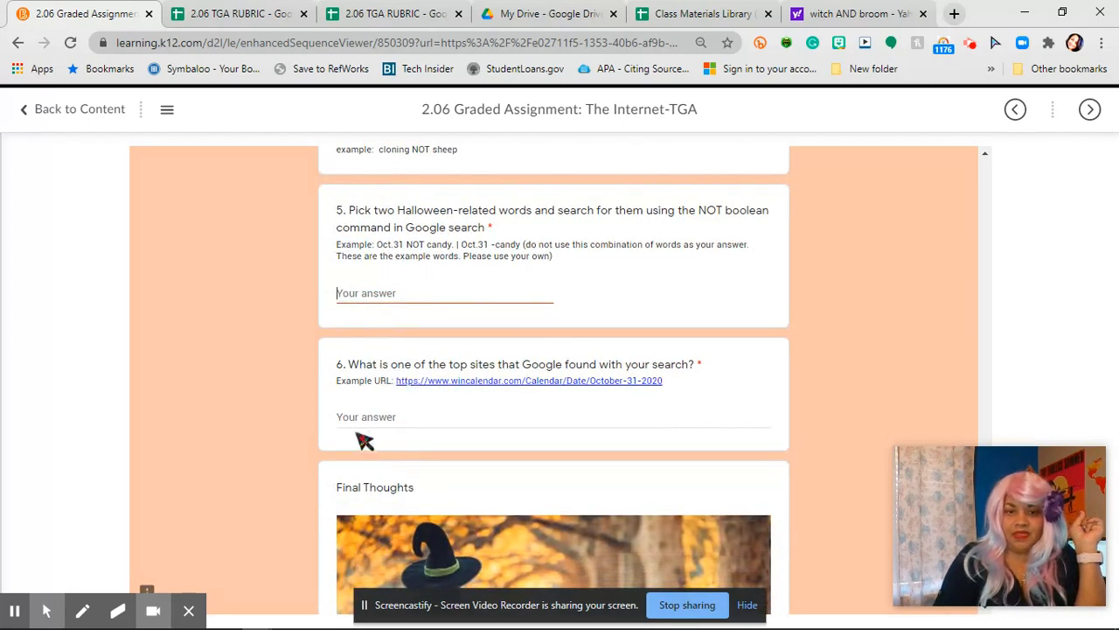
mouse_move(497, 388)
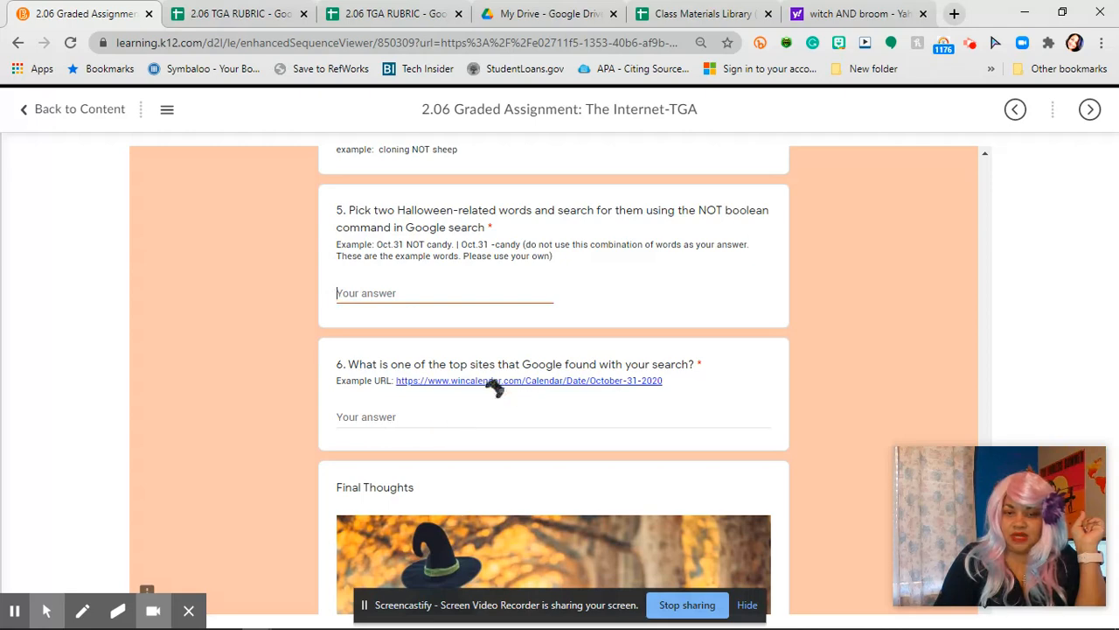
scroll(down, 3)
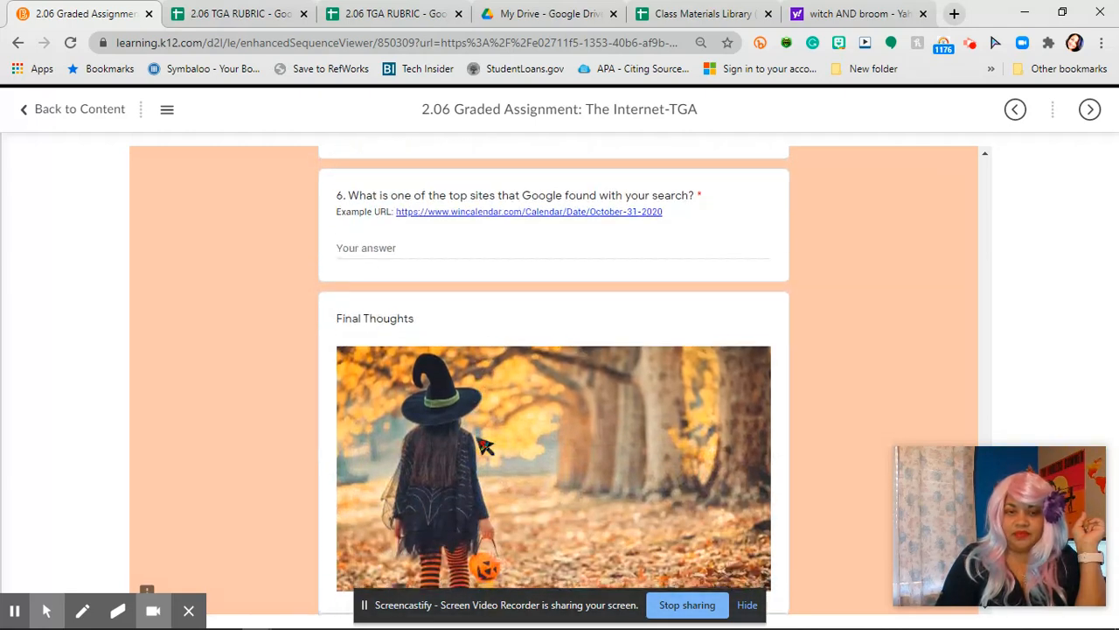
scroll(down, 3)
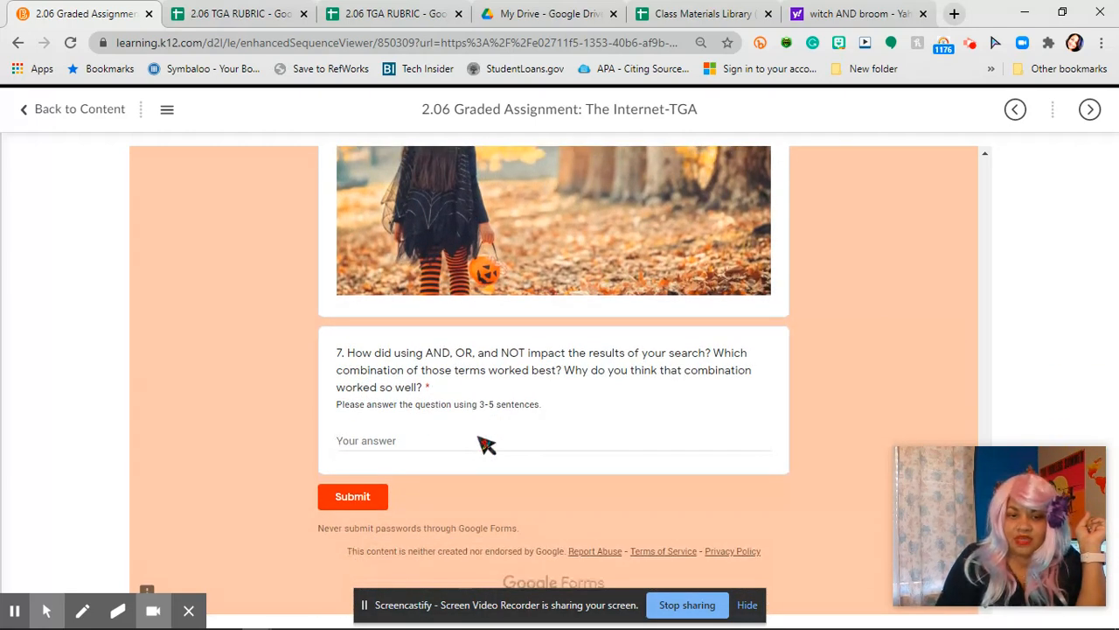
Answer question 7 with 'I believe the Boolean operators were helpful.'.
click(394, 441)
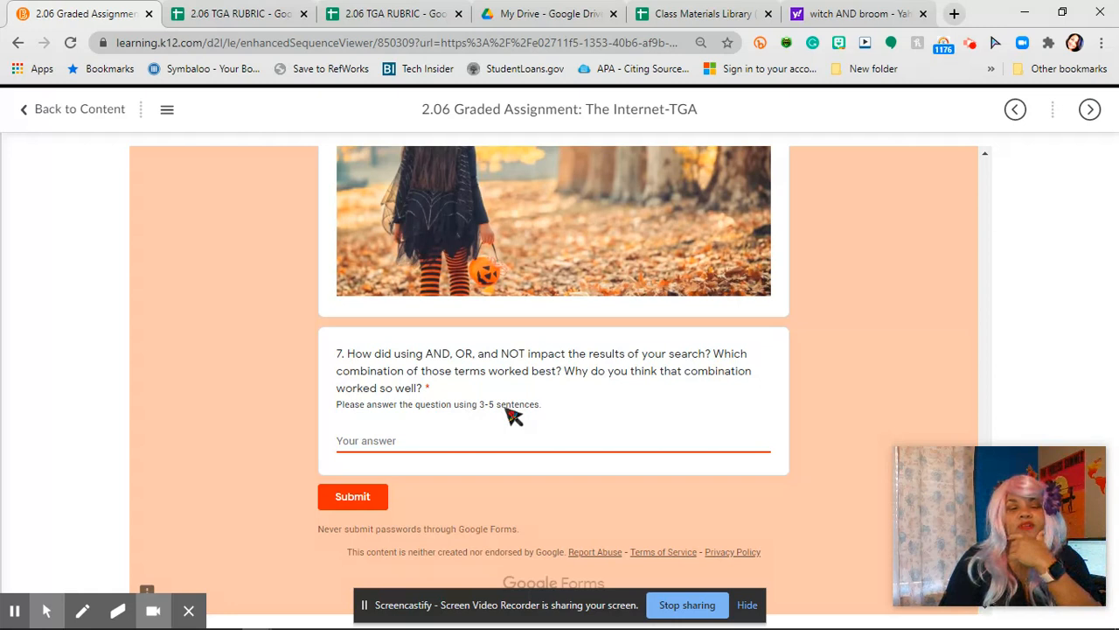
mouse_move(486, 497)
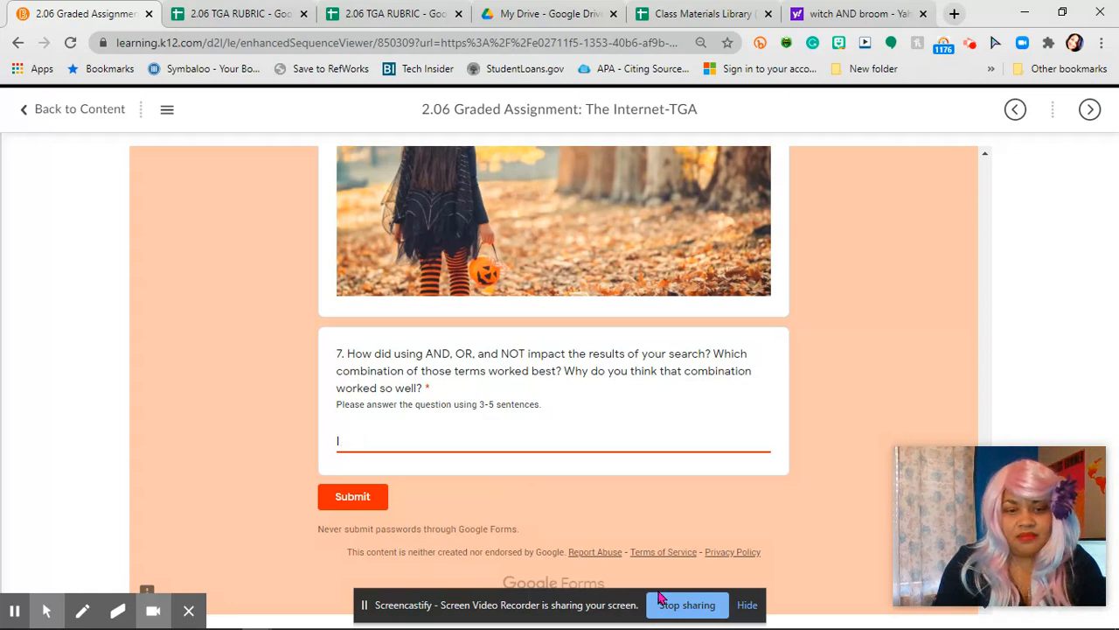
text(I believe the)
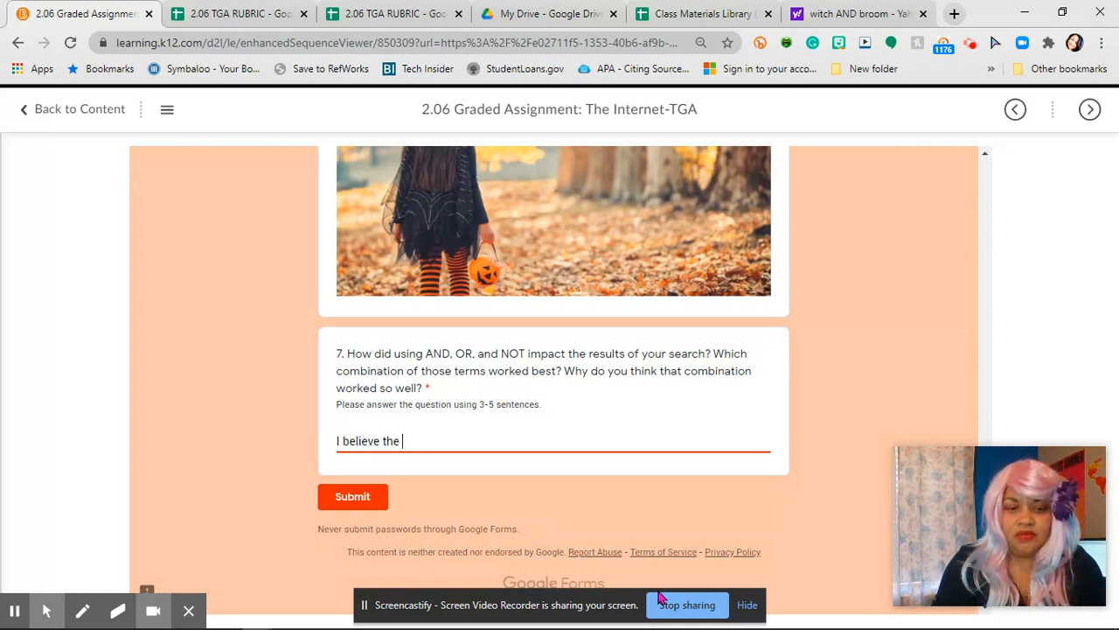
text(Bool)
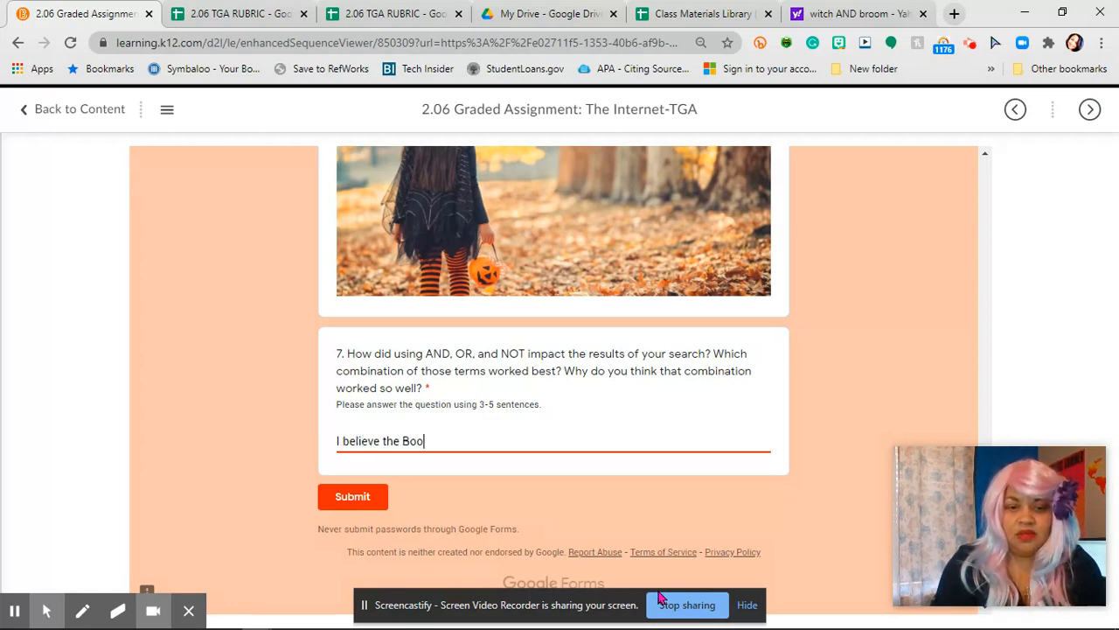
text(lean op)
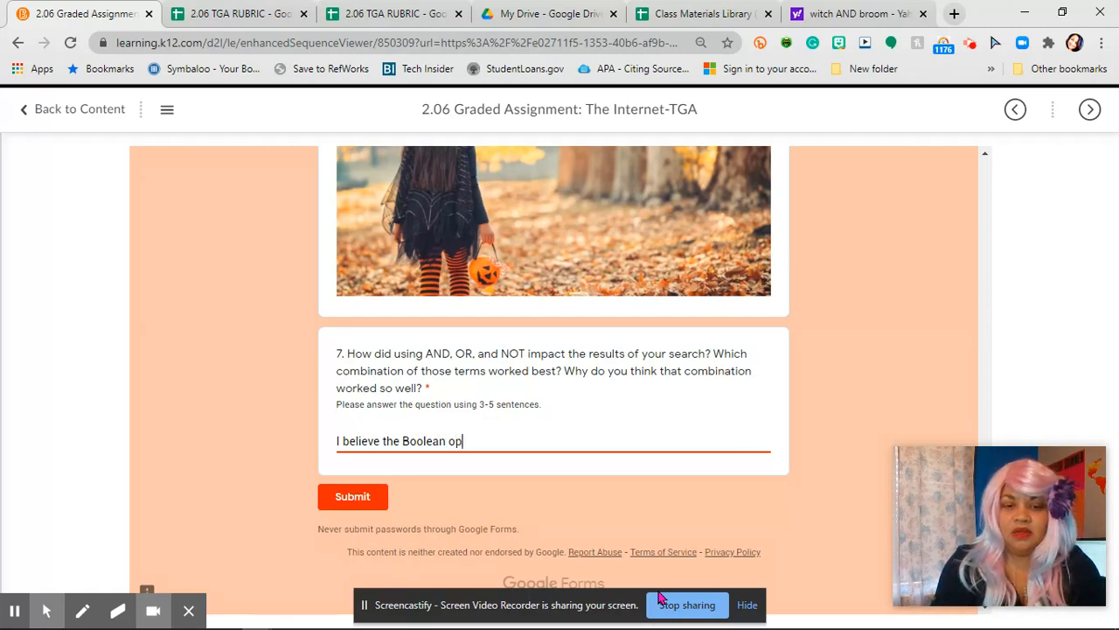
text(erat)
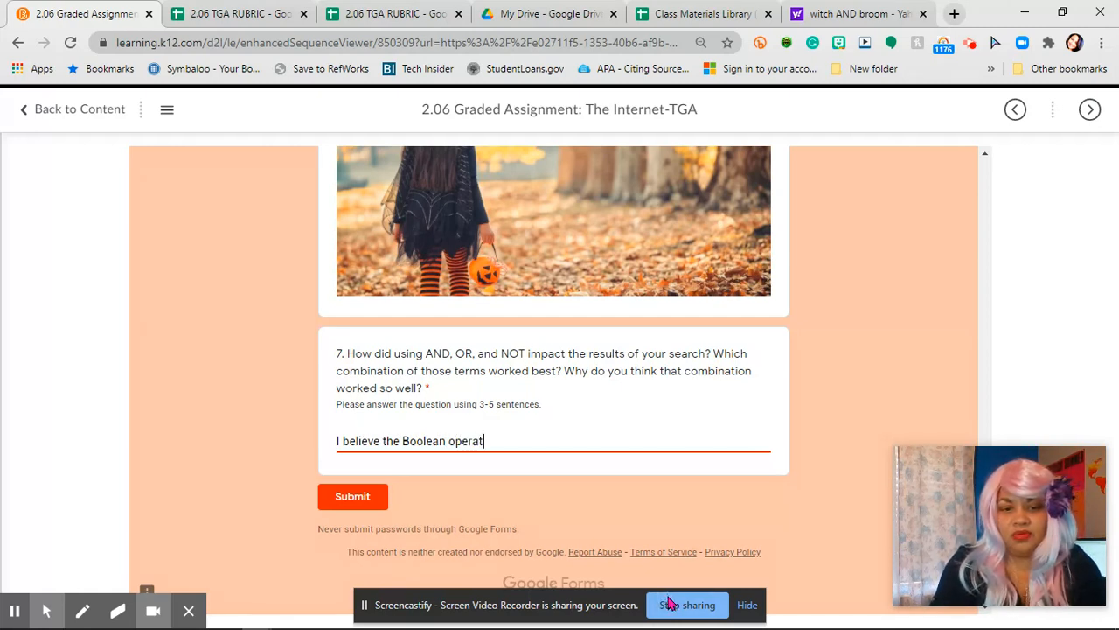
text(ors w)
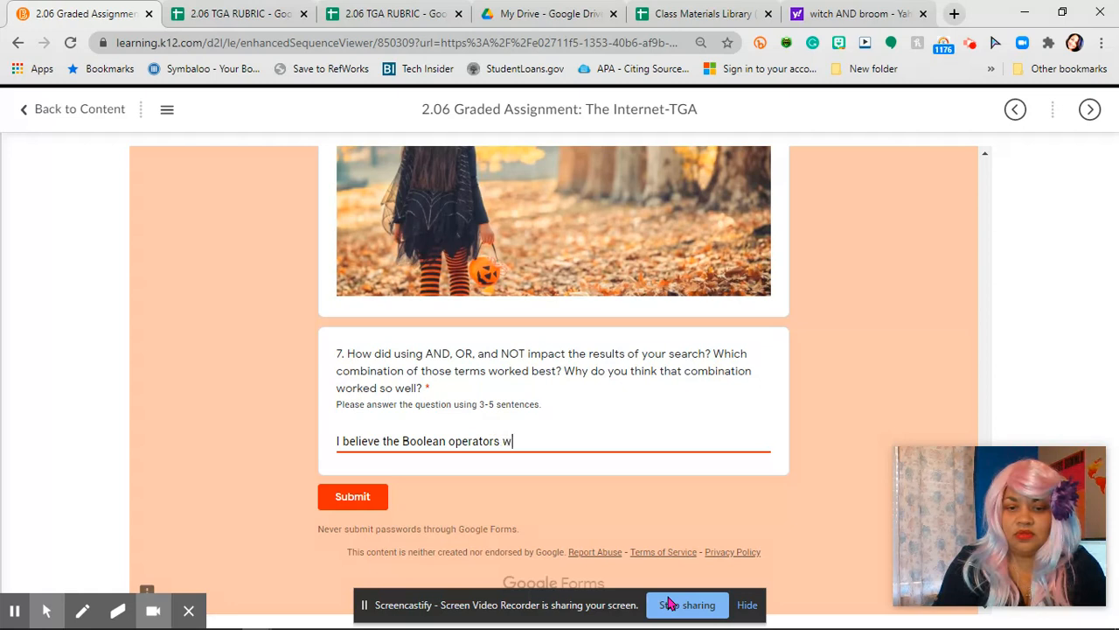
text(ere)
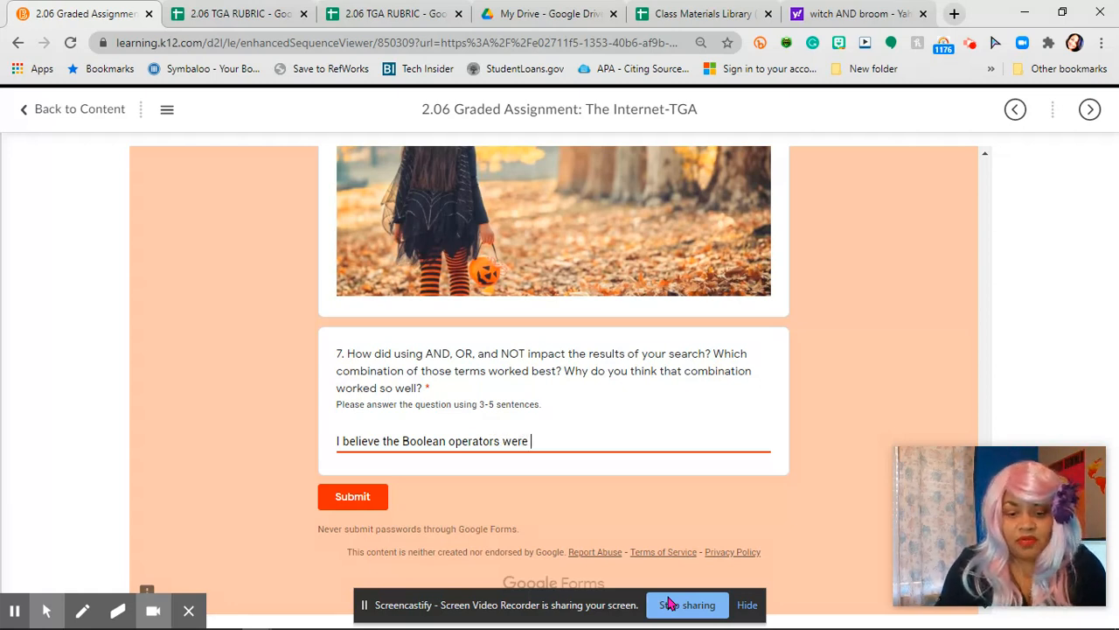
text(helpful)
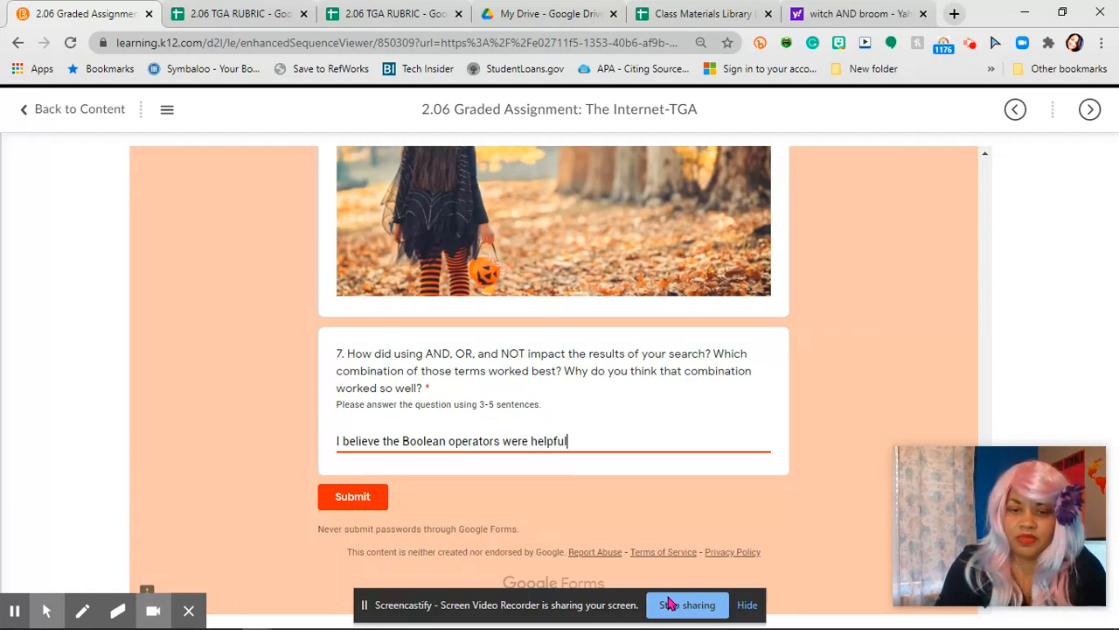
text(.)
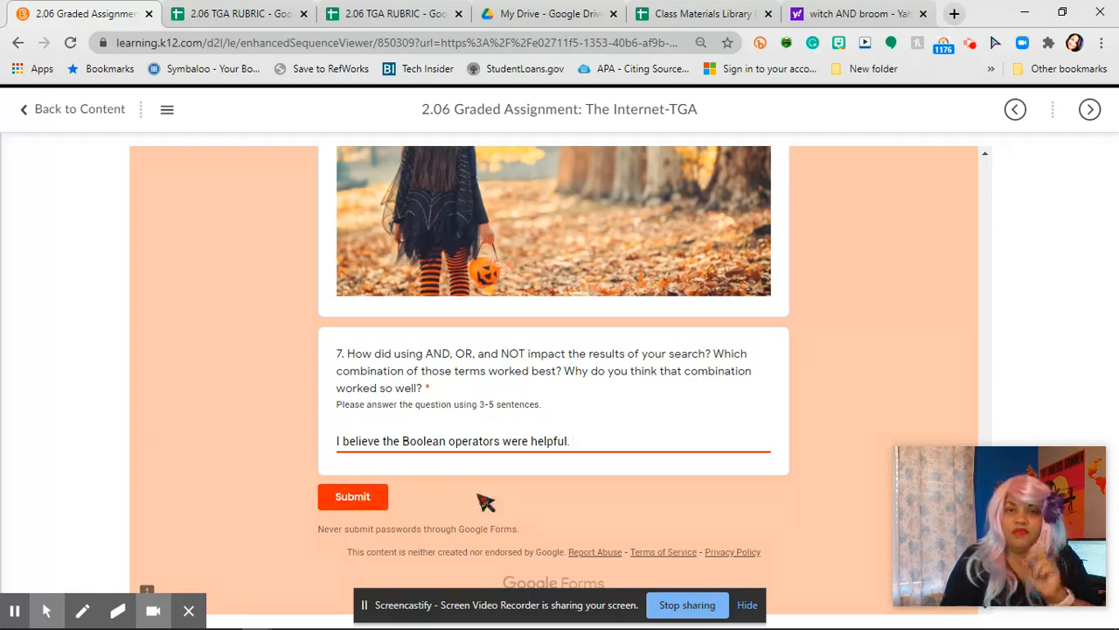
mouse_move(490, 500)
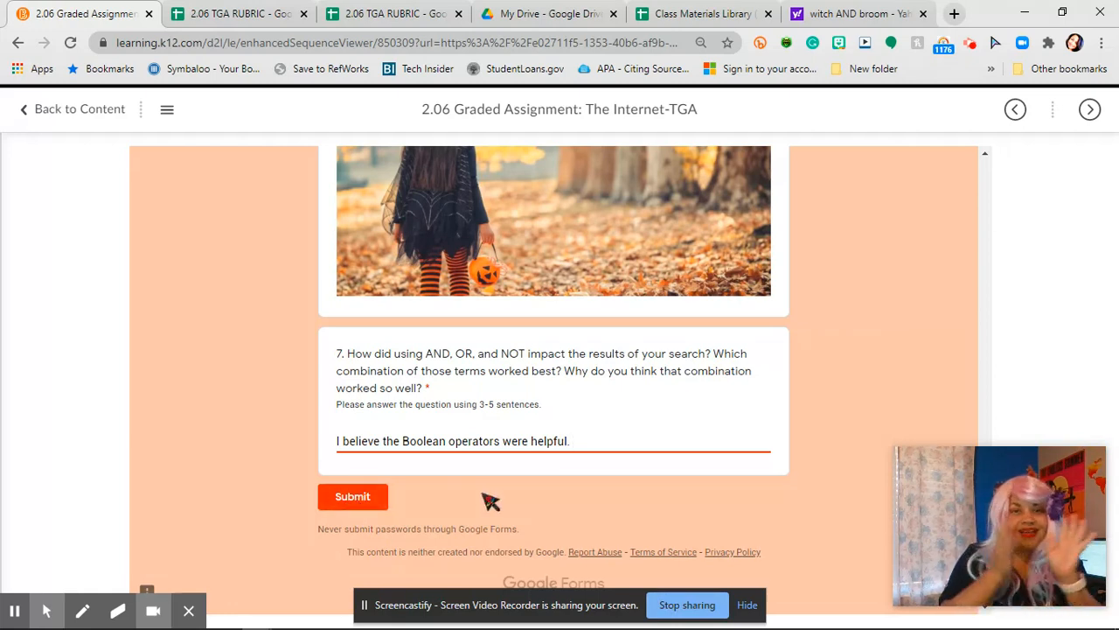